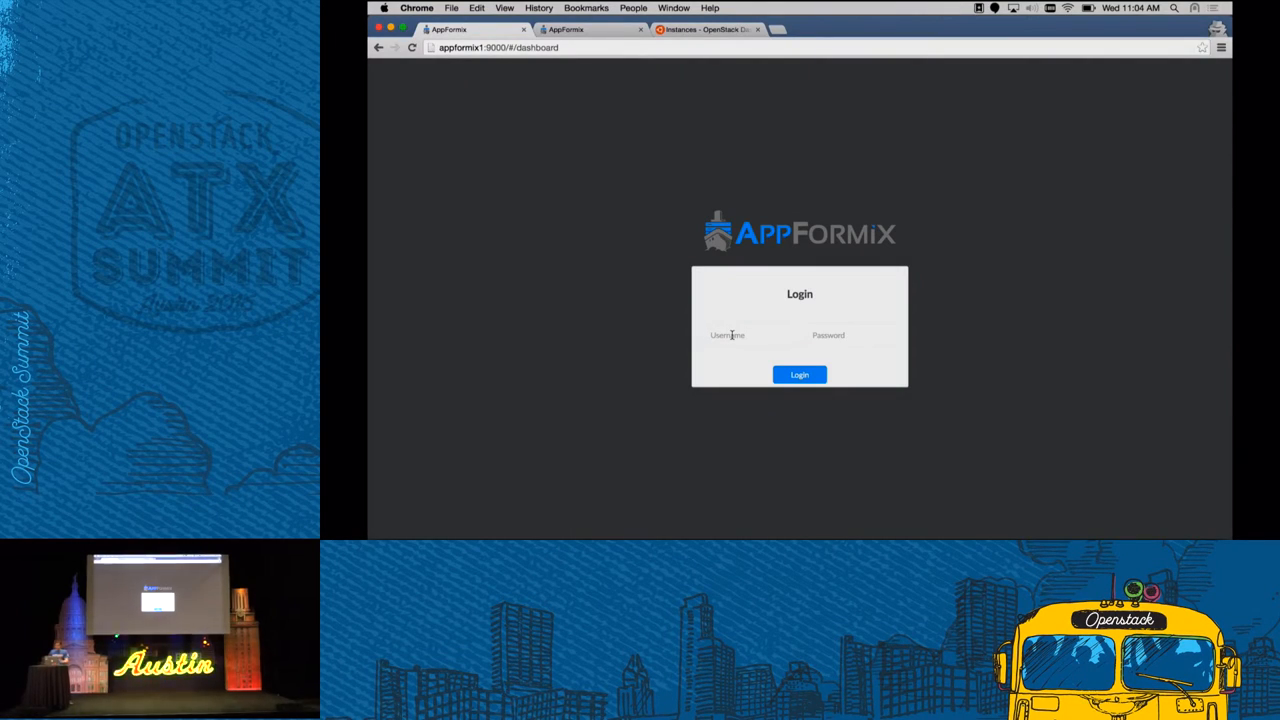
# Log in to AppFormix as the admin user to reach the infrastructure dashboard
pyautogui.write('admin')
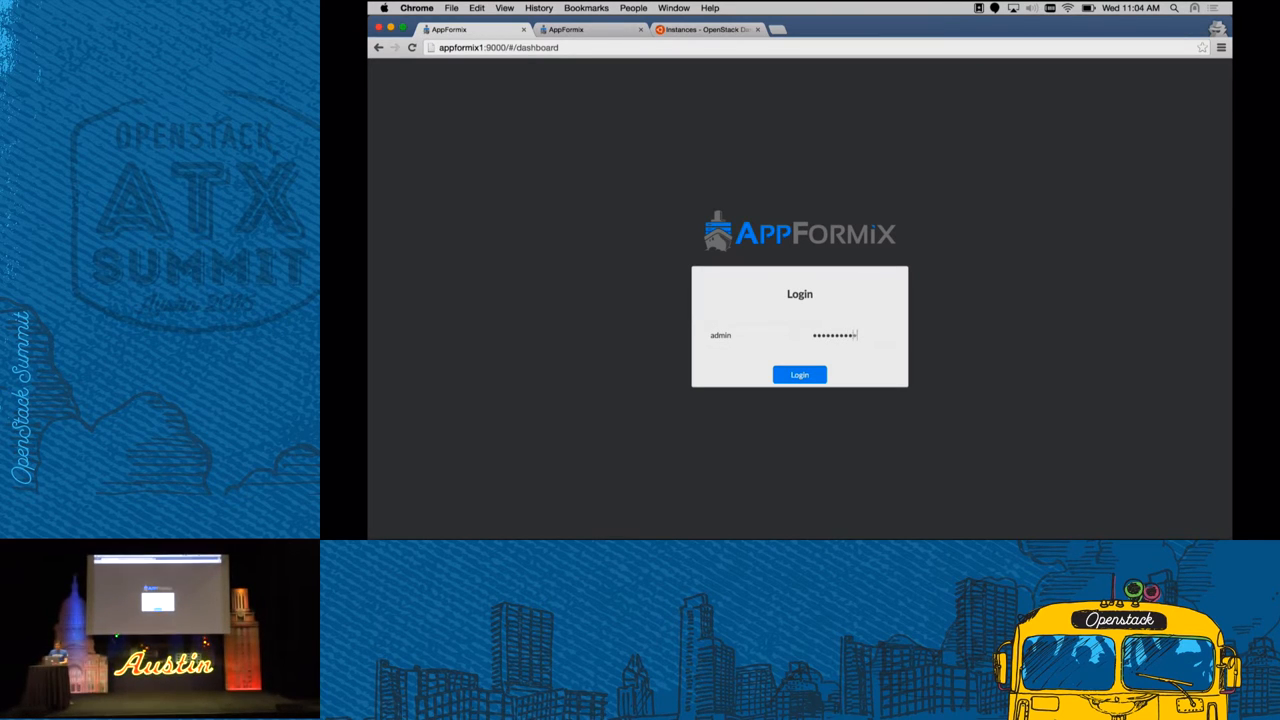
pyautogui.click(800, 374)
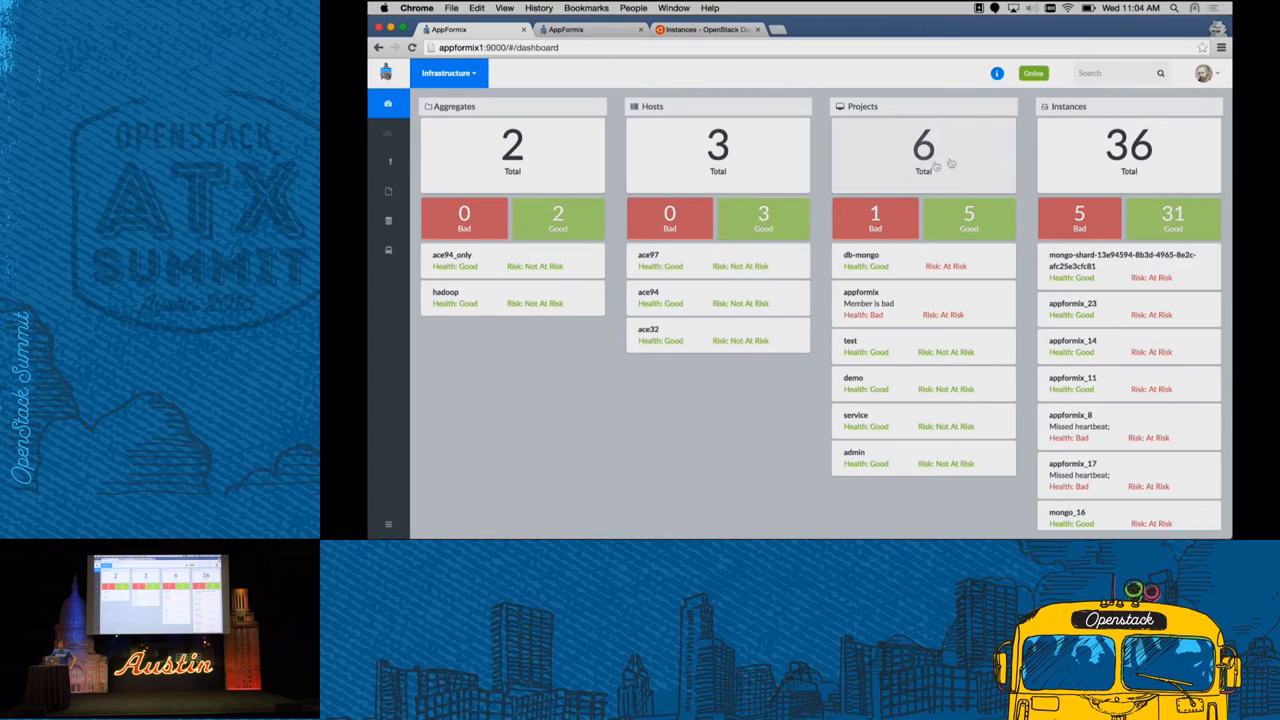
pyautogui.moveTo(1084, 146)
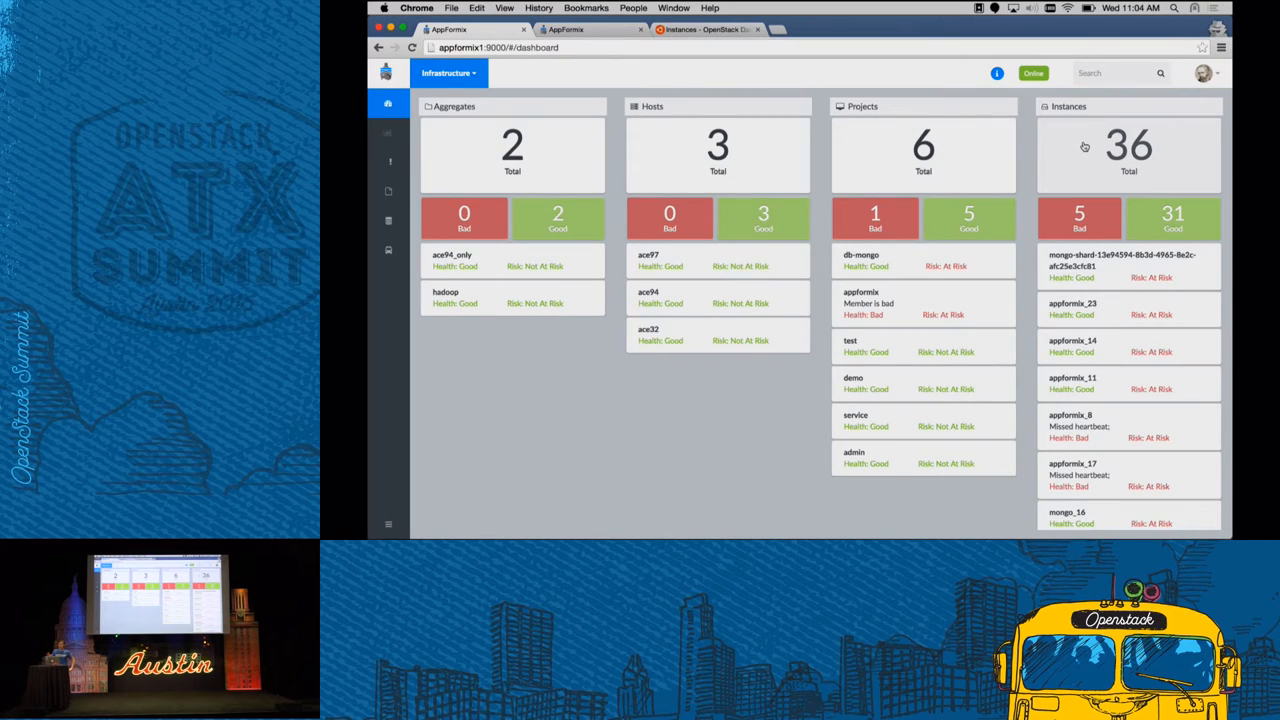
pyautogui.moveTo(1004, 136)
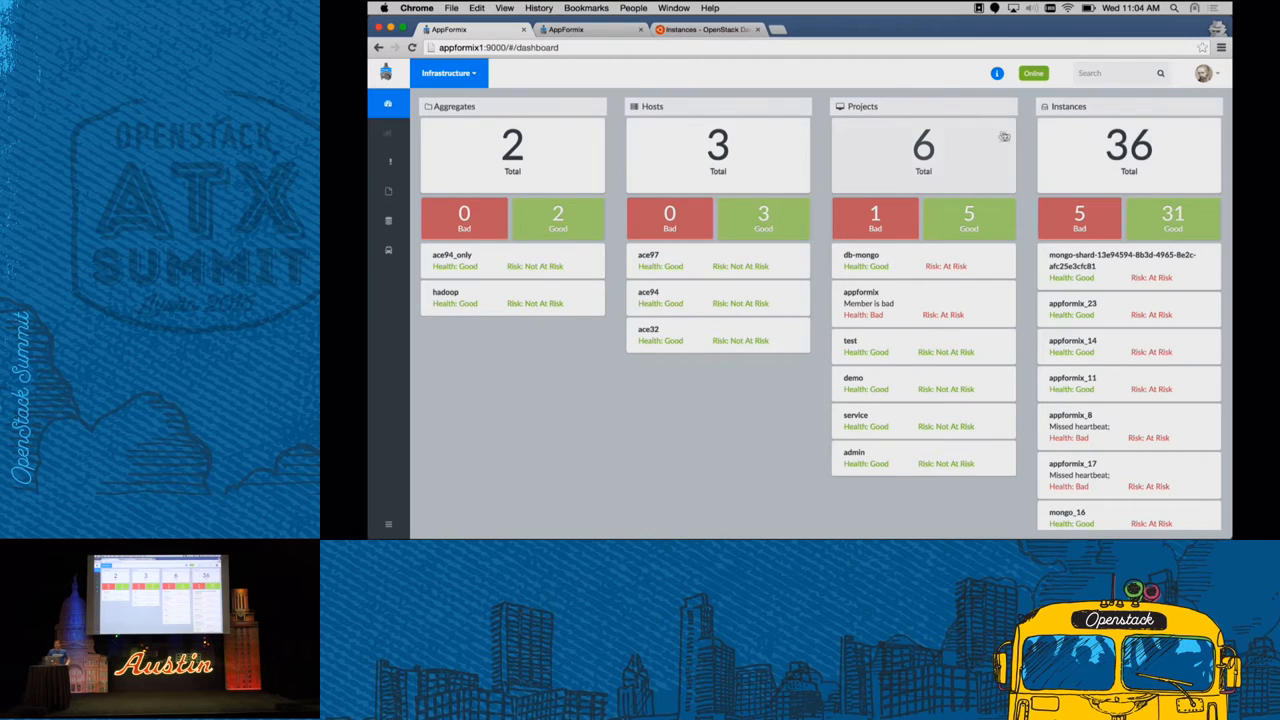
pyautogui.moveTo(982, 142)
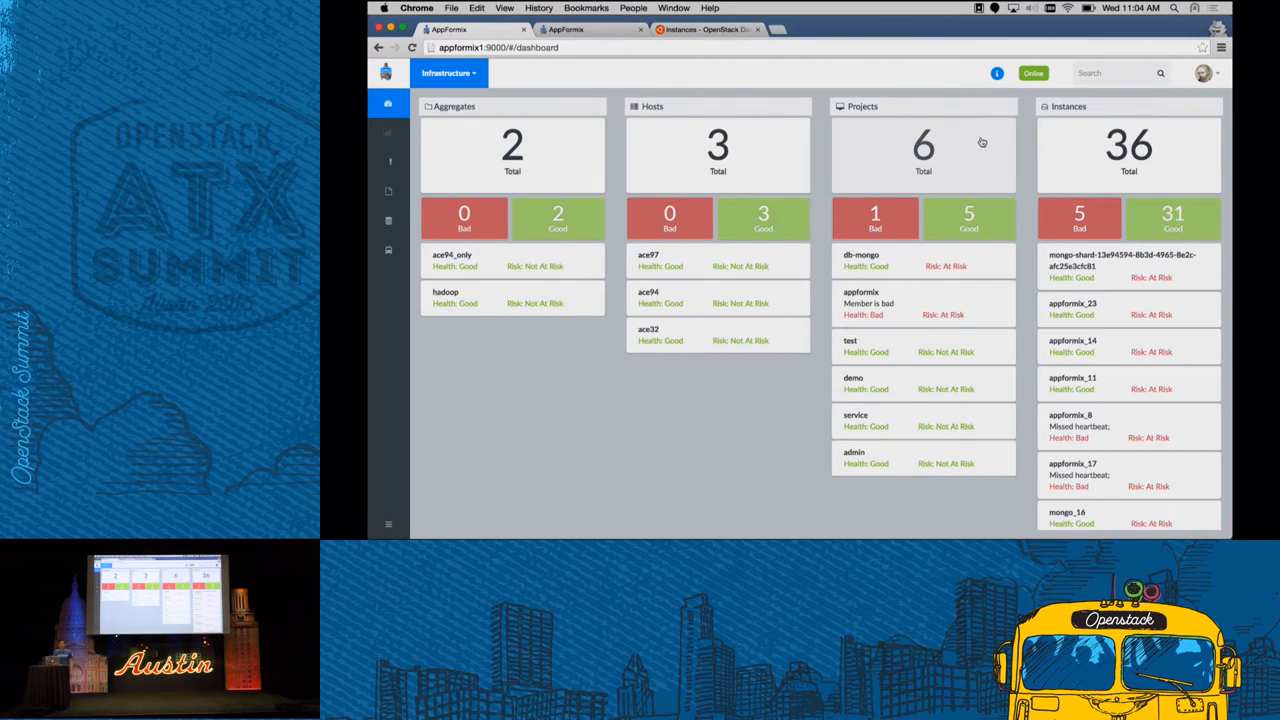
pyautogui.moveTo(750, 152)
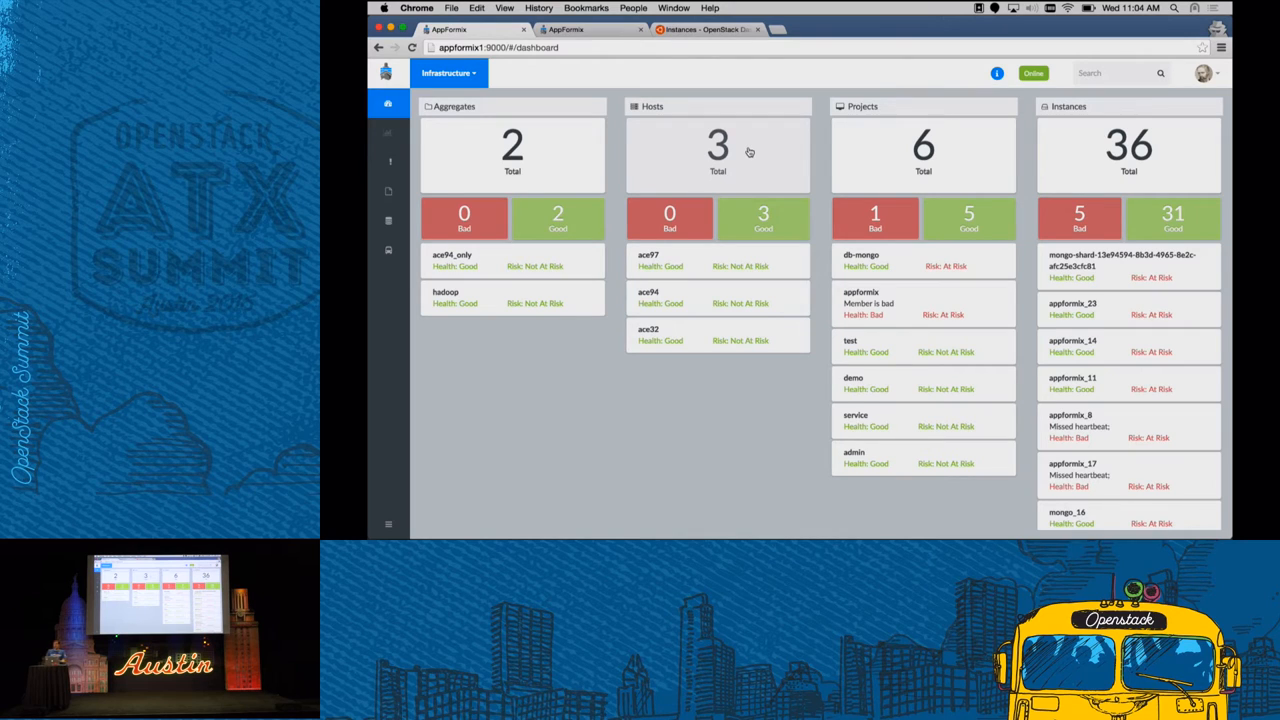
pyautogui.moveTo(540, 146)
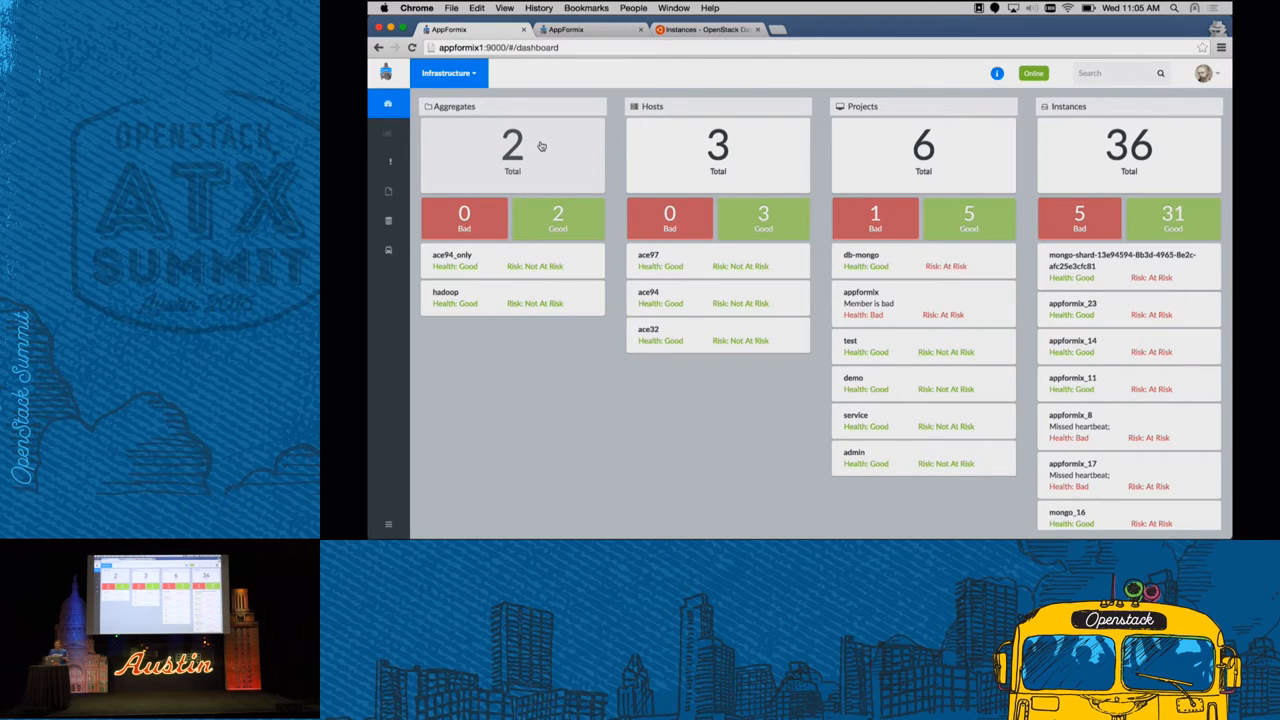
pyautogui.moveTo(982, 132)
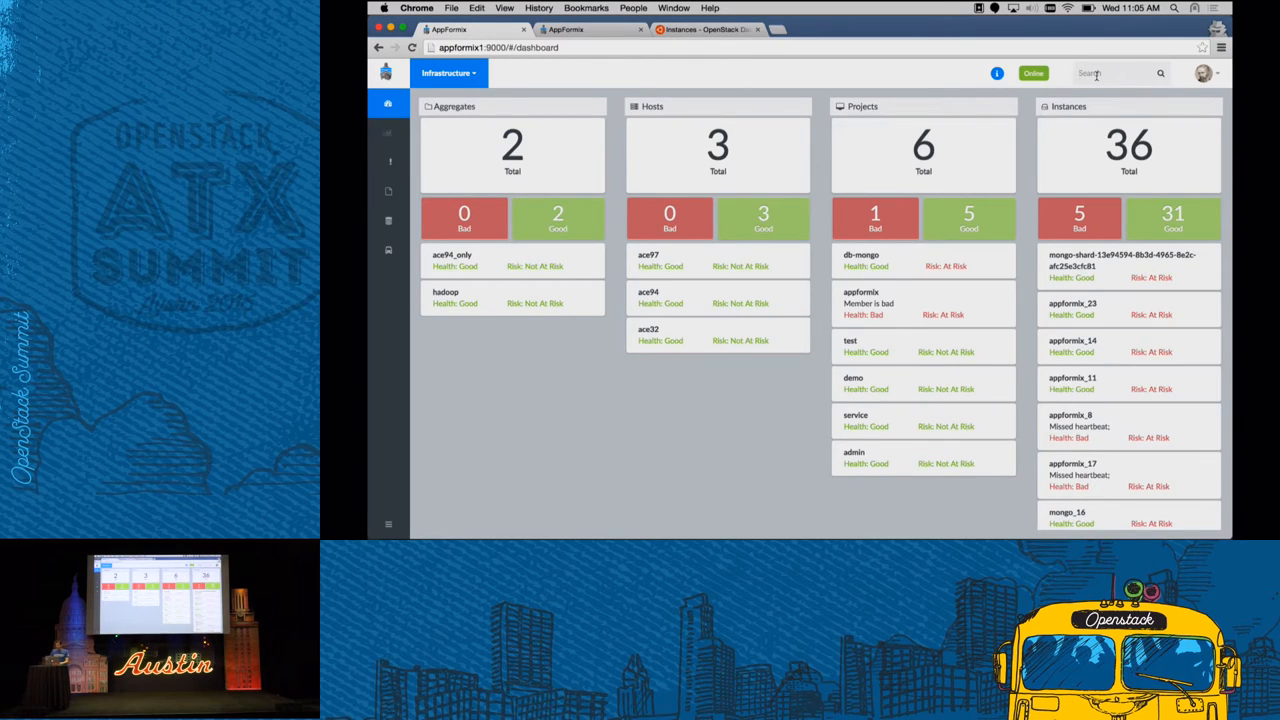
# Search for 'db' and open the db-mongo project dashboard
pyautogui.write('db-mongo')
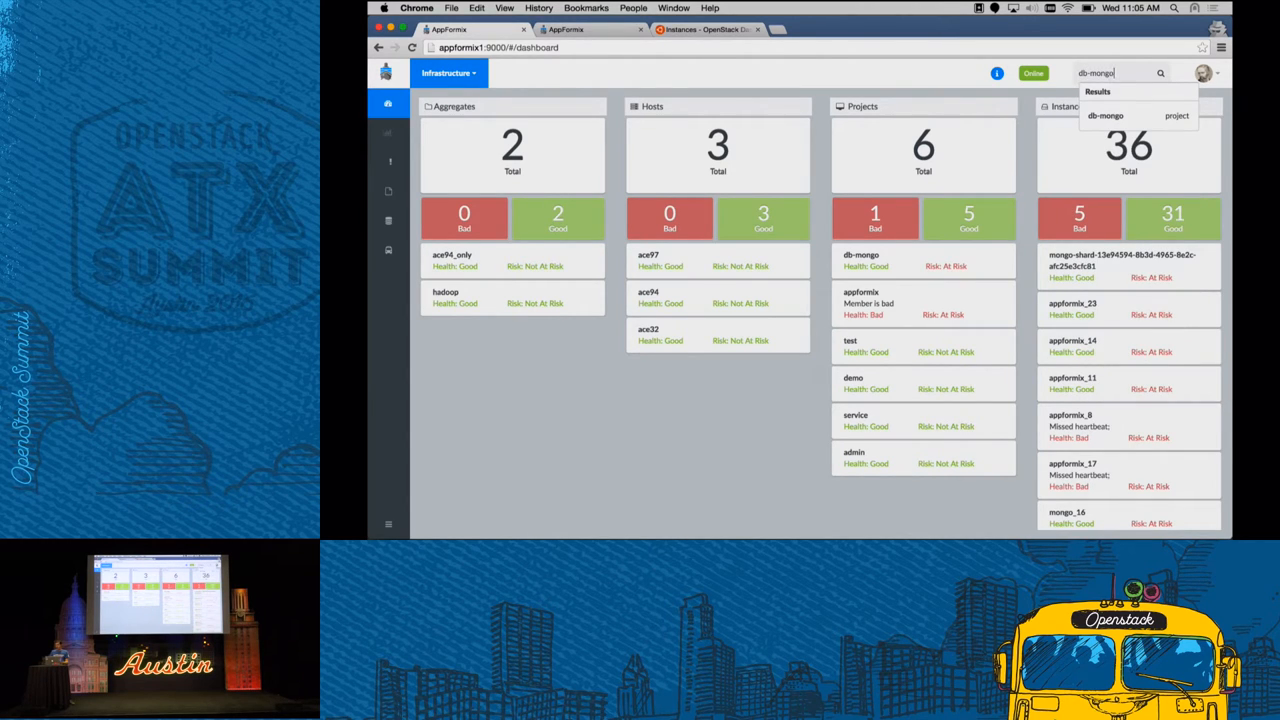
pyautogui.click(1104, 114)
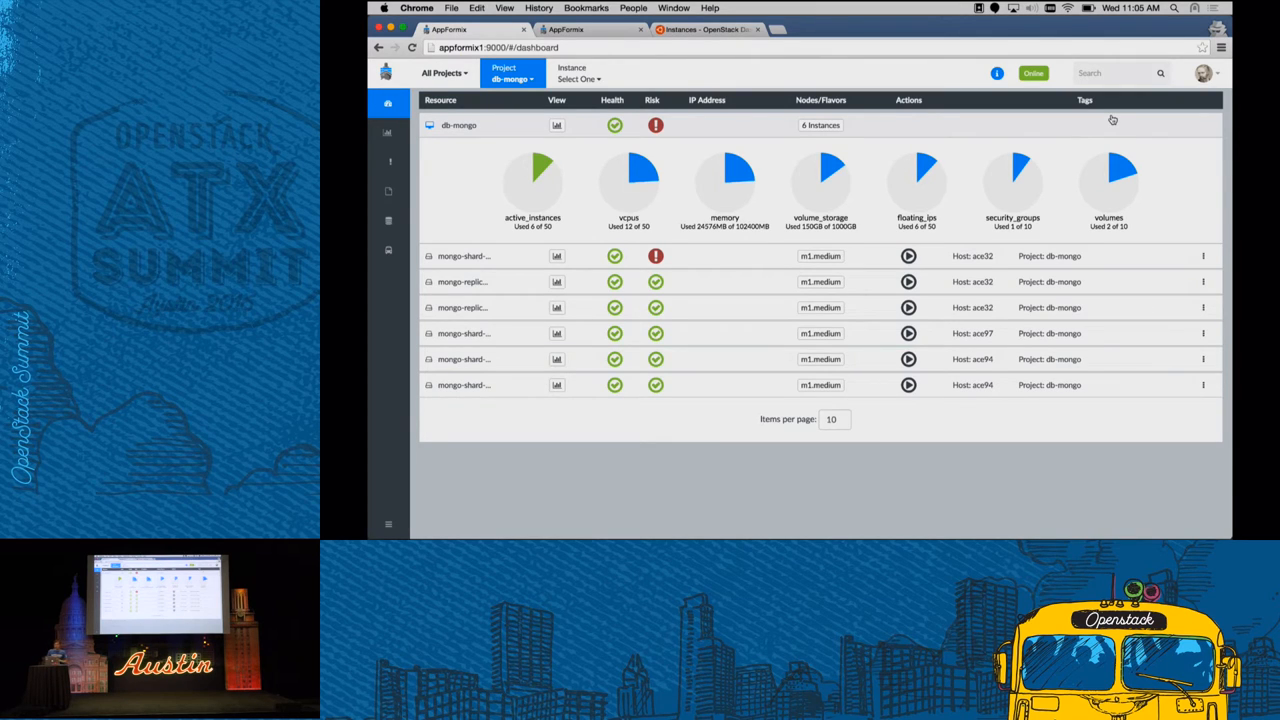
pyautogui.moveTo(584, 192)
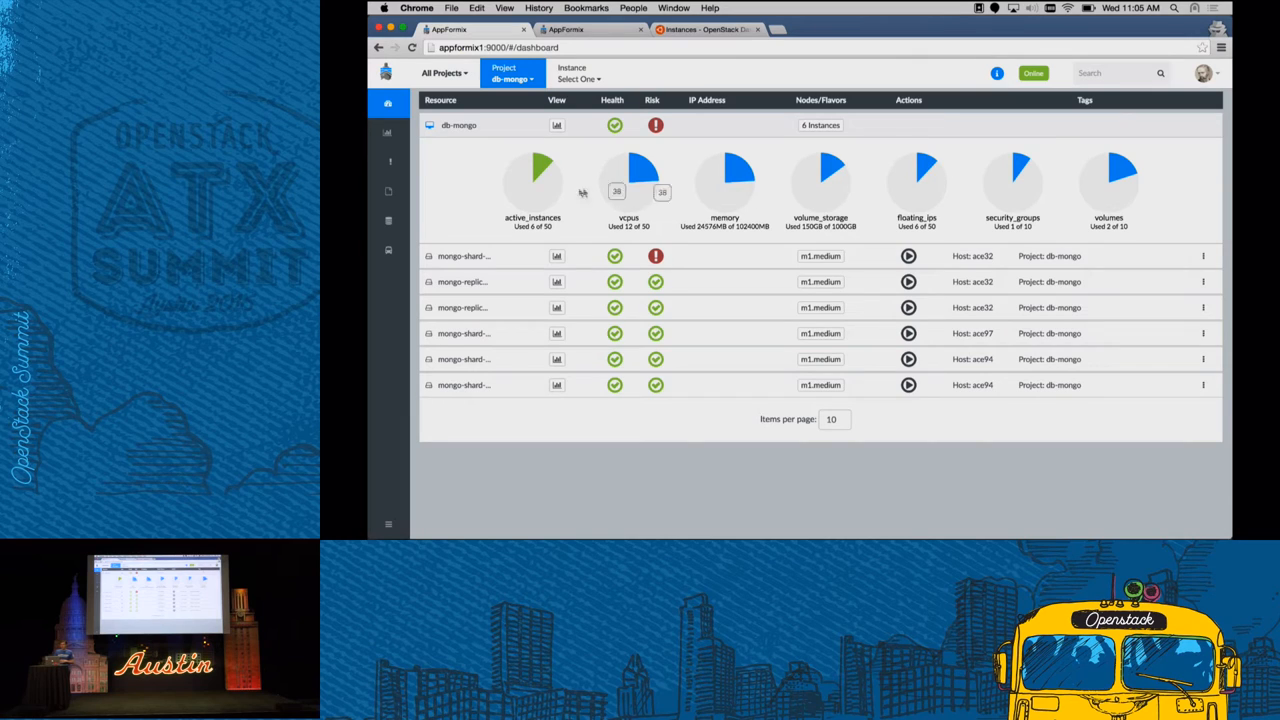
pyautogui.moveTo(544, 180)
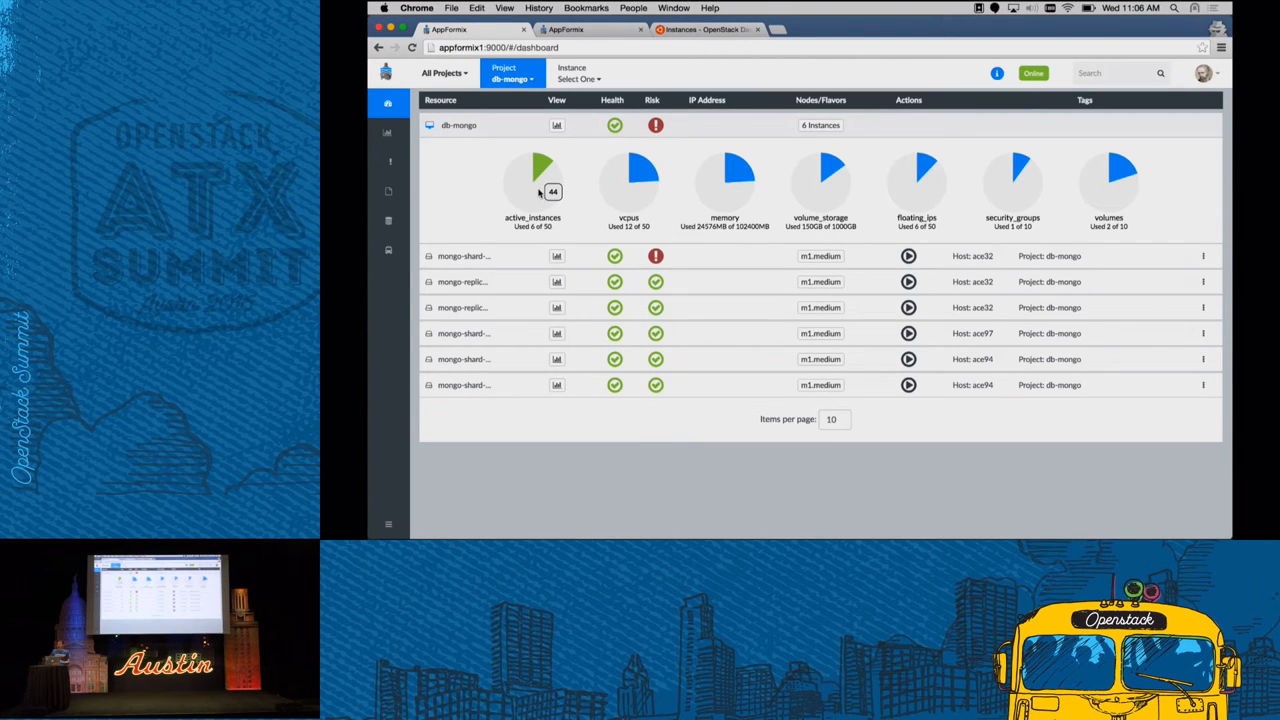
pyautogui.moveTo(590, 194)
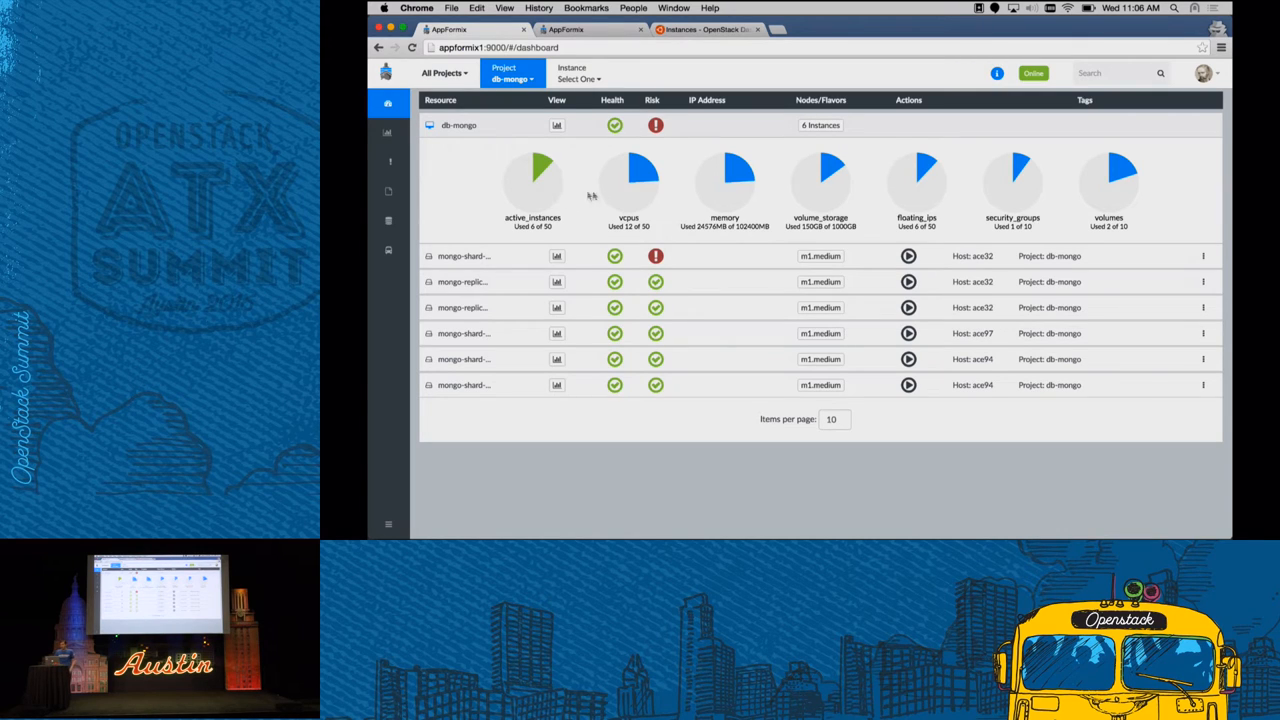
pyautogui.moveTo(636, 188)
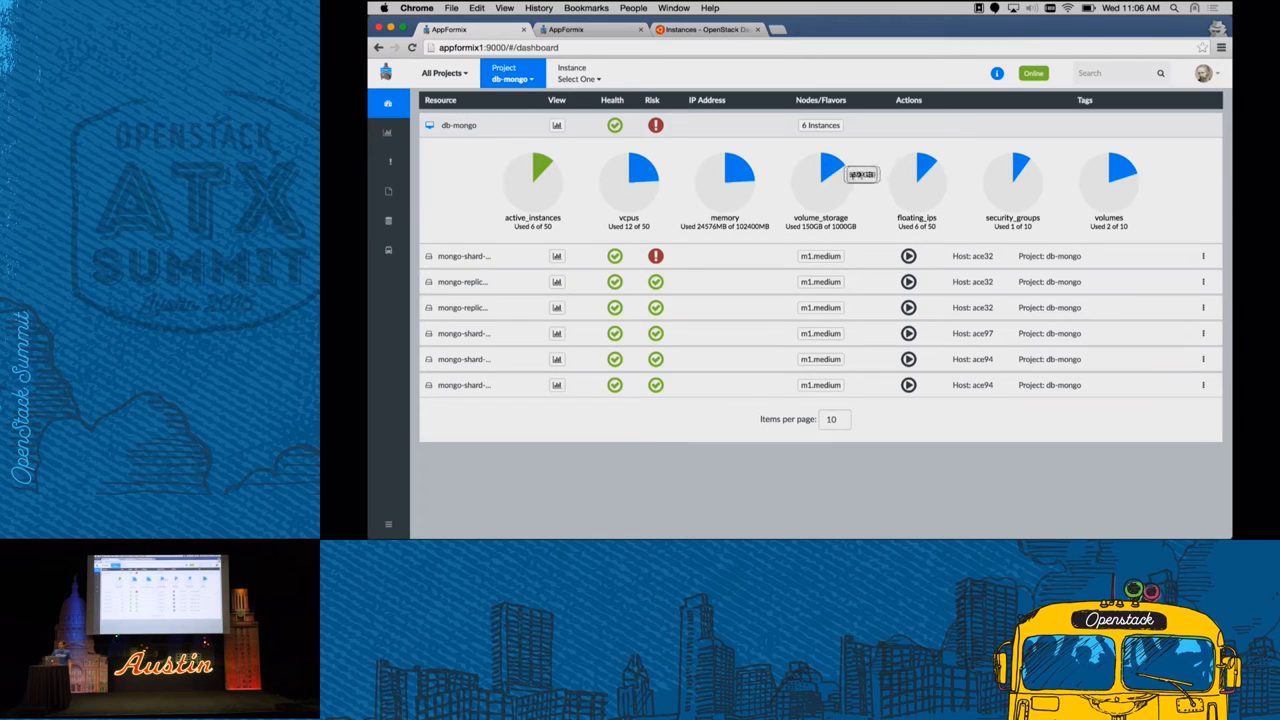
pyautogui.moveTo(964, 192)
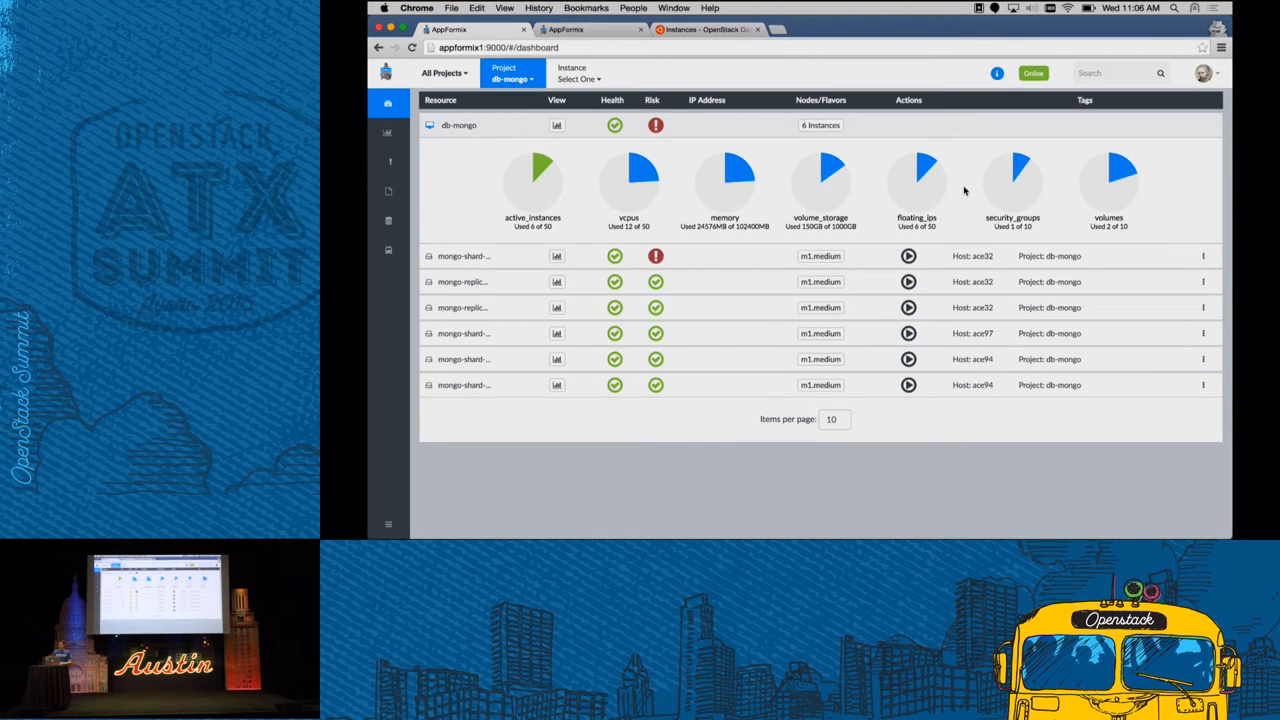
pyautogui.moveTo(710, 256)
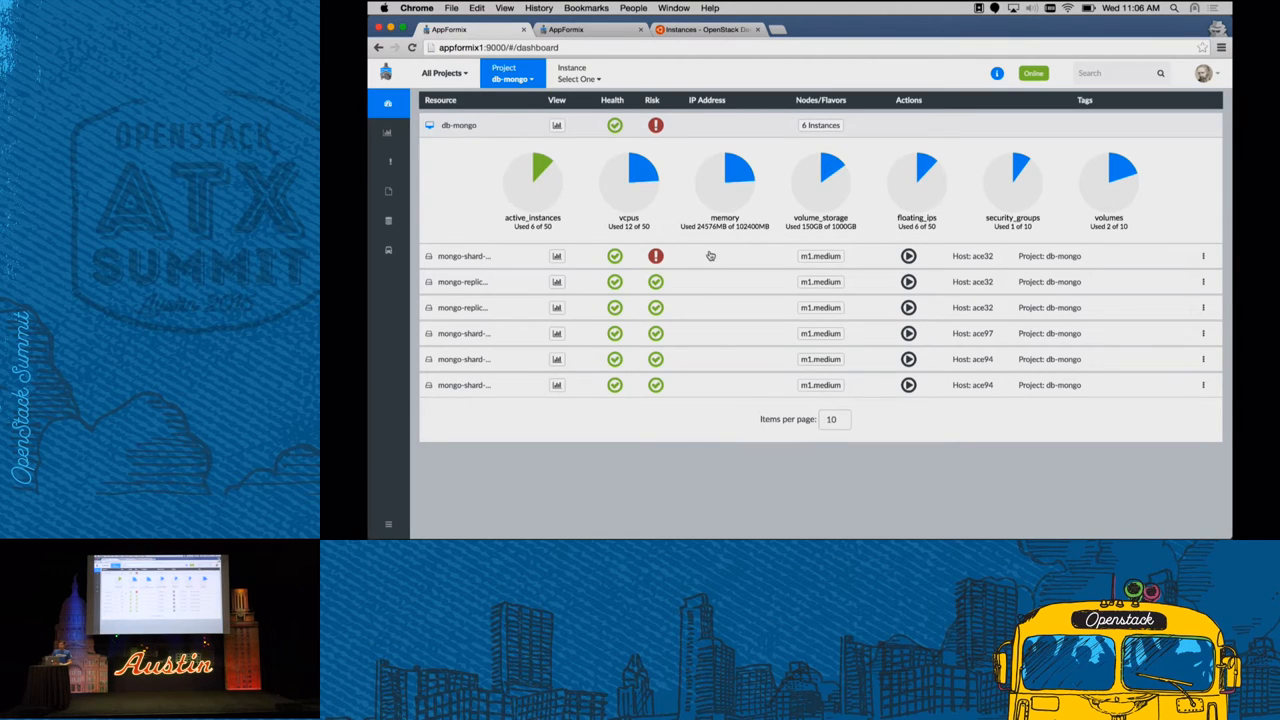
pyautogui.moveTo(516, 280)
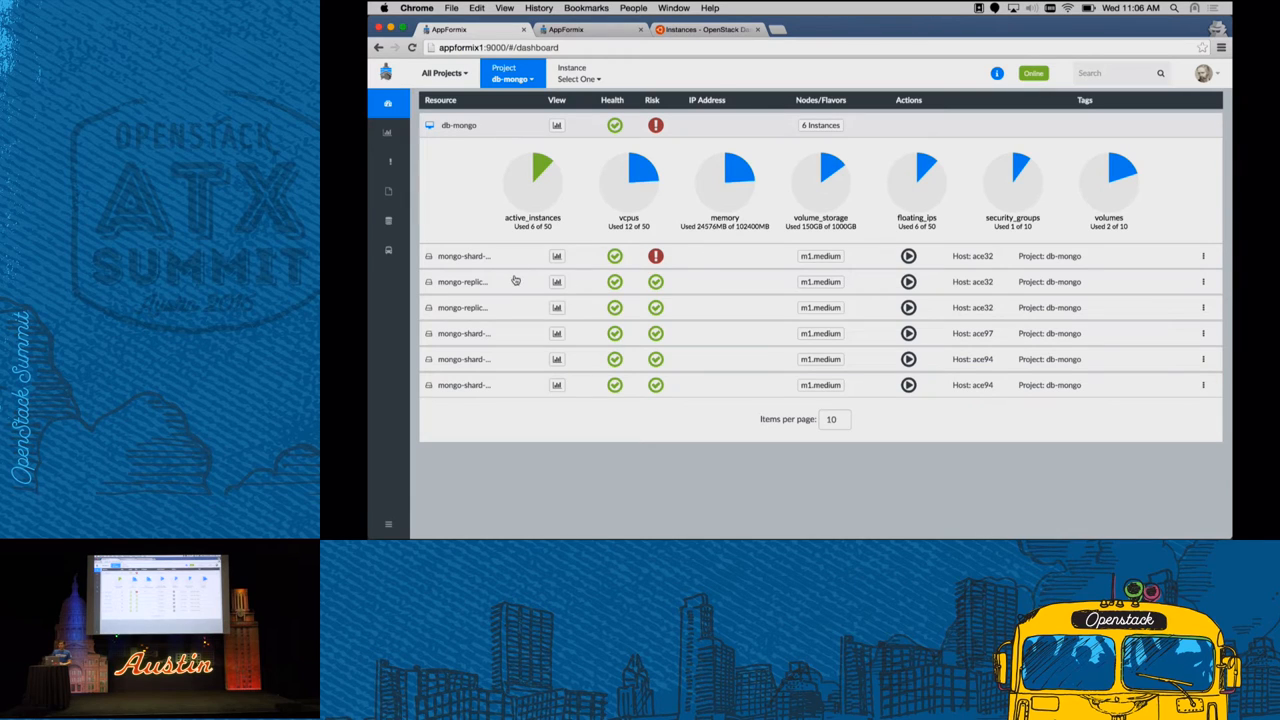
# Expand the second db-mongo instance row to show its CPU, memory, network and disk charts
pyautogui.click(556, 280)
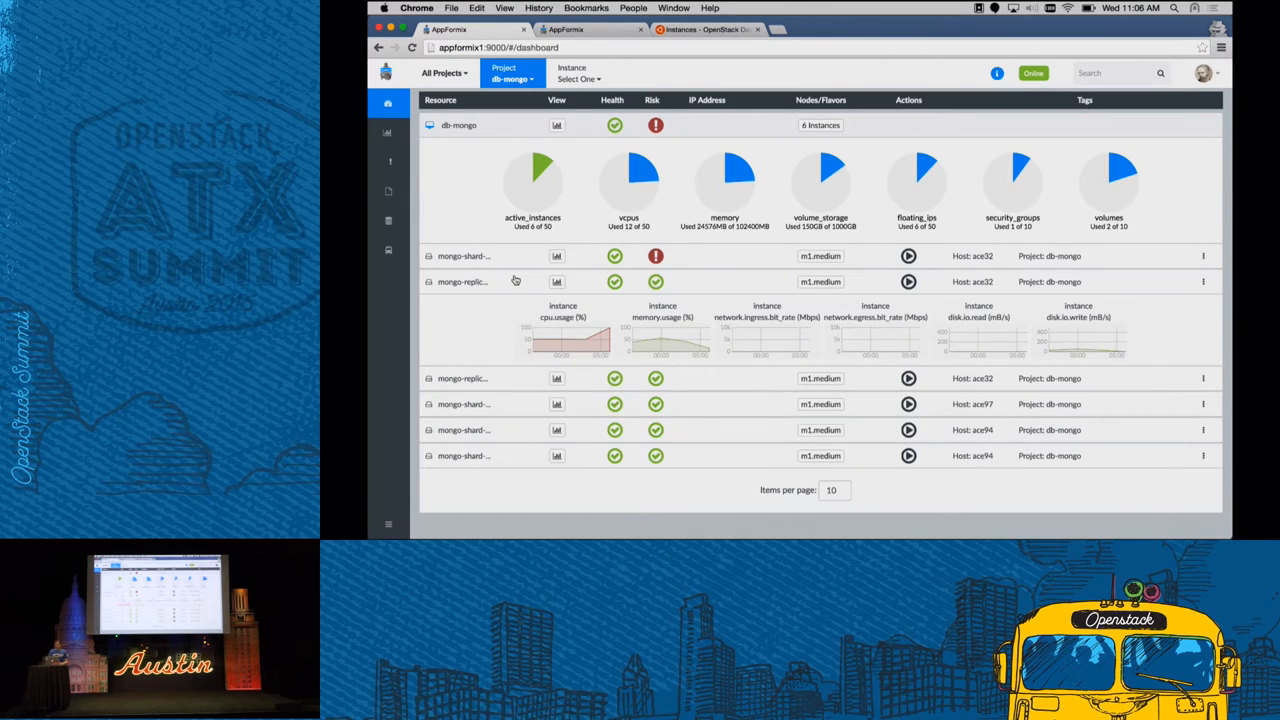
pyautogui.moveTo(464, 280)
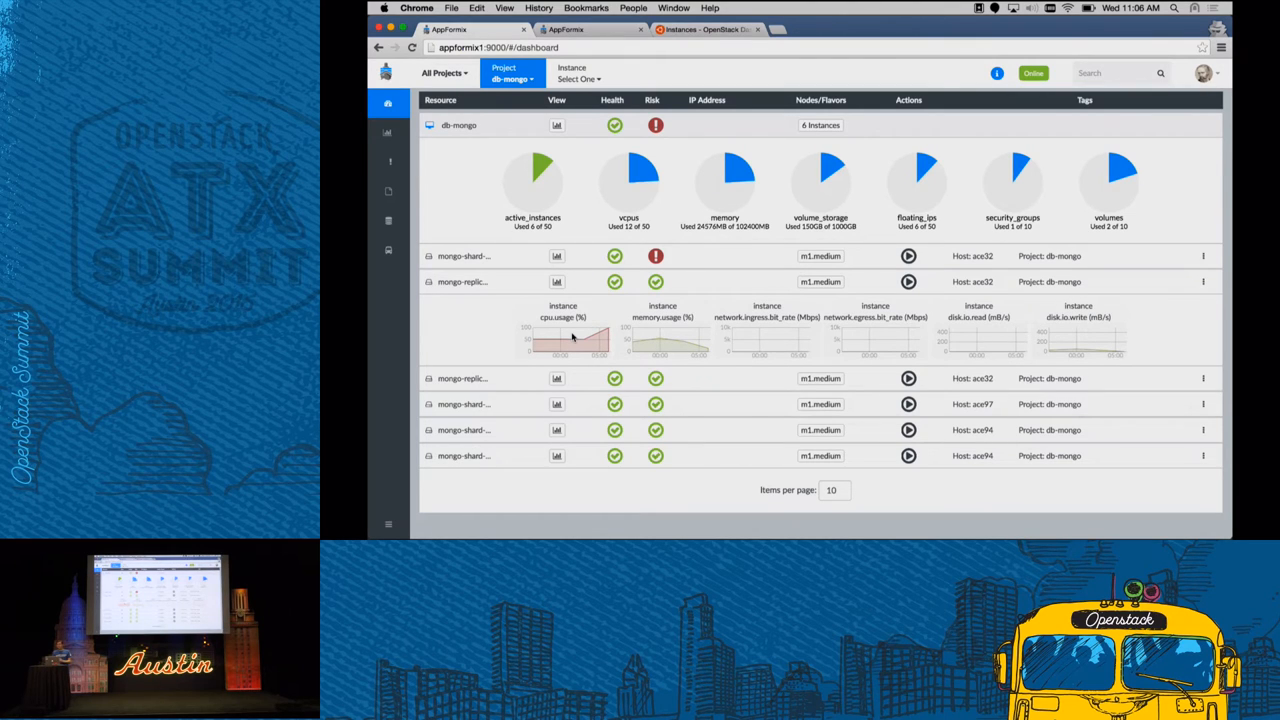
pyautogui.moveTo(748, 334)
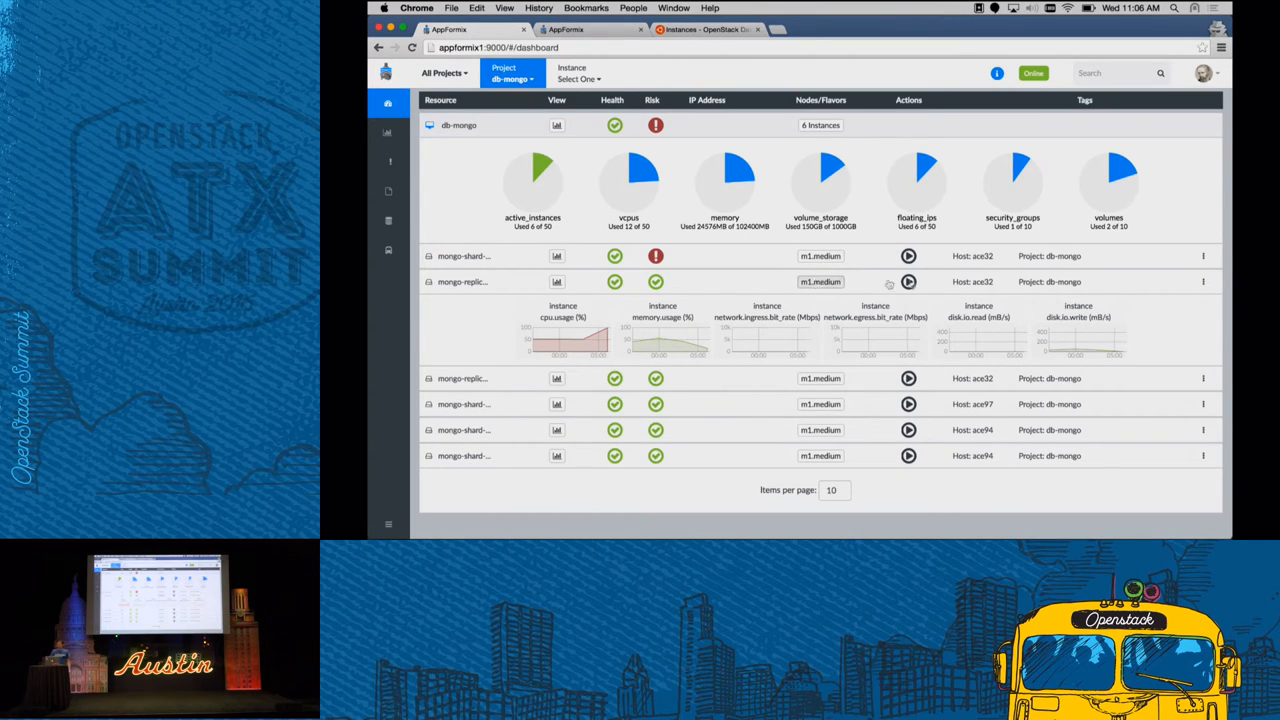
pyautogui.moveTo(978, 396)
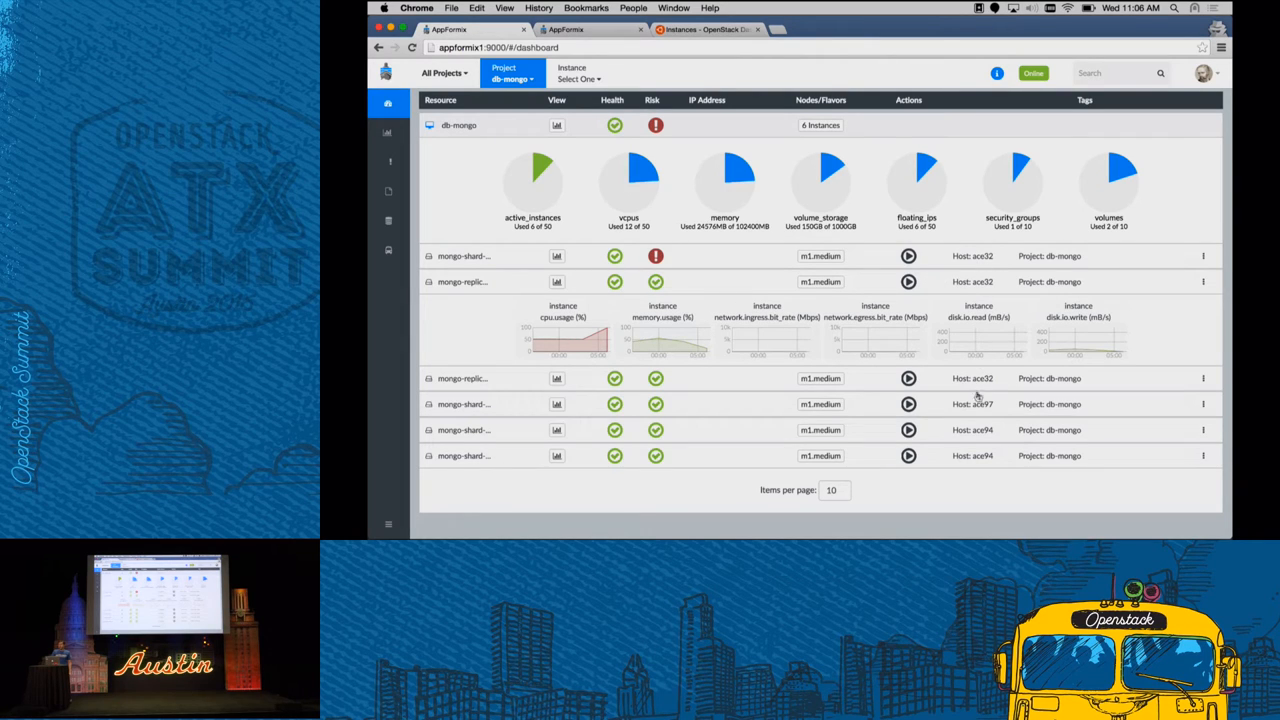
pyautogui.moveTo(782, 364)
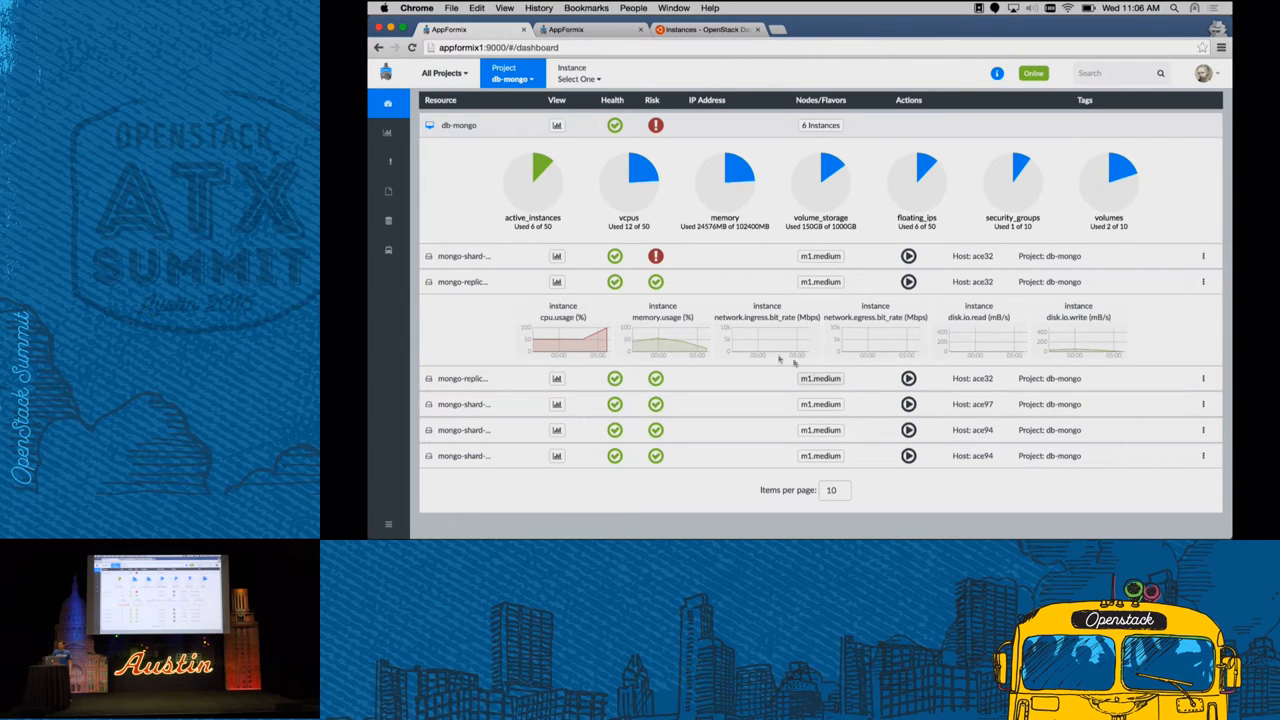
pyautogui.moveTo(656, 256)
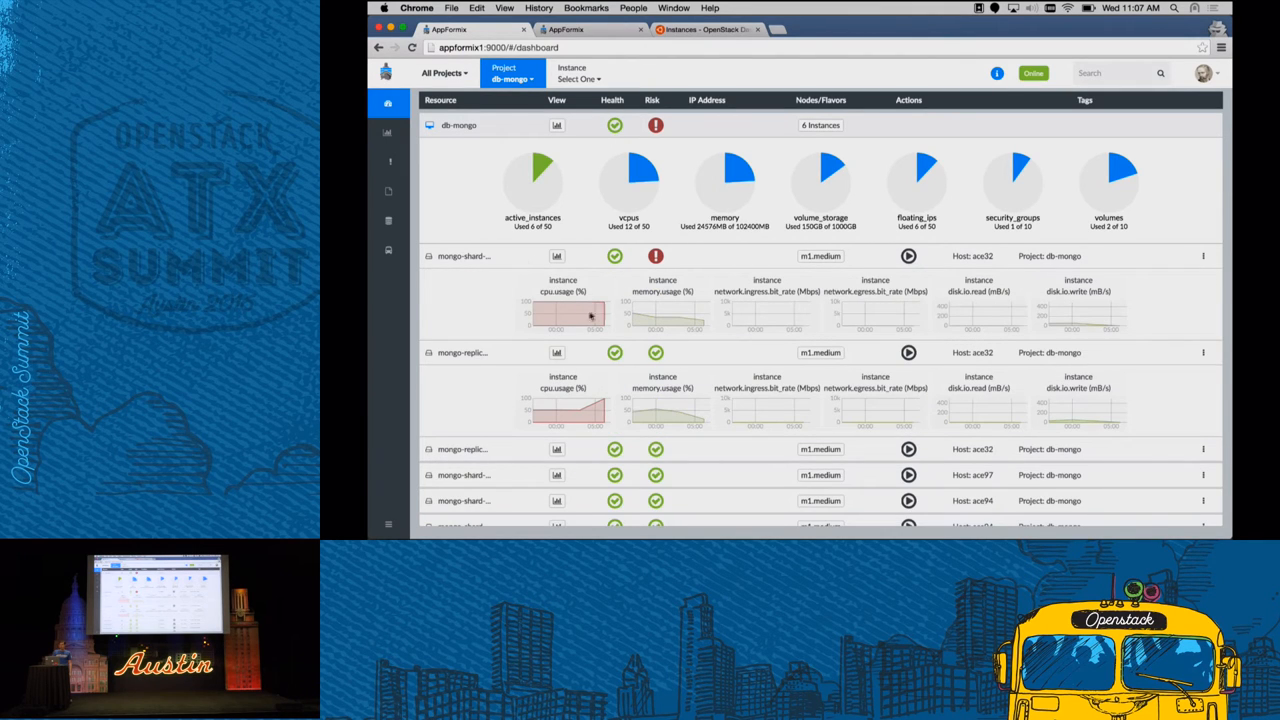
pyautogui.moveTo(564, 306)
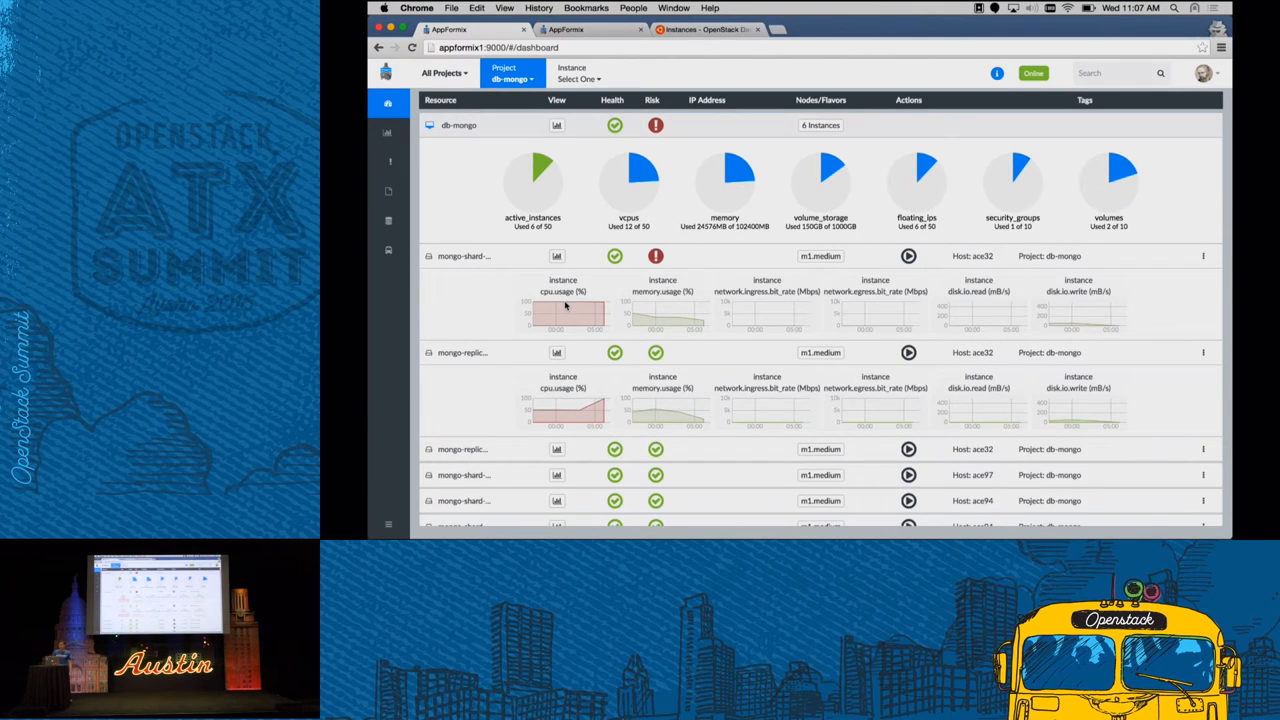
pyautogui.moveTo(536, 272)
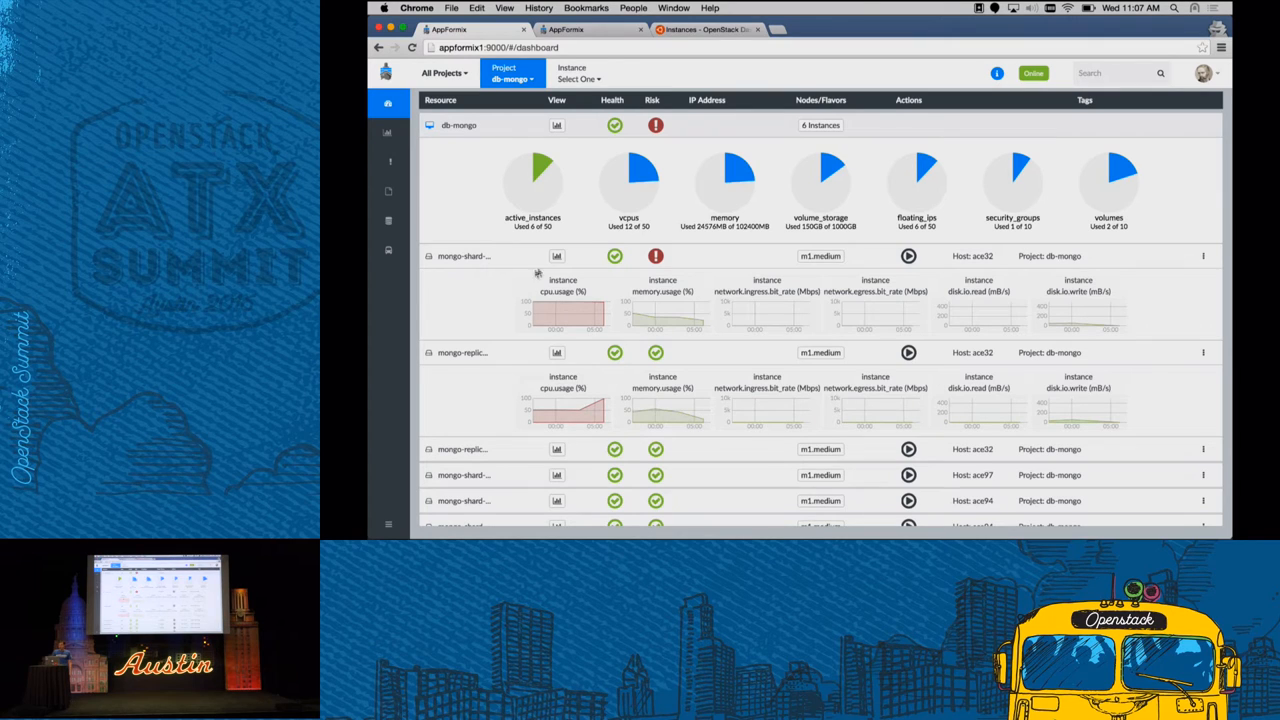
# Show full charts for the mongo-shard instance on aco32 and check an earlier time window
pyautogui.click(556, 256)
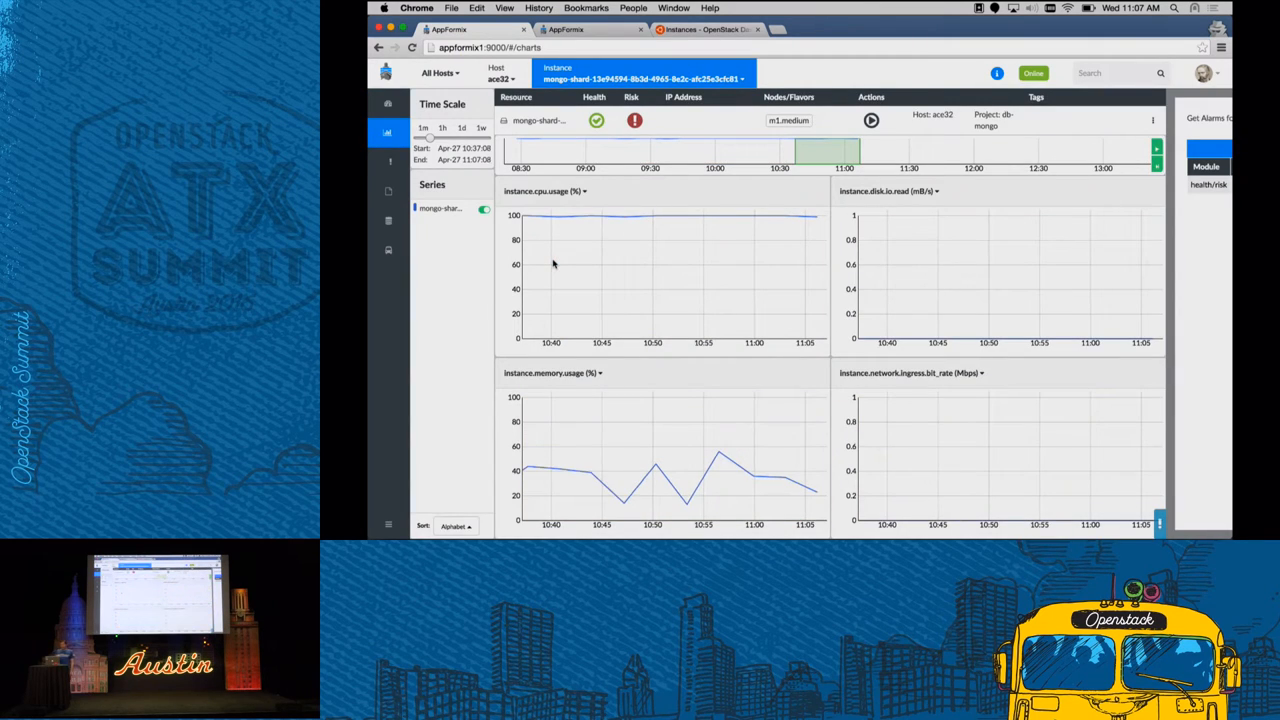
pyautogui.click(936, 192)
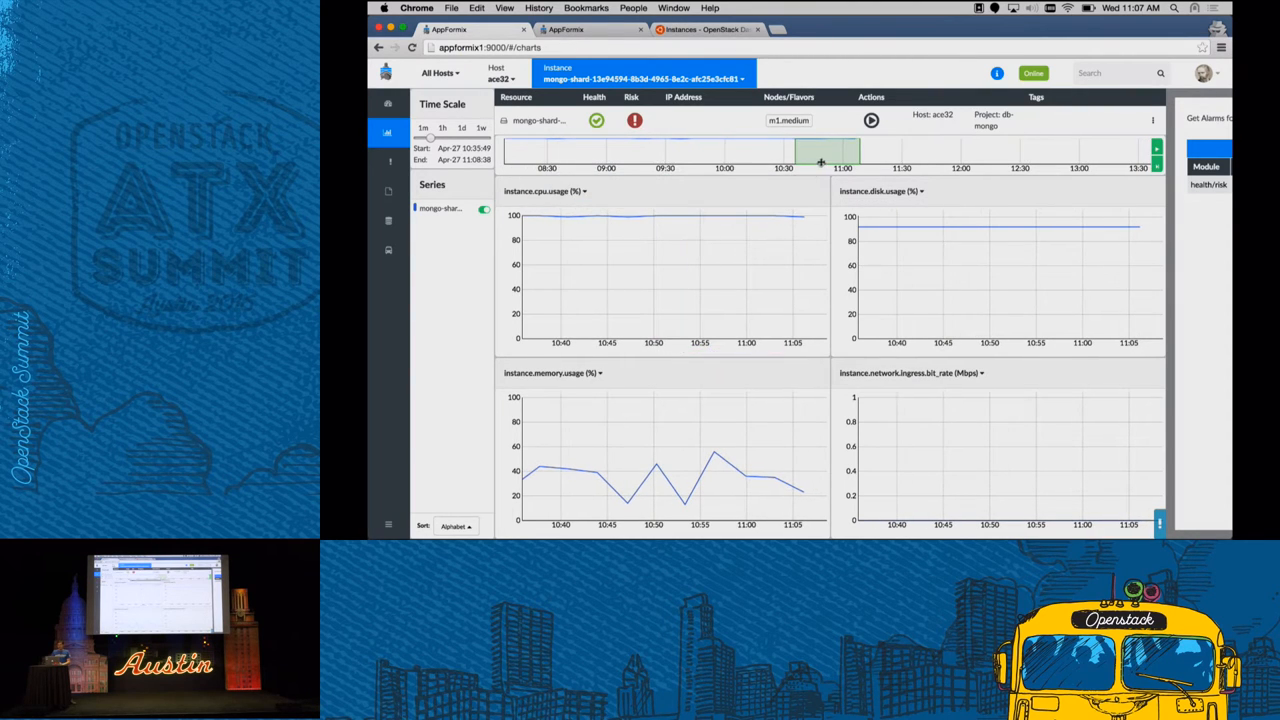
pyautogui.moveTo(820, 152); pyautogui.dragTo(744, 152)
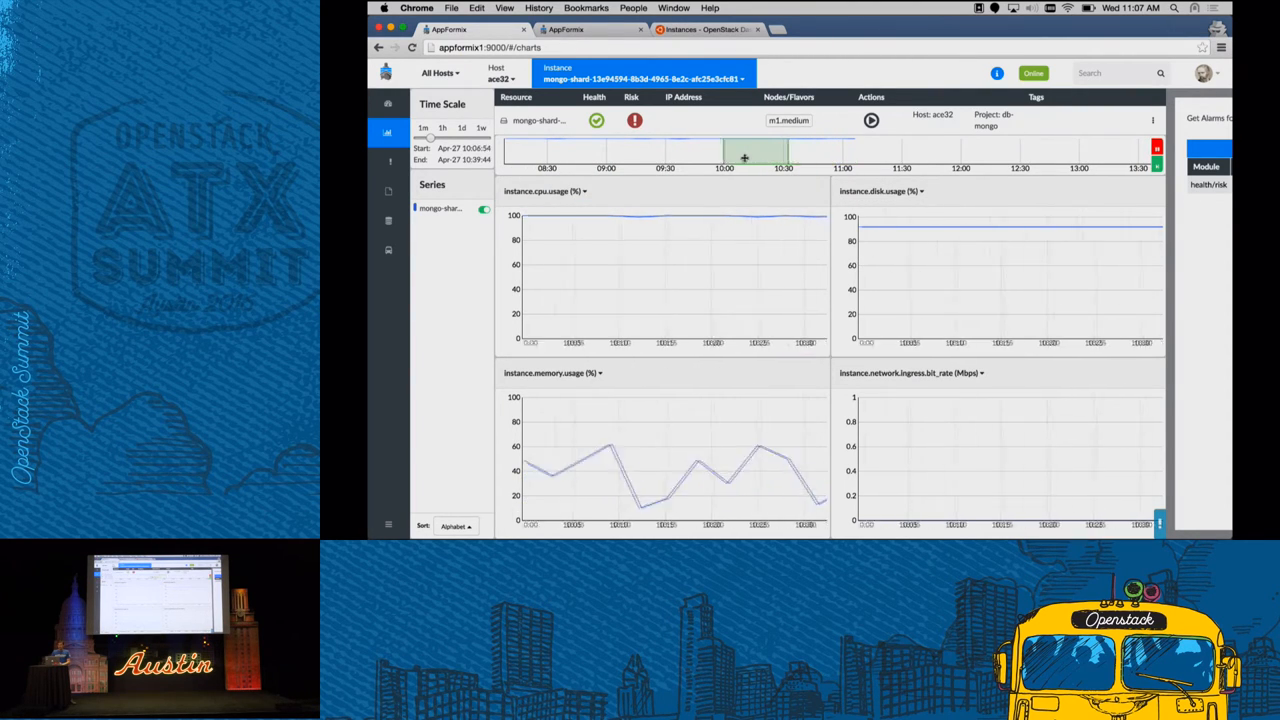
pyautogui.moveTo(744, 152); pyautogui.dragTo(820, 152)
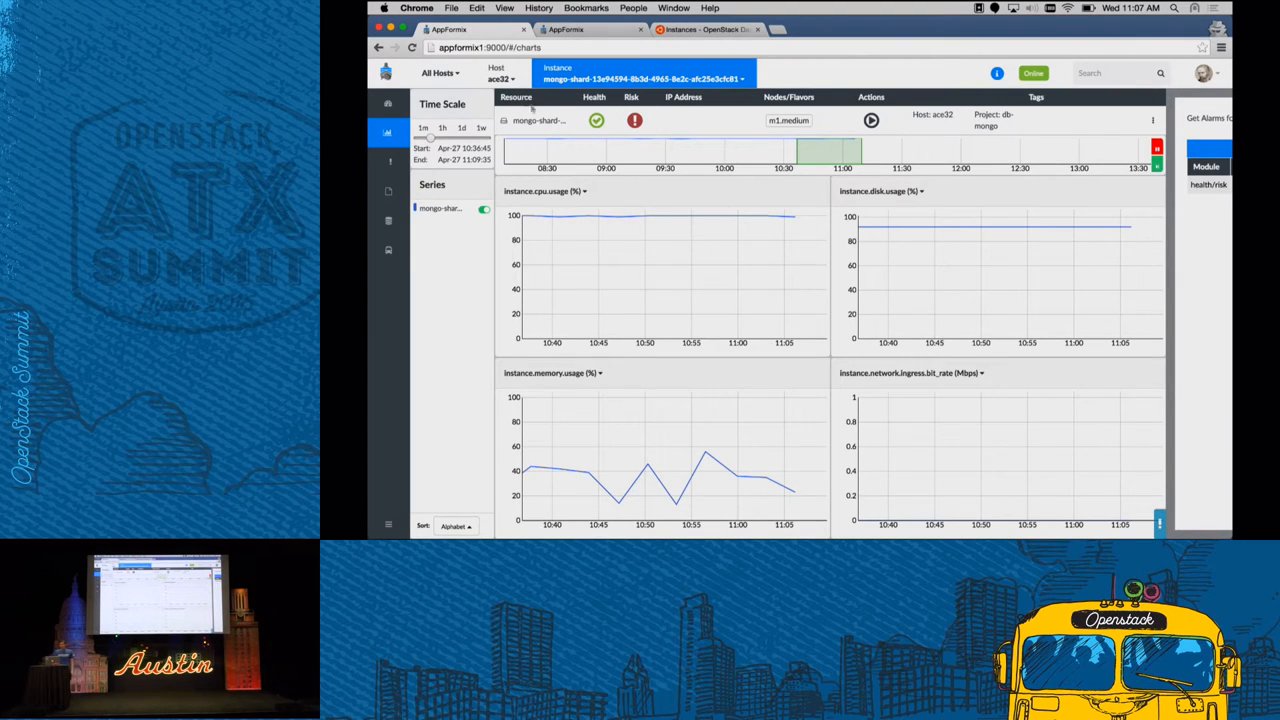
pyautogui.moveTo(604, 132)
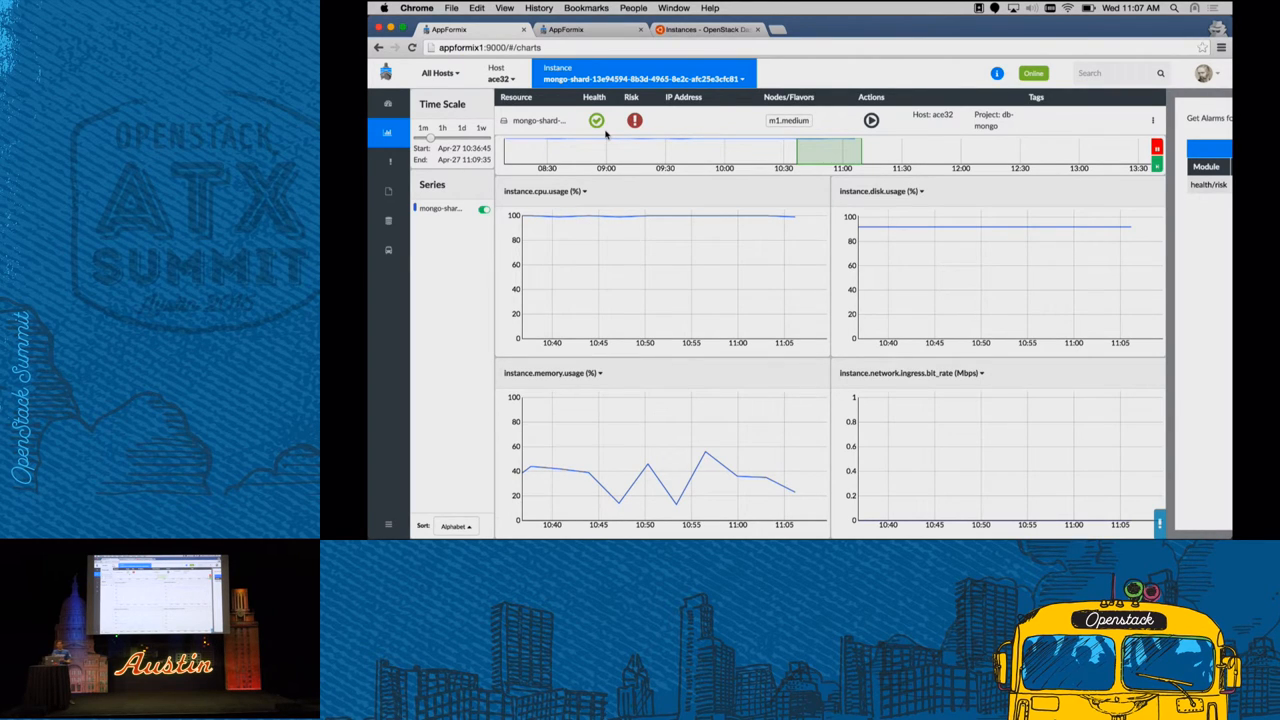
pyautogui.moveTo(576, 140)
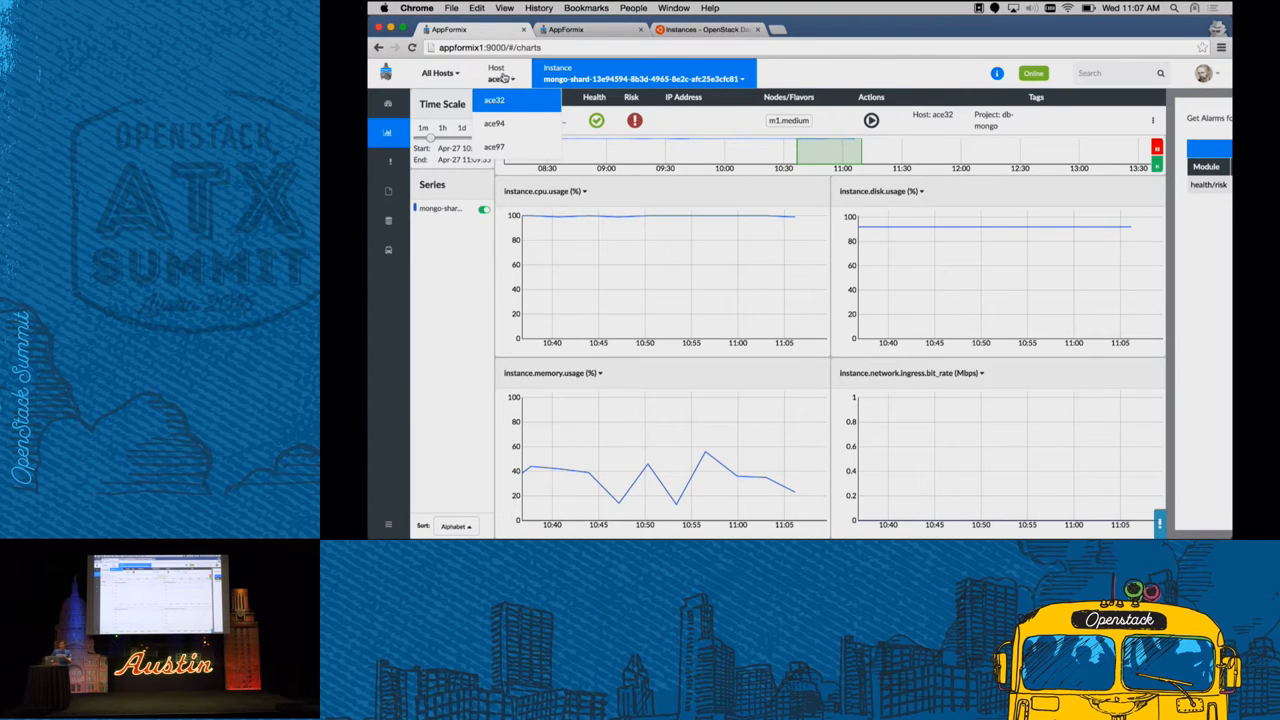
# View host aco32 charts with instance.cpu.usage plotted, then move to Capacity Planning
pyautogui.click(640, 78)
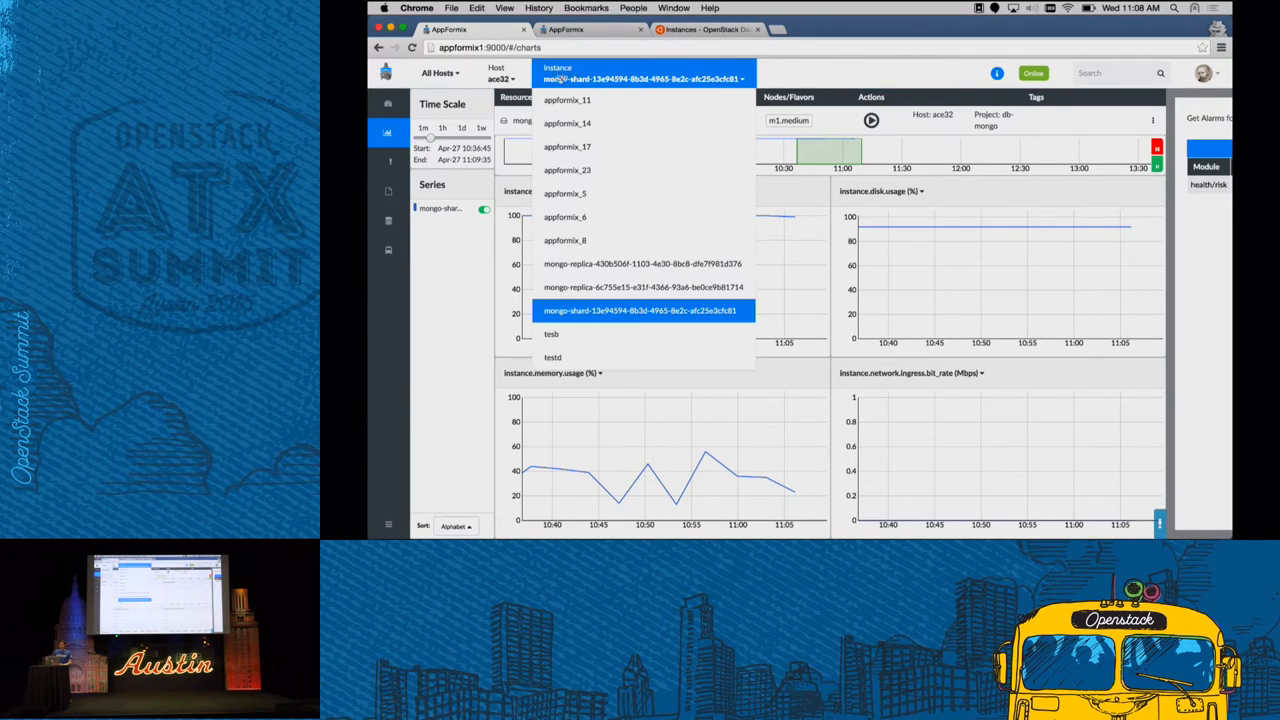
pyautogui.click(500, 80)
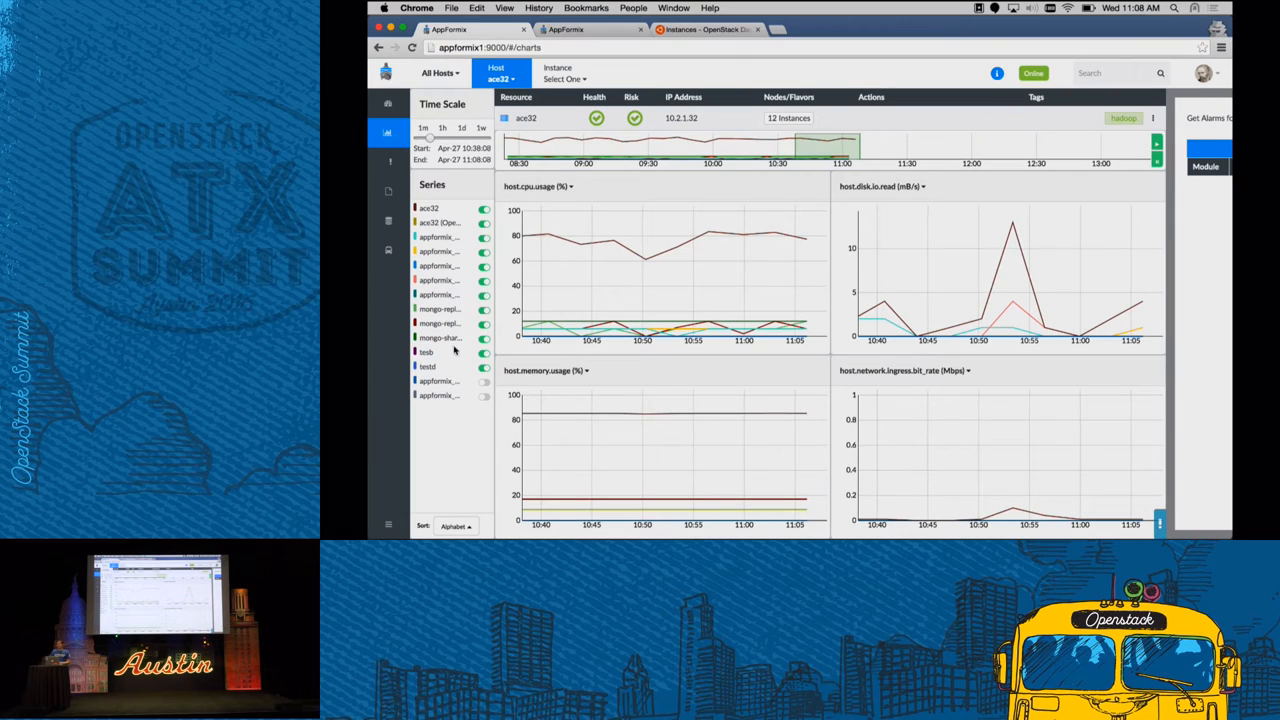
pyautogui.moveTo(644, 320)
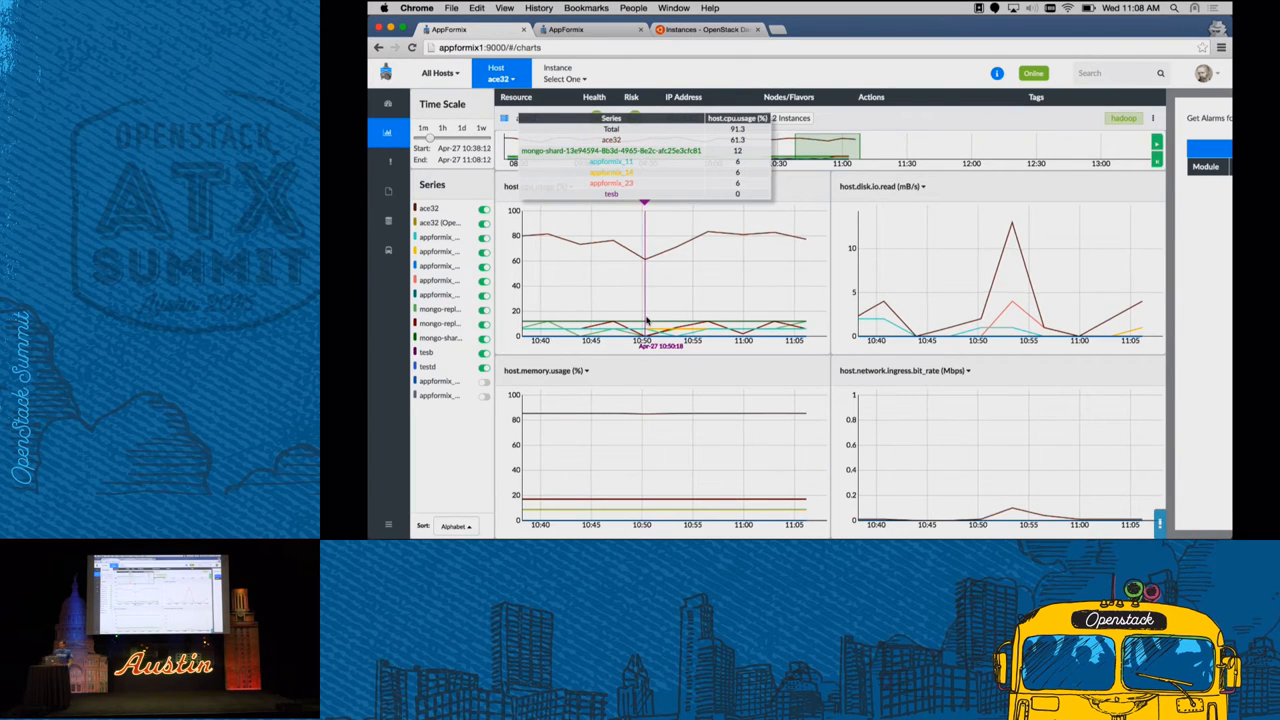
pyautogui.moveTo(704, 300)
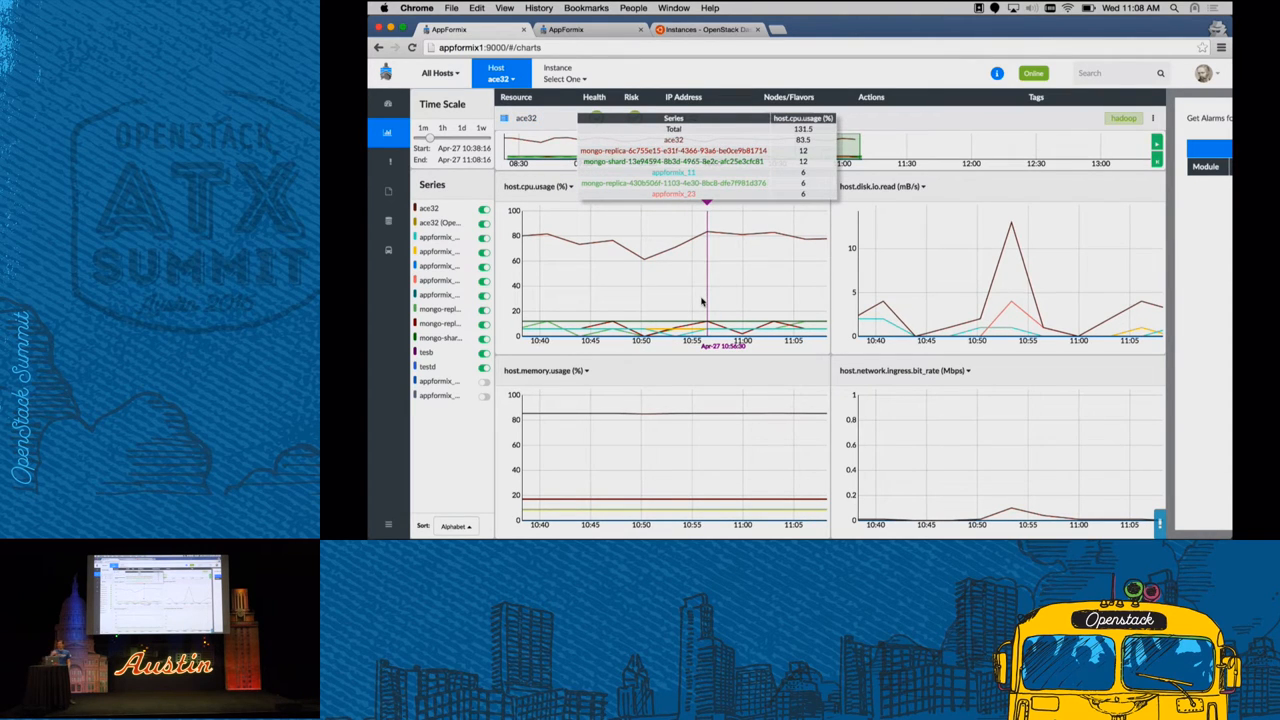
pyautogui.moveTo(740, 304)
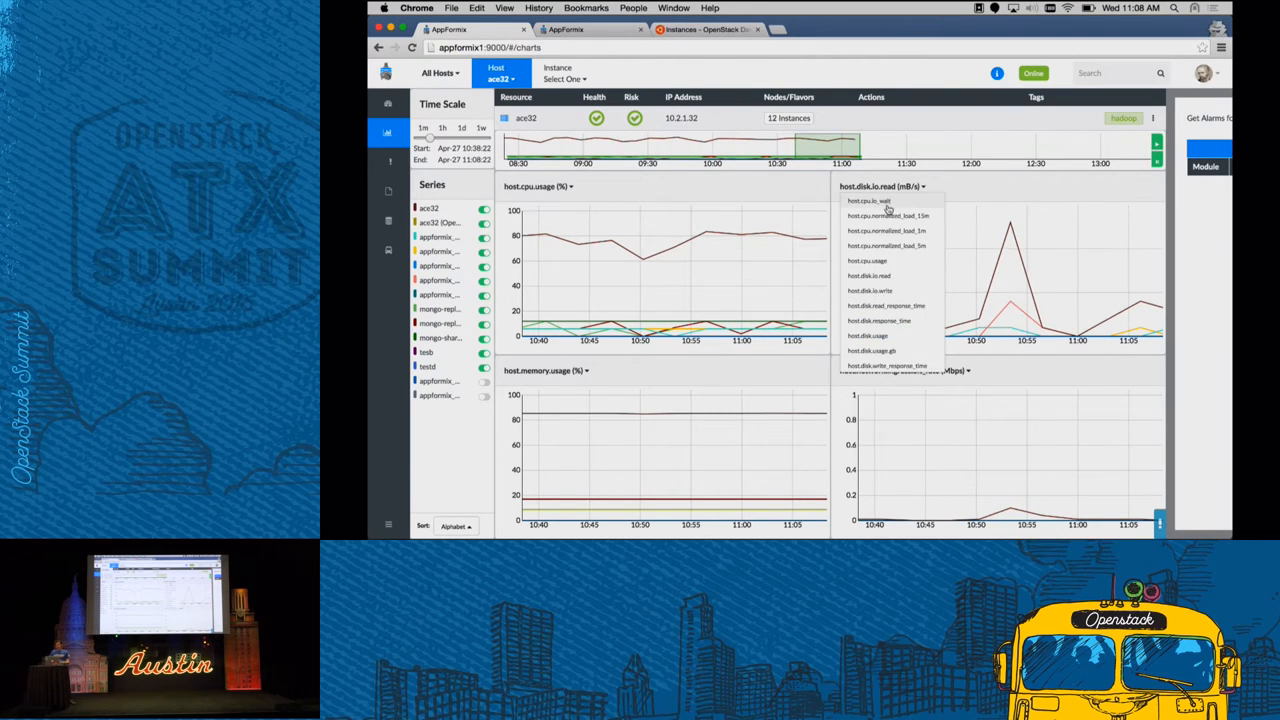
pyautogui.scroll(-3)
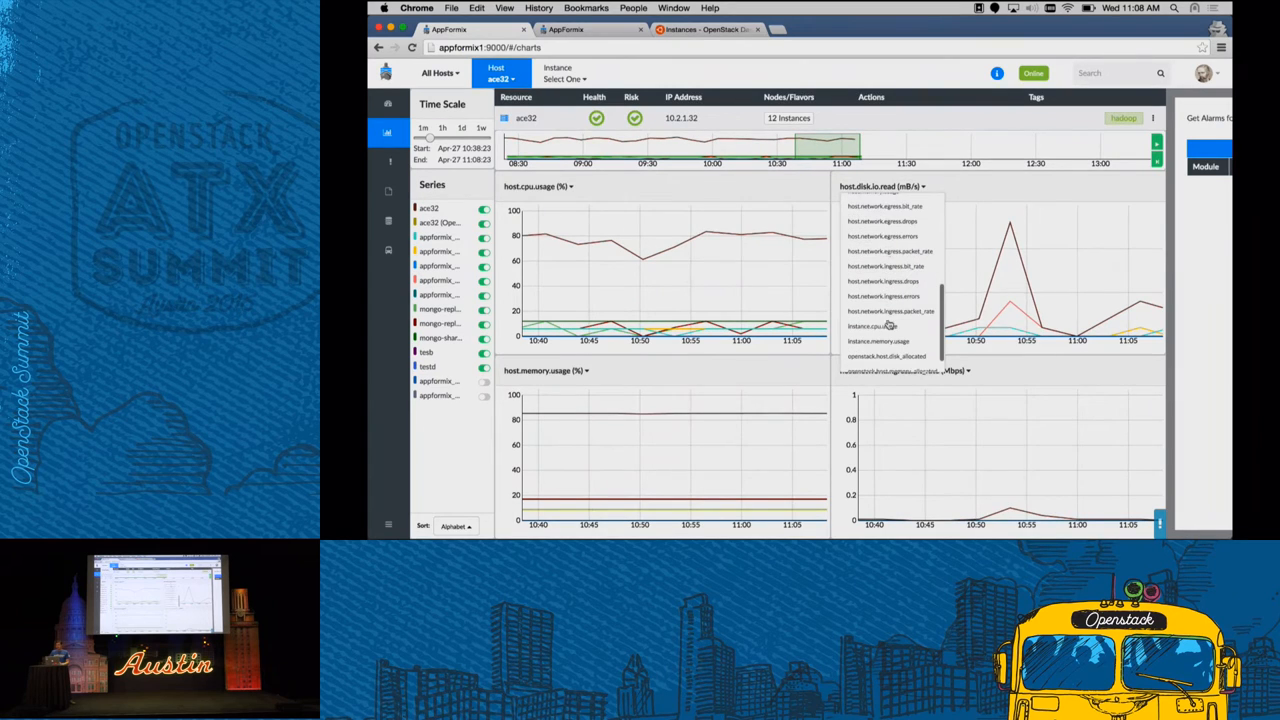
pyautogui.click(872, 326)
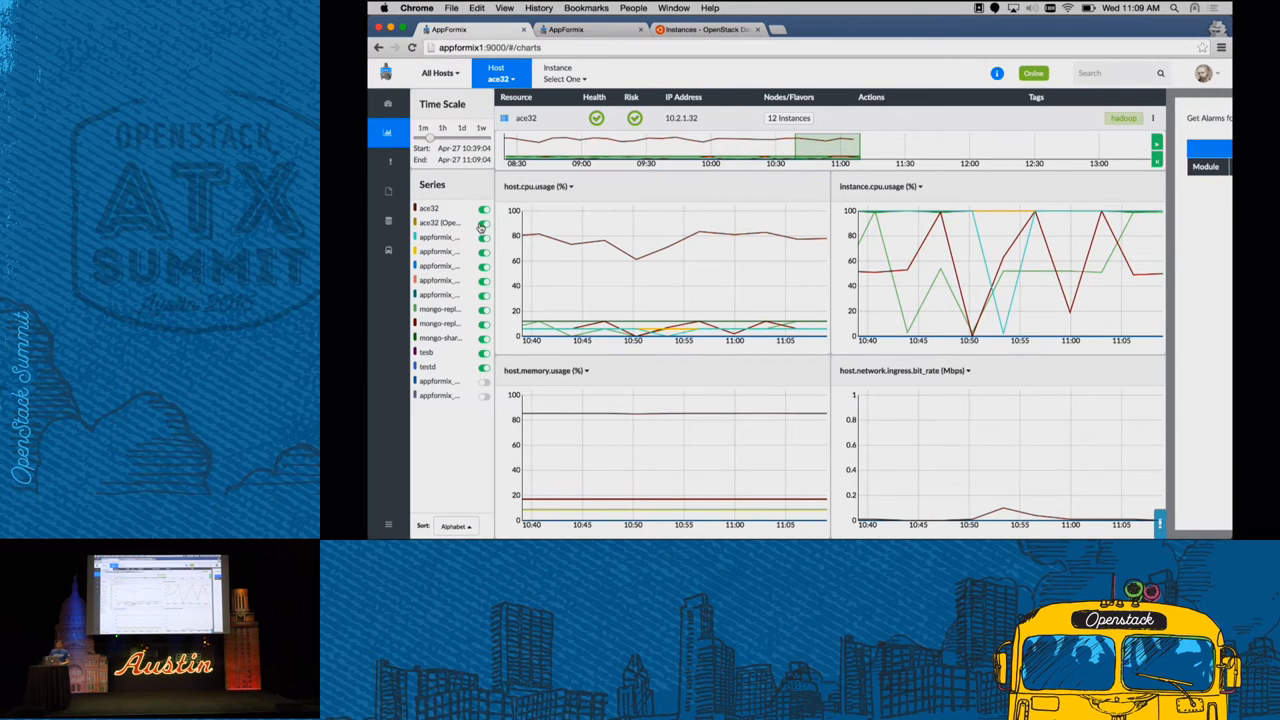
pyautogui.click(388, 220)
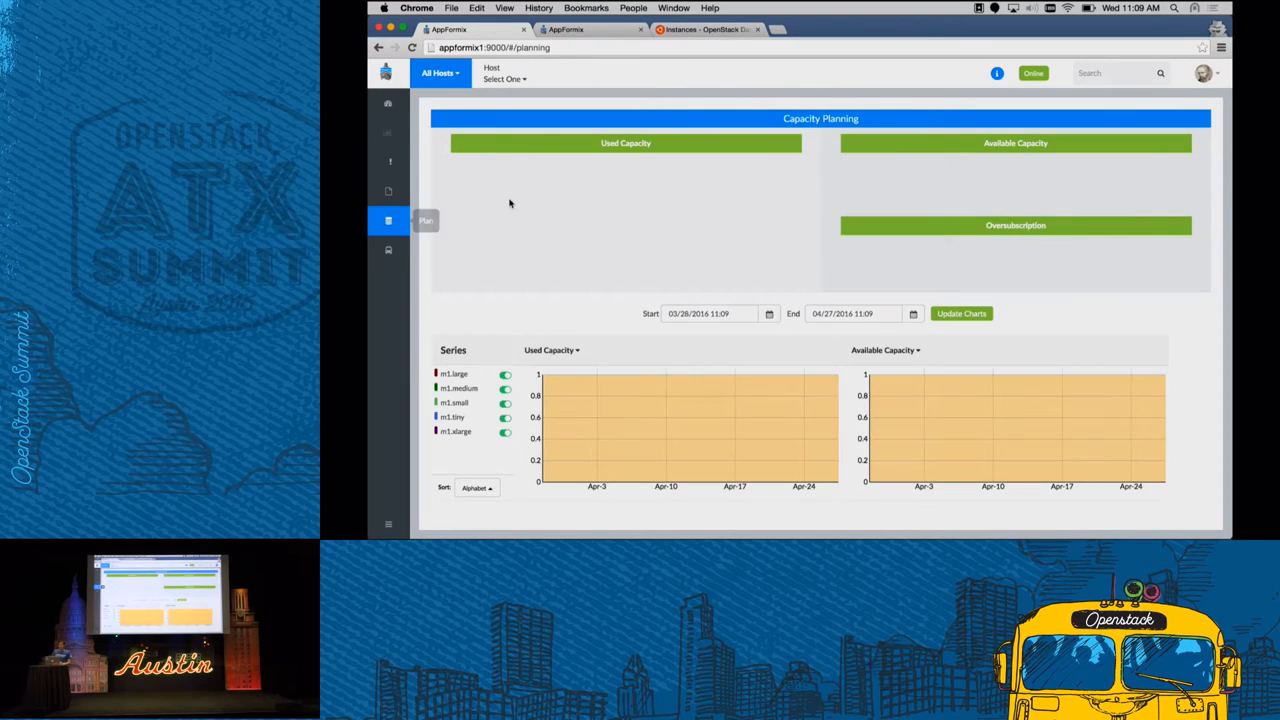
# Review Capacity Planning used capacity by flavor and the 1.06 memory oversubscription
pyautogui.click(960, 312)
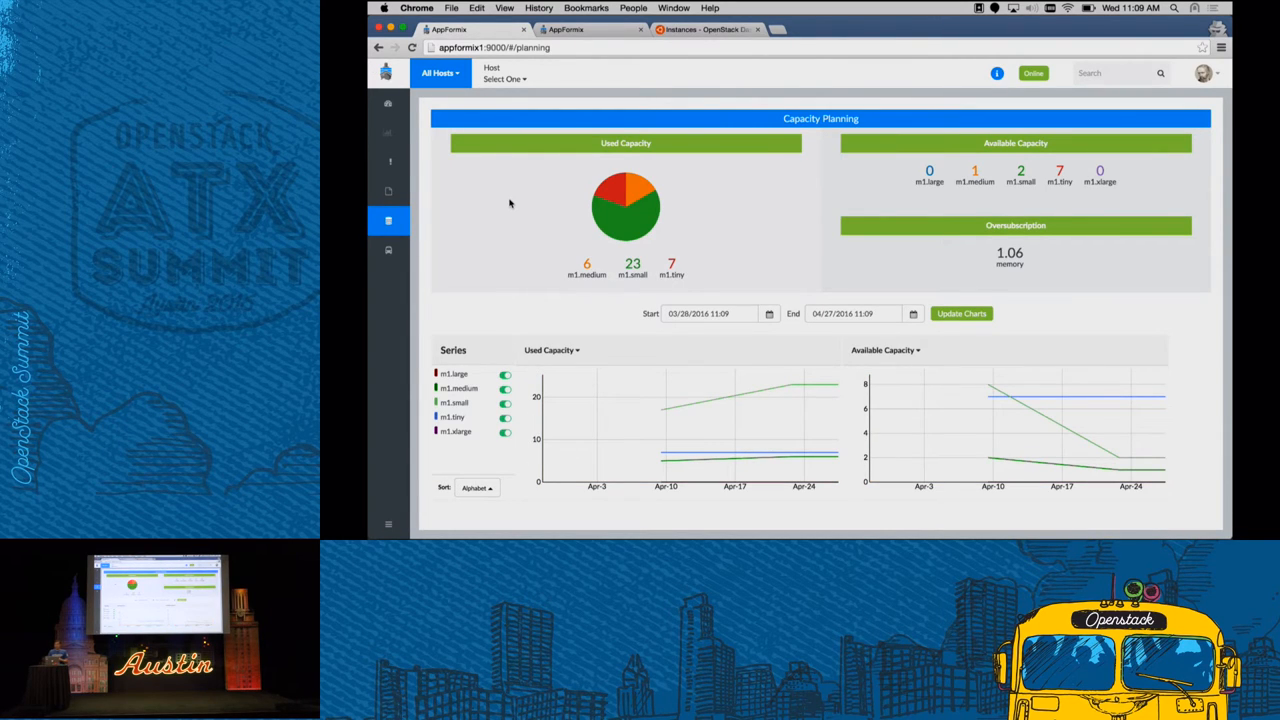
pyautogui.moveTo(624, 204)
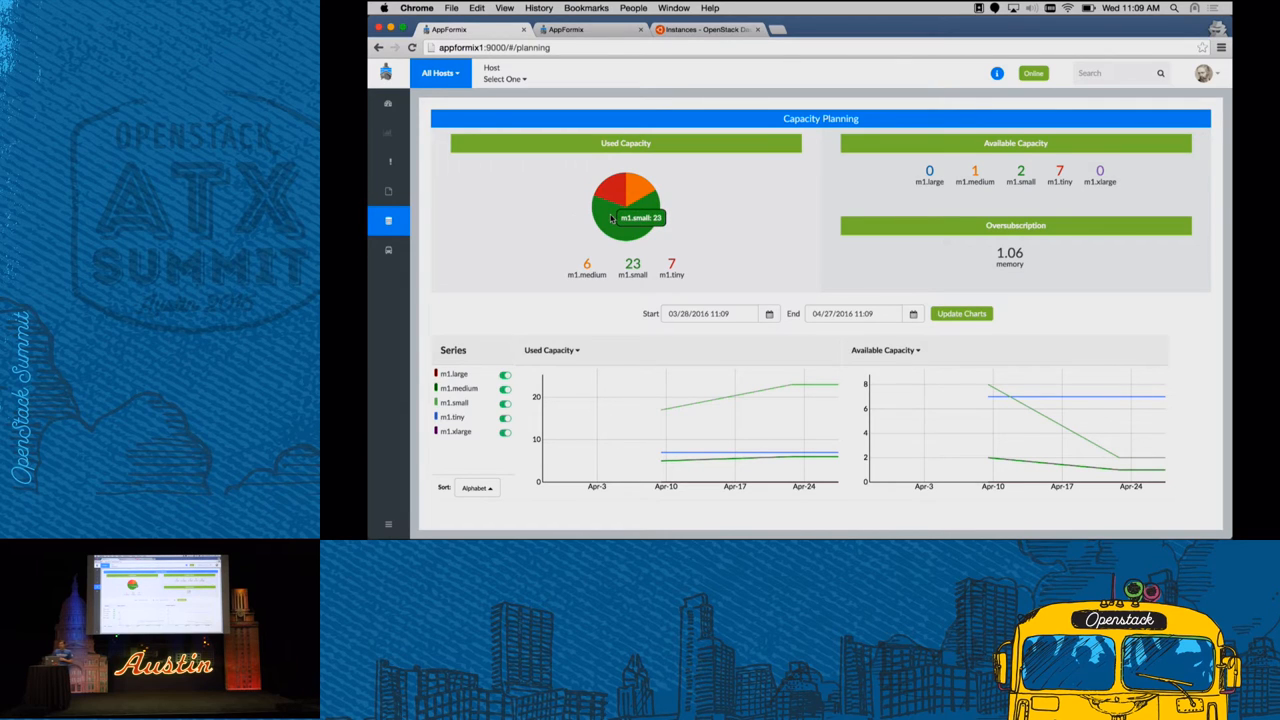
pyautogui.moveTo(588, 274)
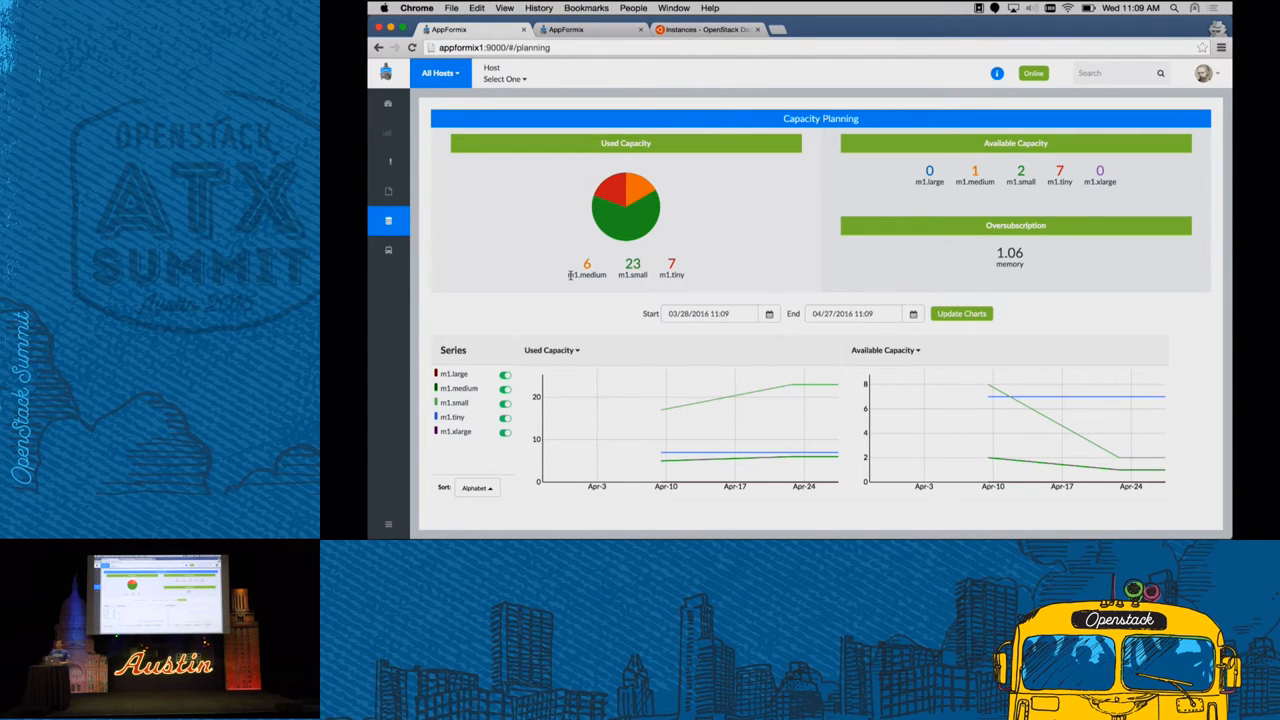
pyautogui.moveTo(940, 182)
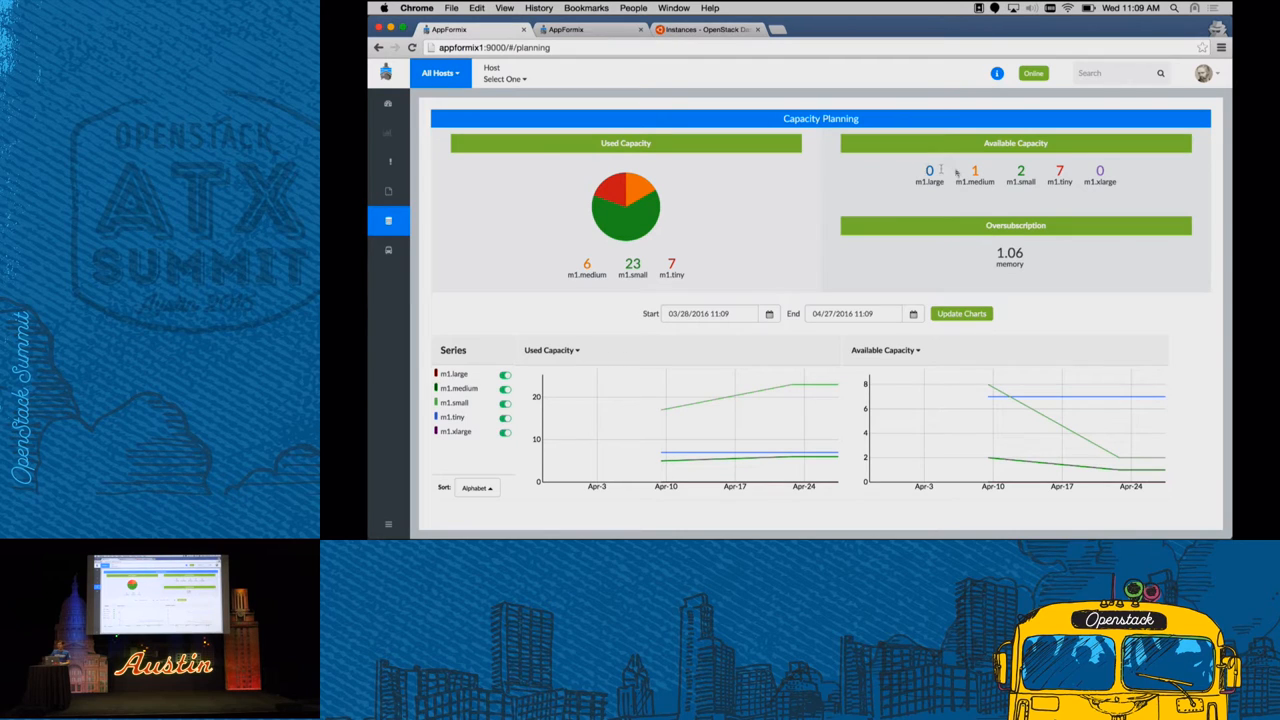
pyautogui.moveTo(1090, 176)
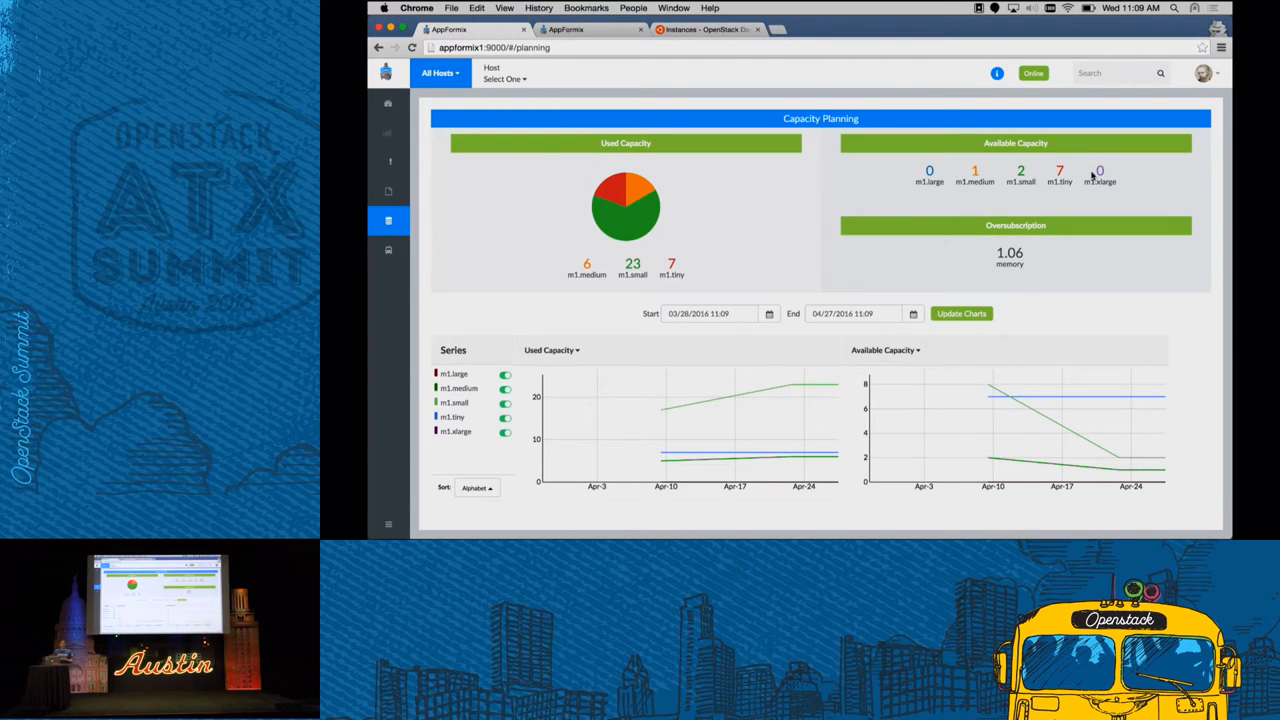
pyautogui.moveTo(1068, 190)
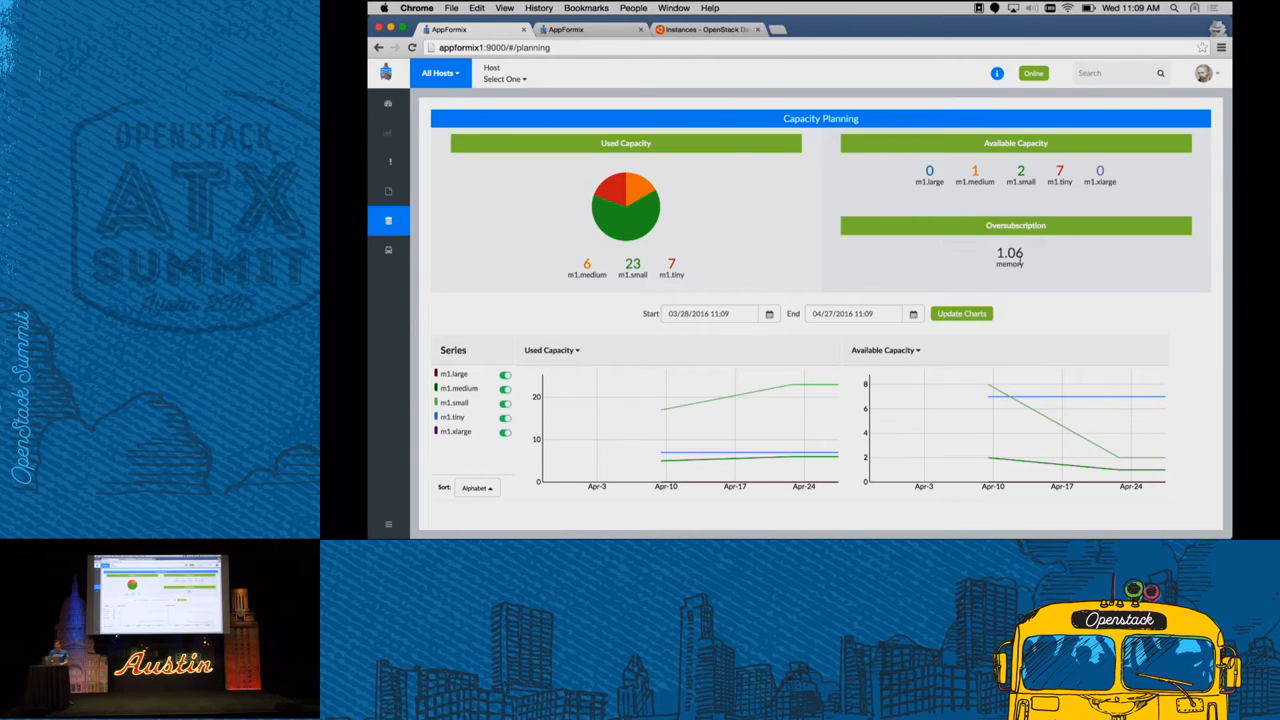
pyautogui.moveTo(1024, 260)
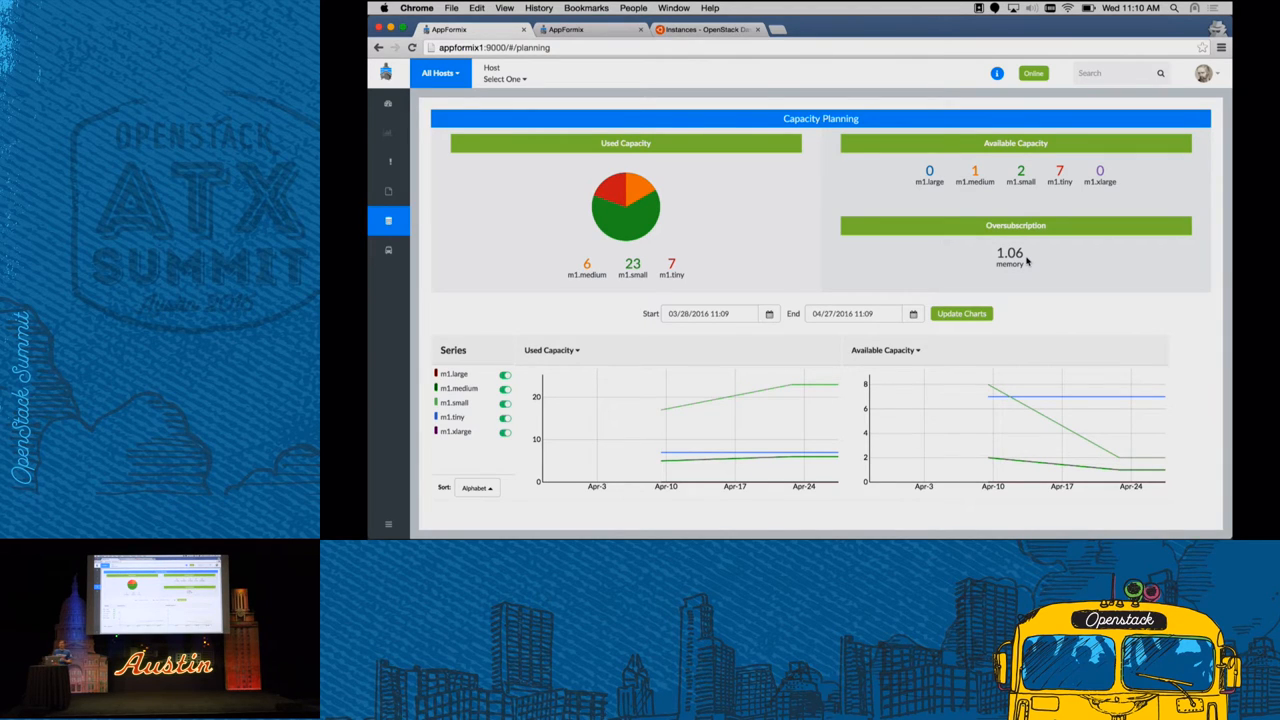
pyautogui.moveTo(1022, 258)
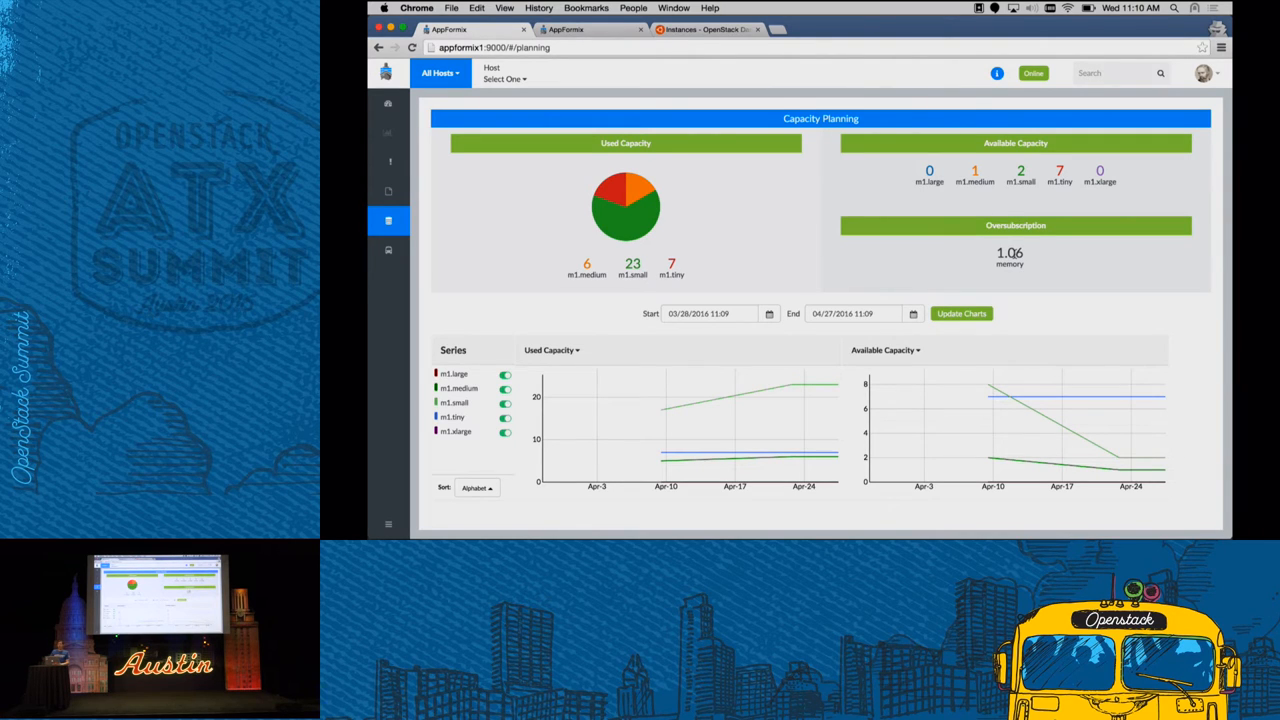
pyautogui.moveTo(1054, 258)
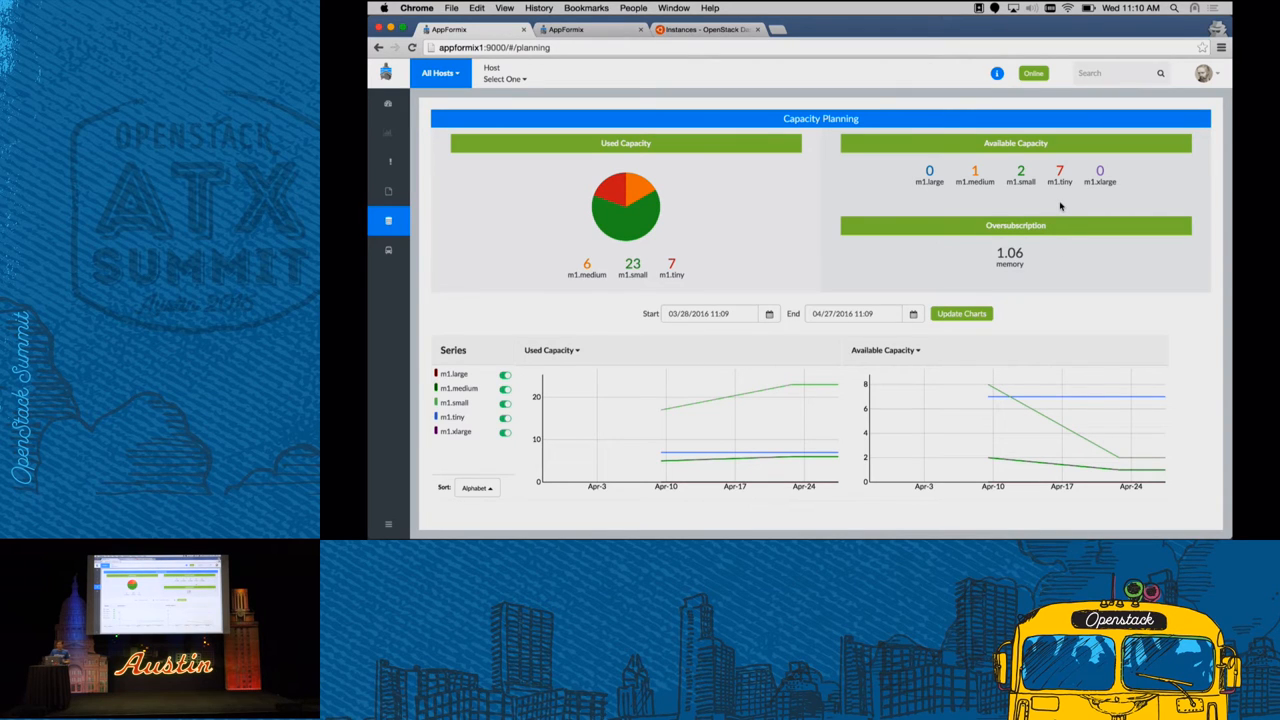
pyautogui.moveTo(968, 262)
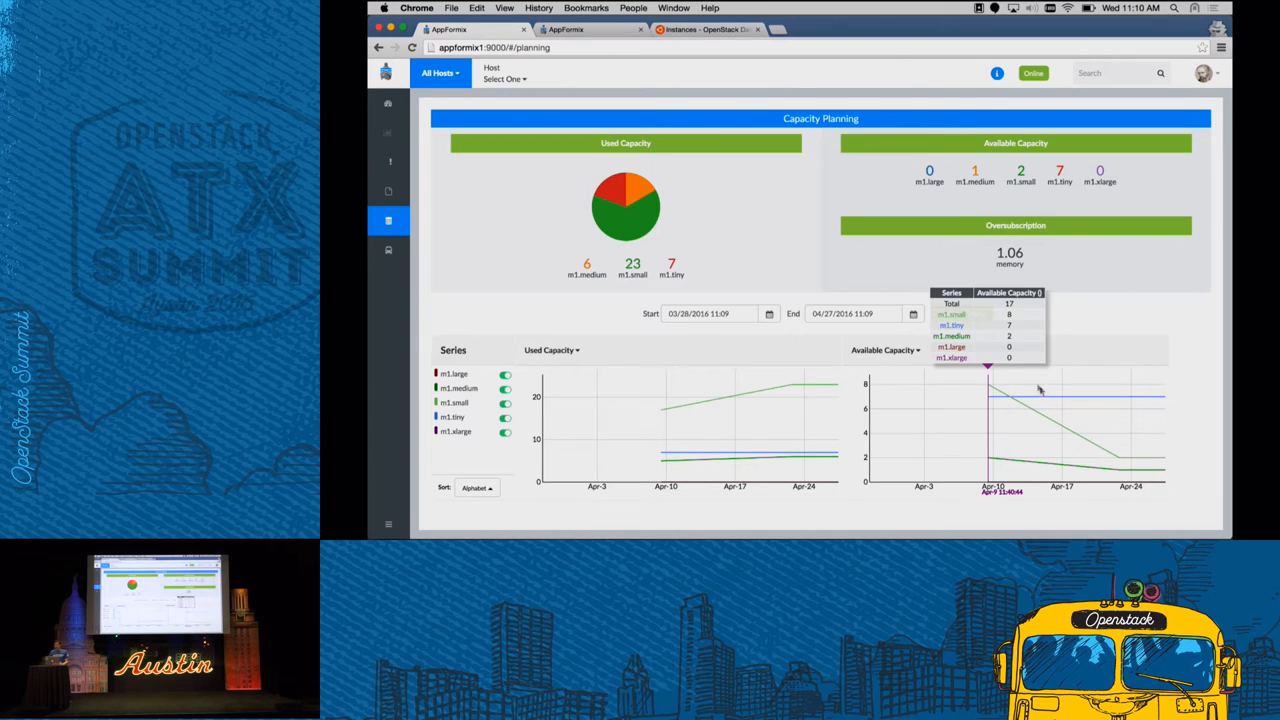
pyautogui.moveTo(956, 388)
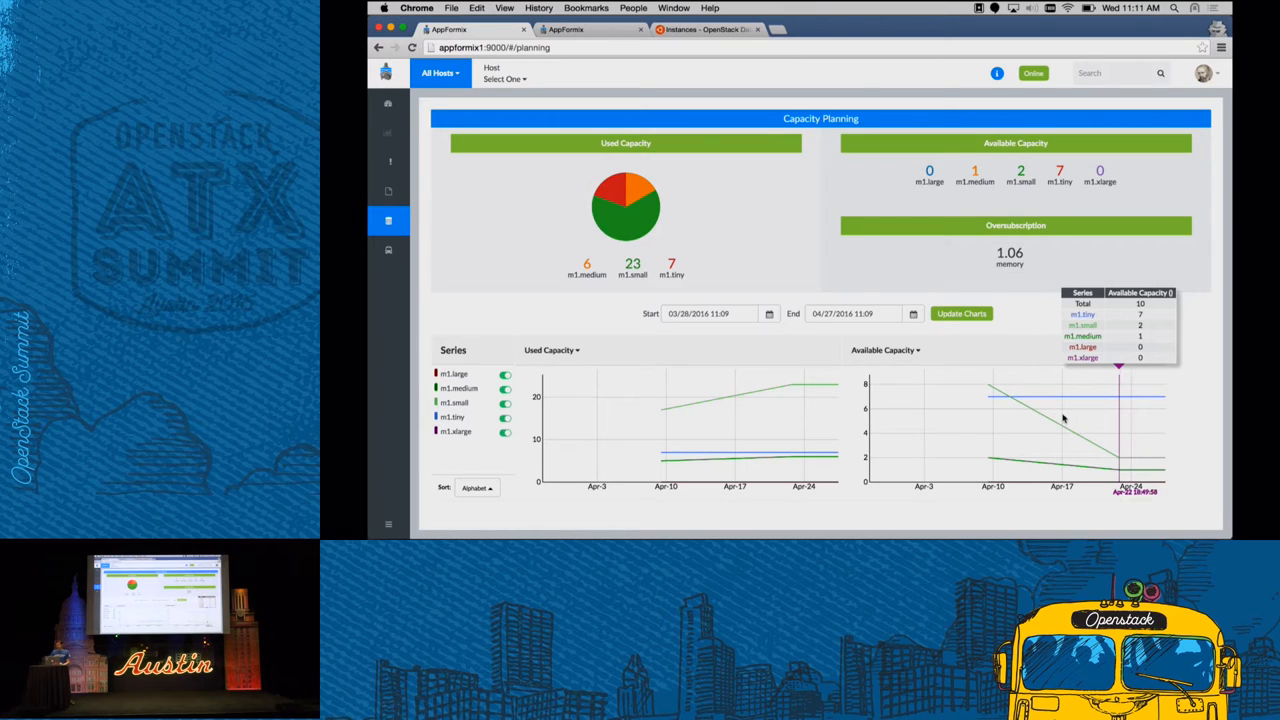
pyautogui.moveTo(388, 192)
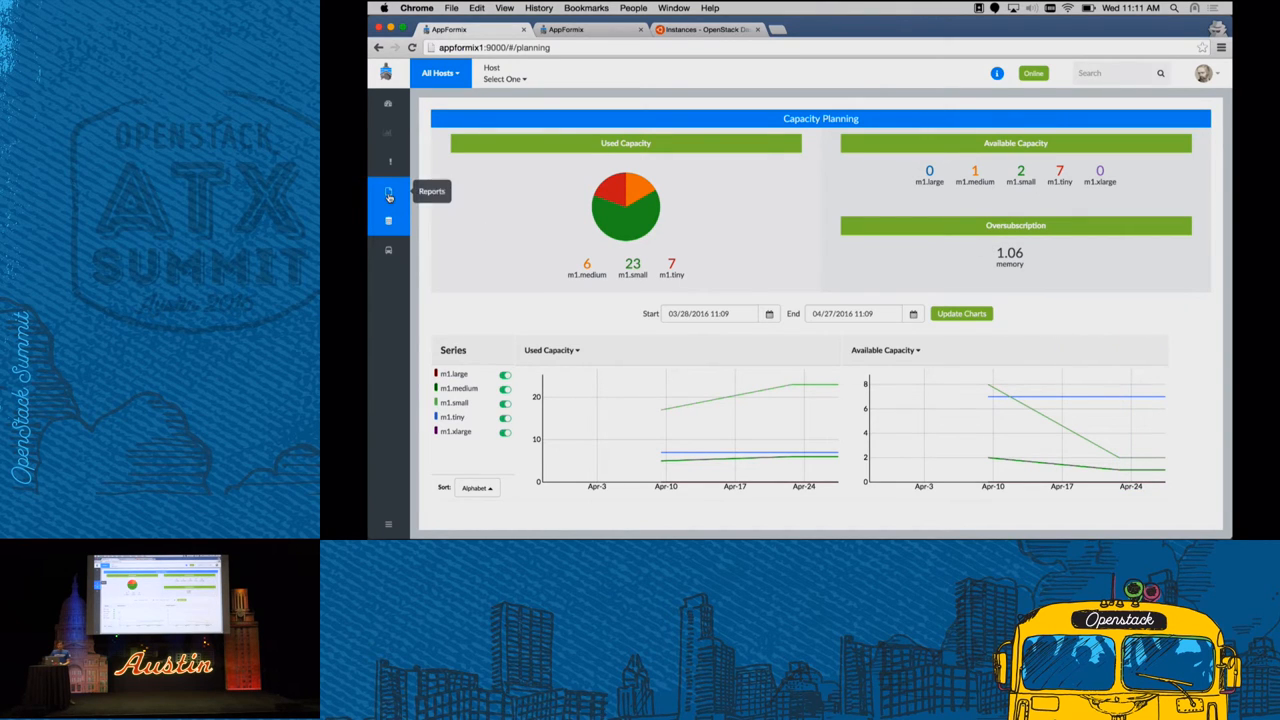
# View a saved project report with Demo and Appformix usage and $1380.00 cost
pyautogui.click(388, 196)
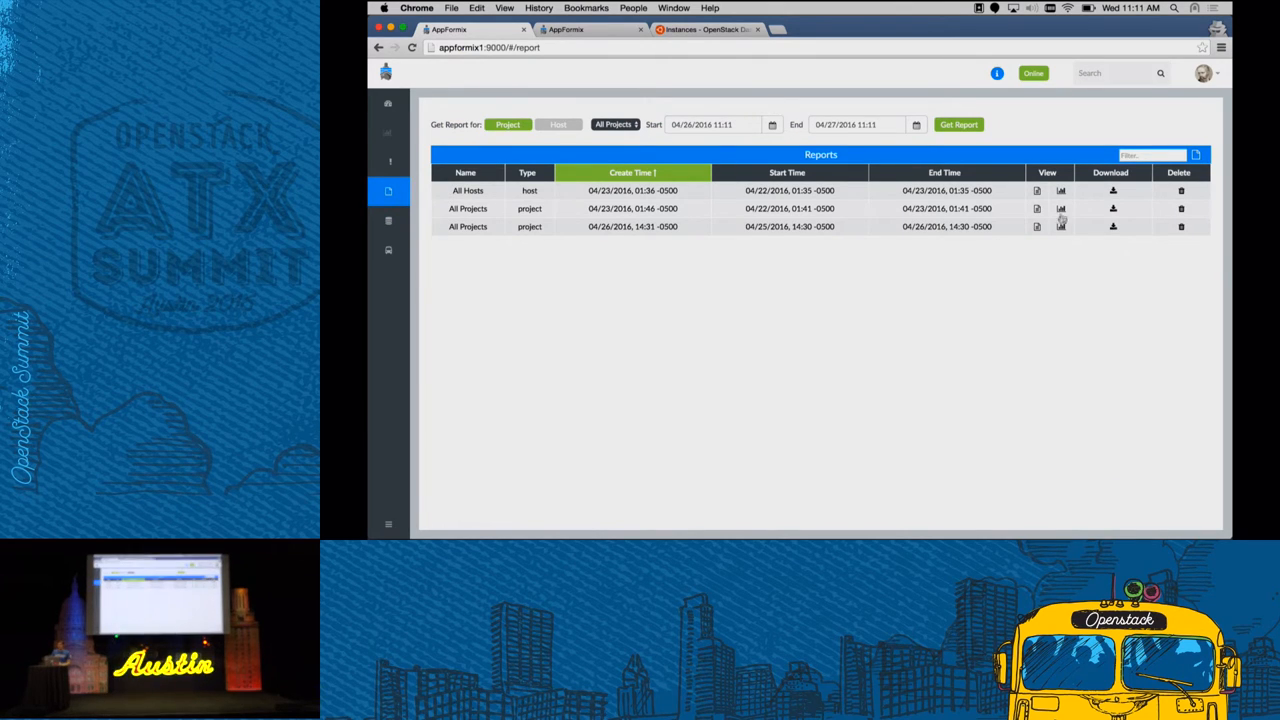
pyautogui.click(1060, 208)
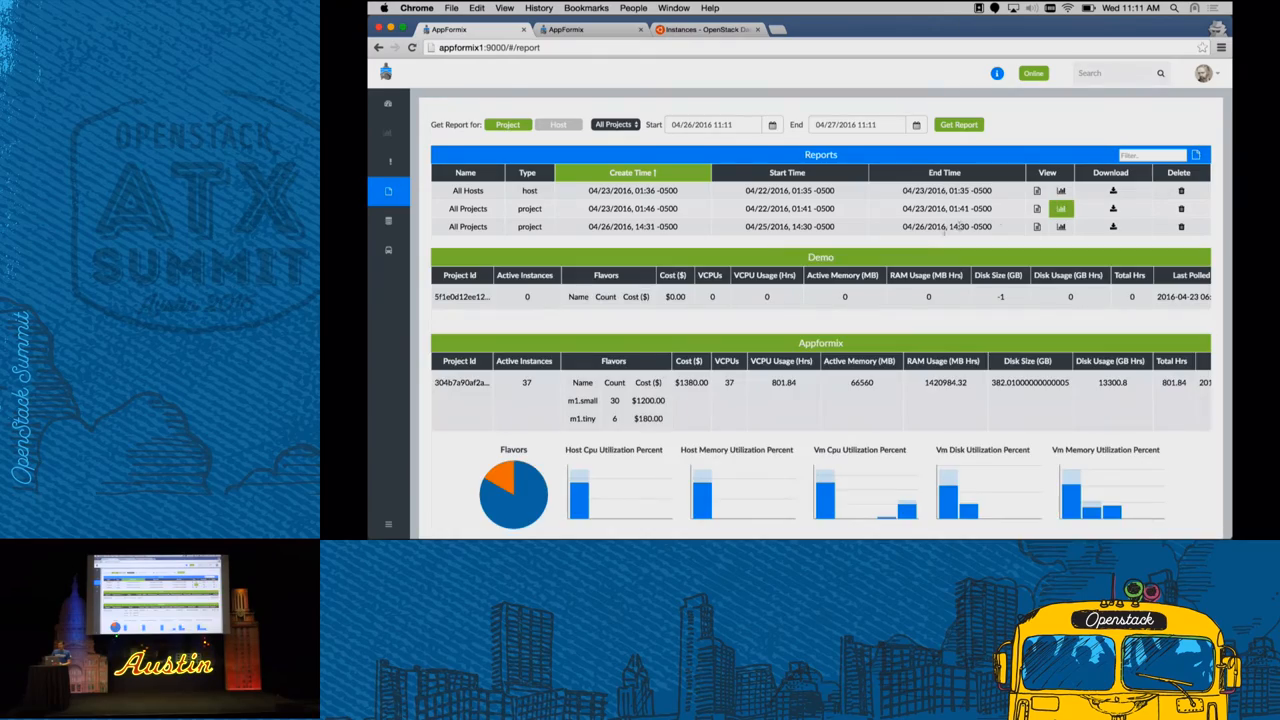
pyautogui.scroll(-3)
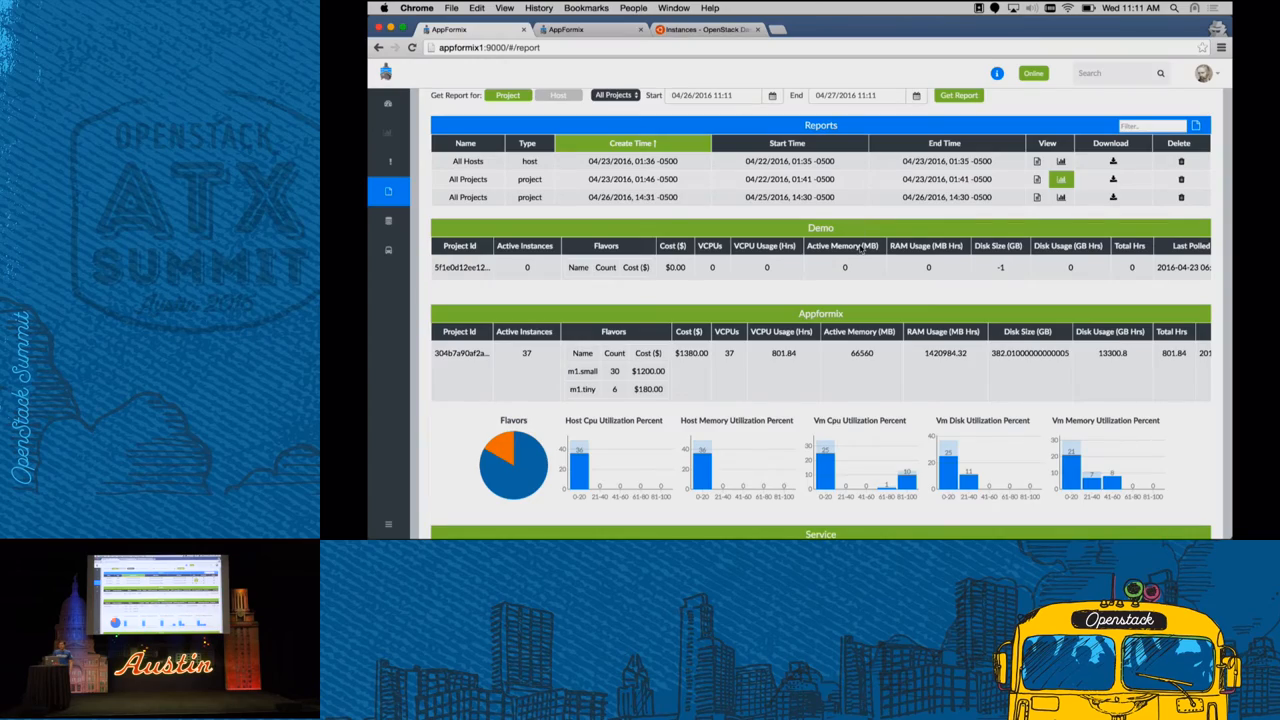
# Scroll the report to the Appformix project's per-instance resource table
pyautogui.scroll(-3)
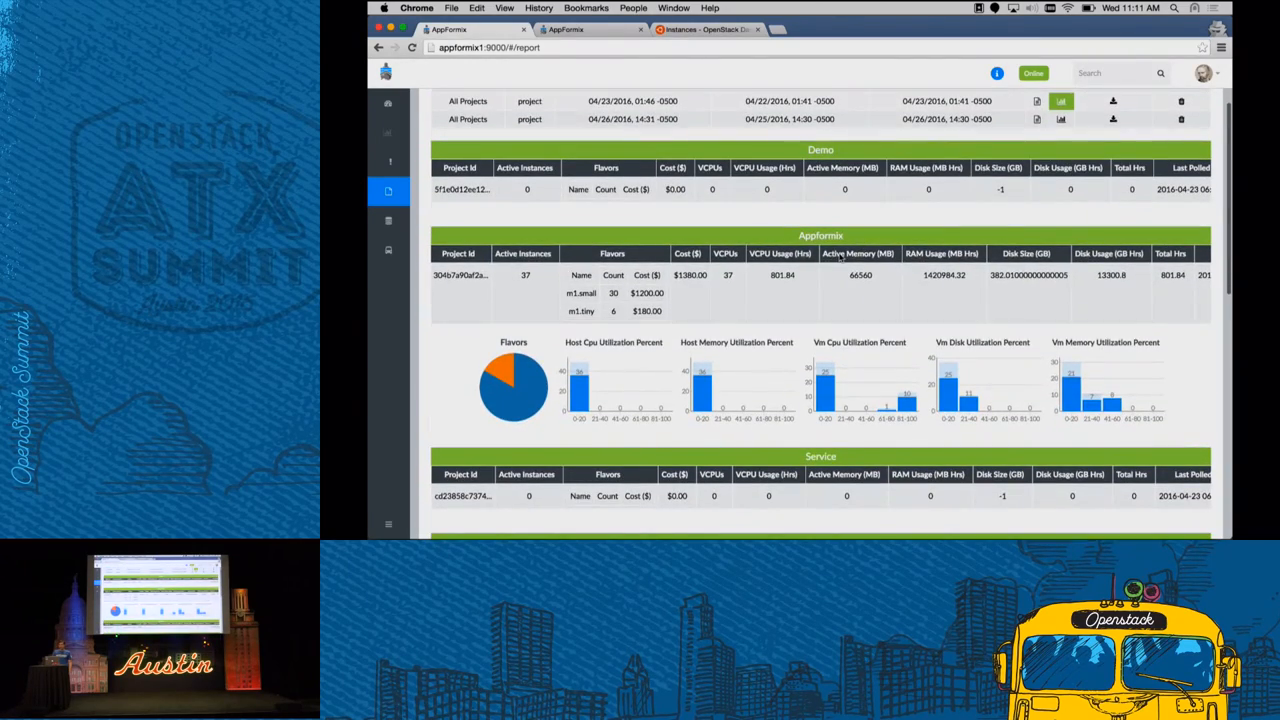
pyautogui.scroll(-3)
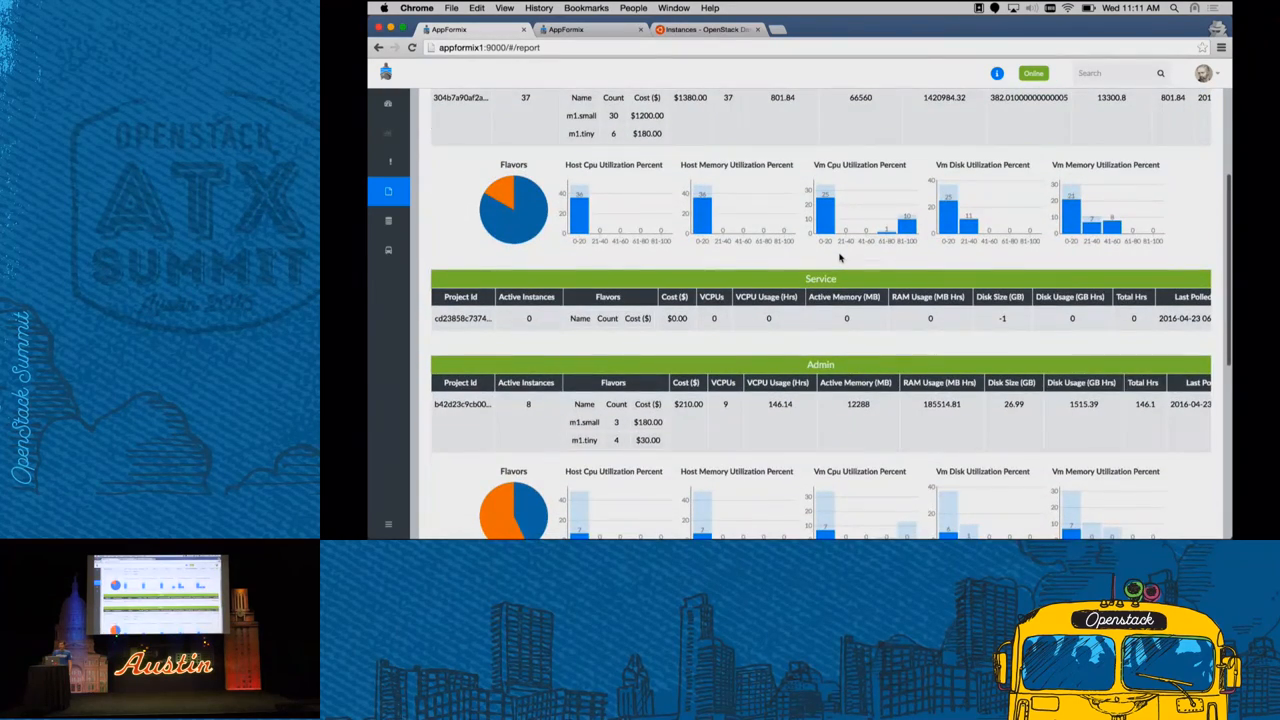
pyautogui.scroll(3)
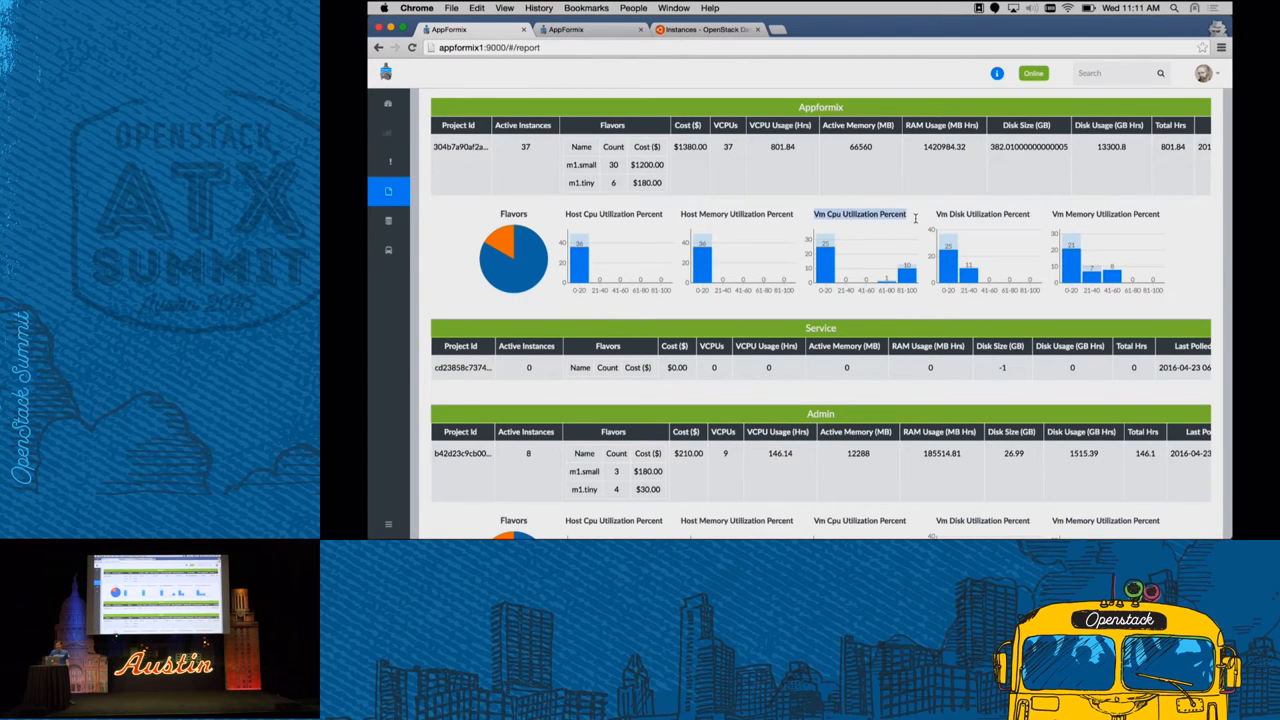
pyautogui.moveTo(832, 272)
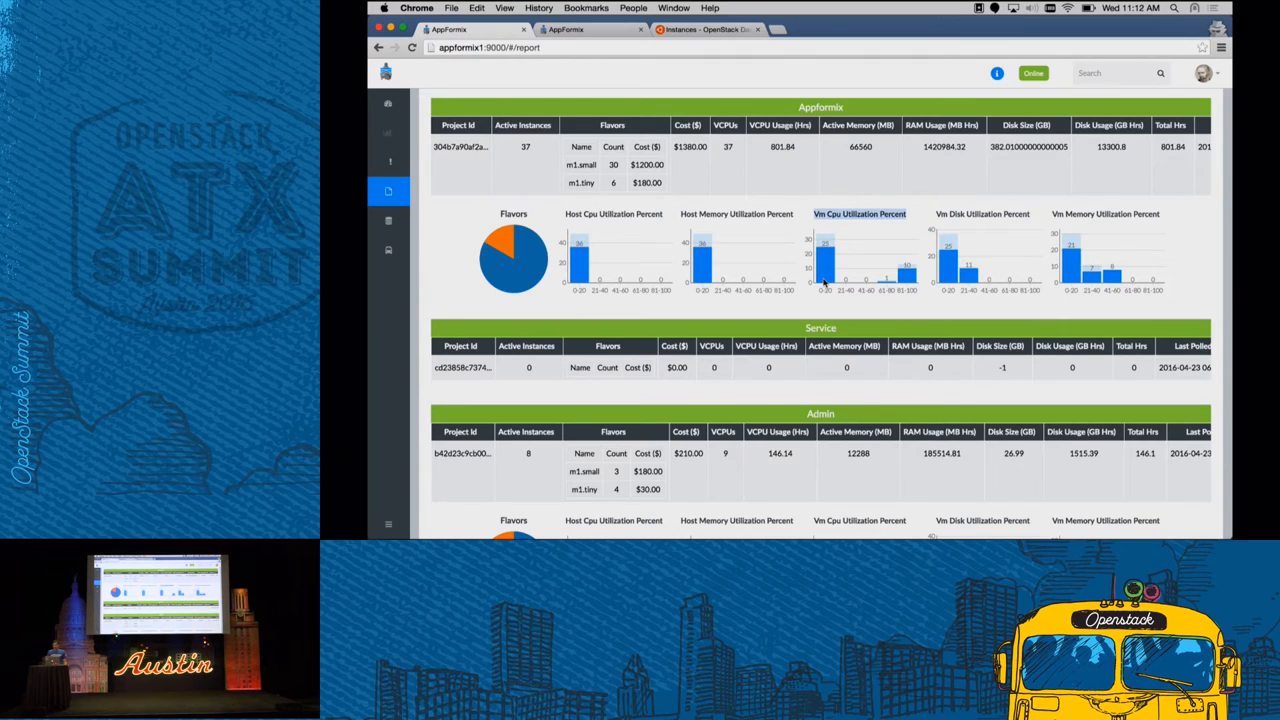
pyautogui.moveTo(1070, 262)
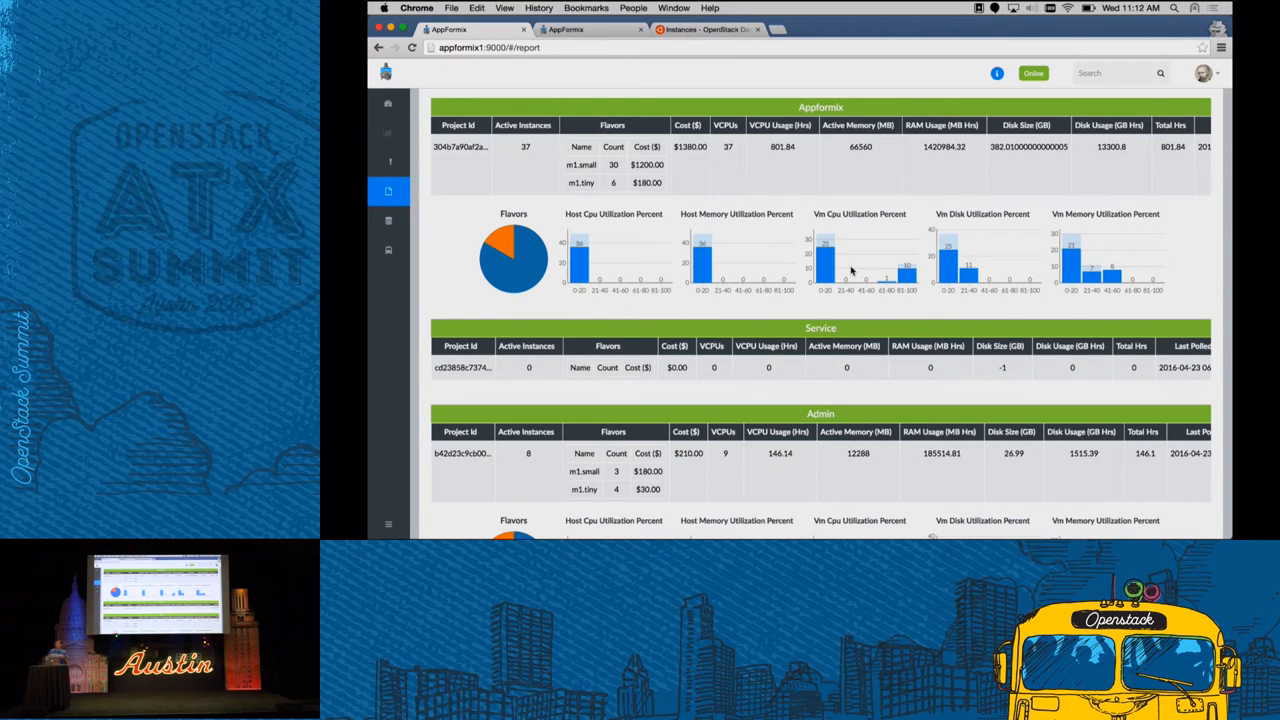
pyautogui.moveTo(846, 214)
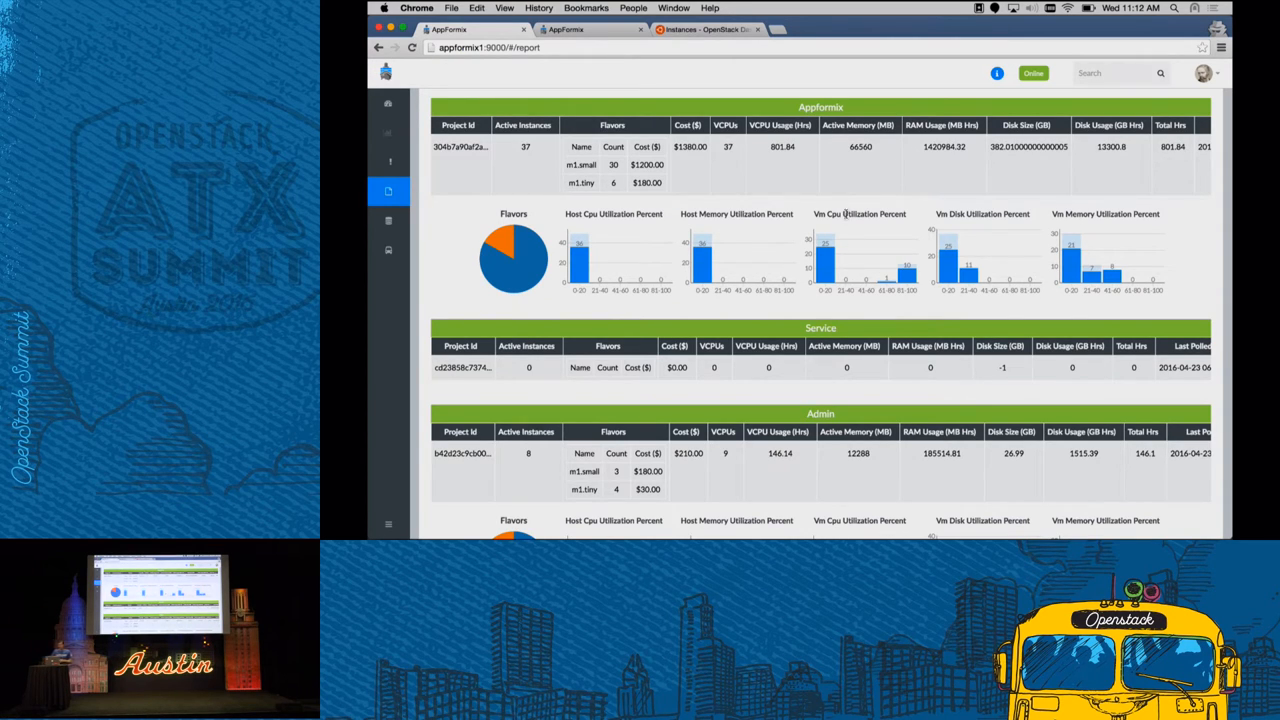
pyautogui.scroll(3)
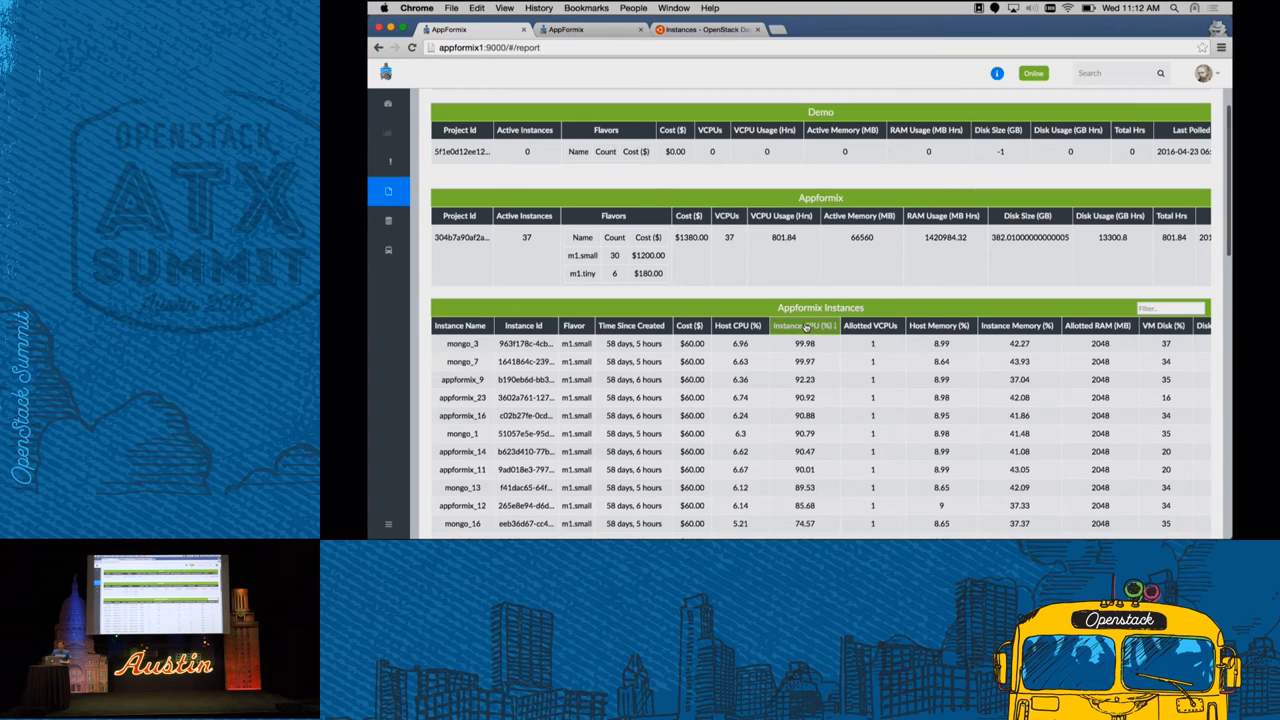
# Sort the Appformix Instances table by Instance CPU (%) and return to the reports list
pyautogui.click(804, 324)
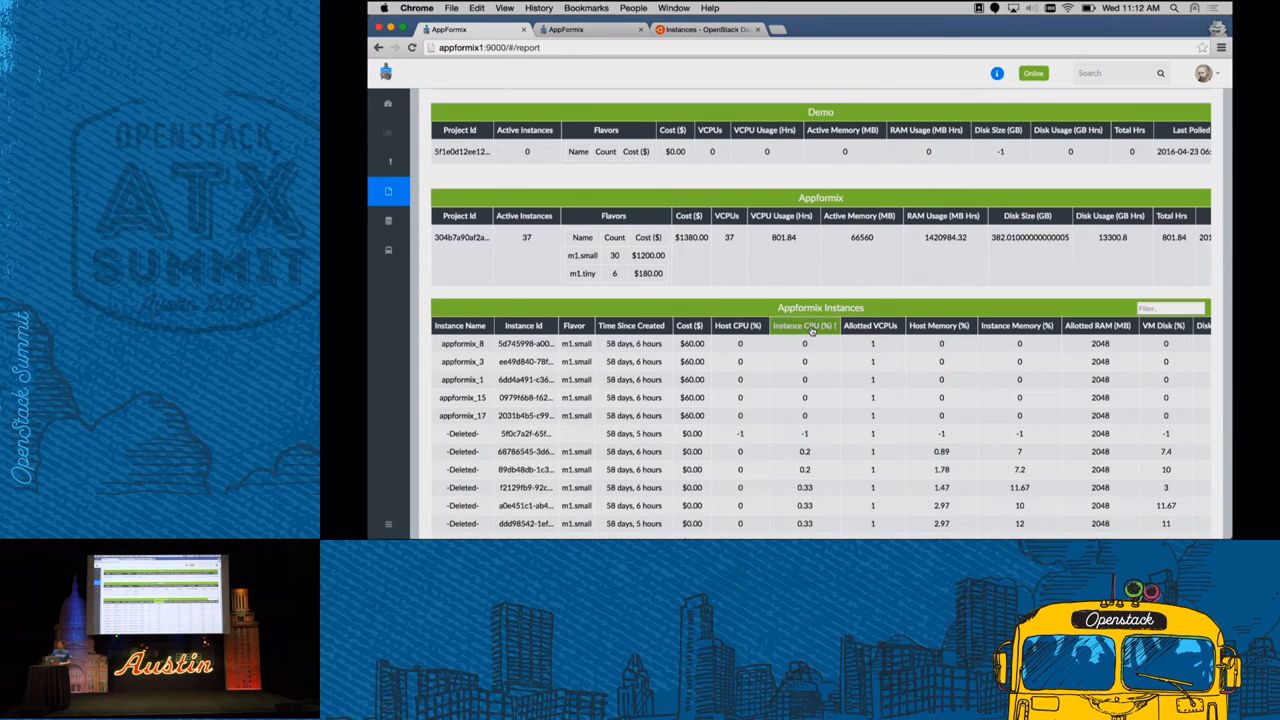
pyautogui.scroll(-3)
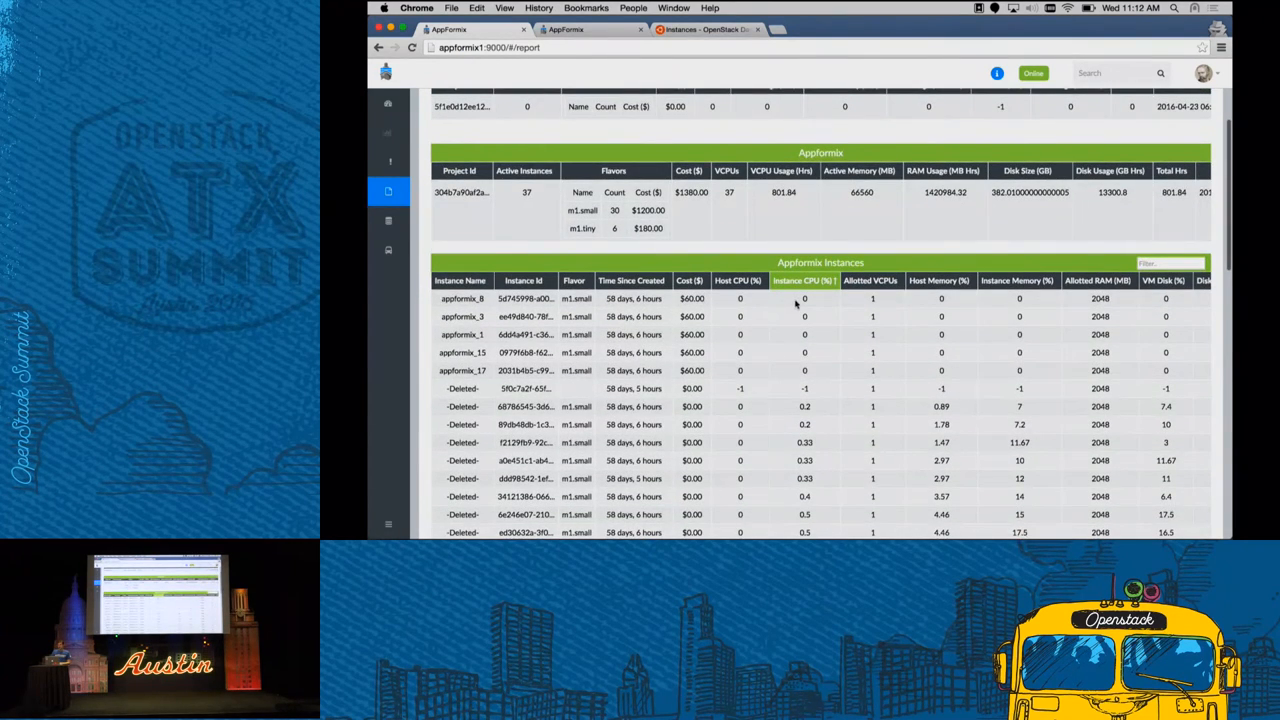
pyautogui.moveTo(804, 330)
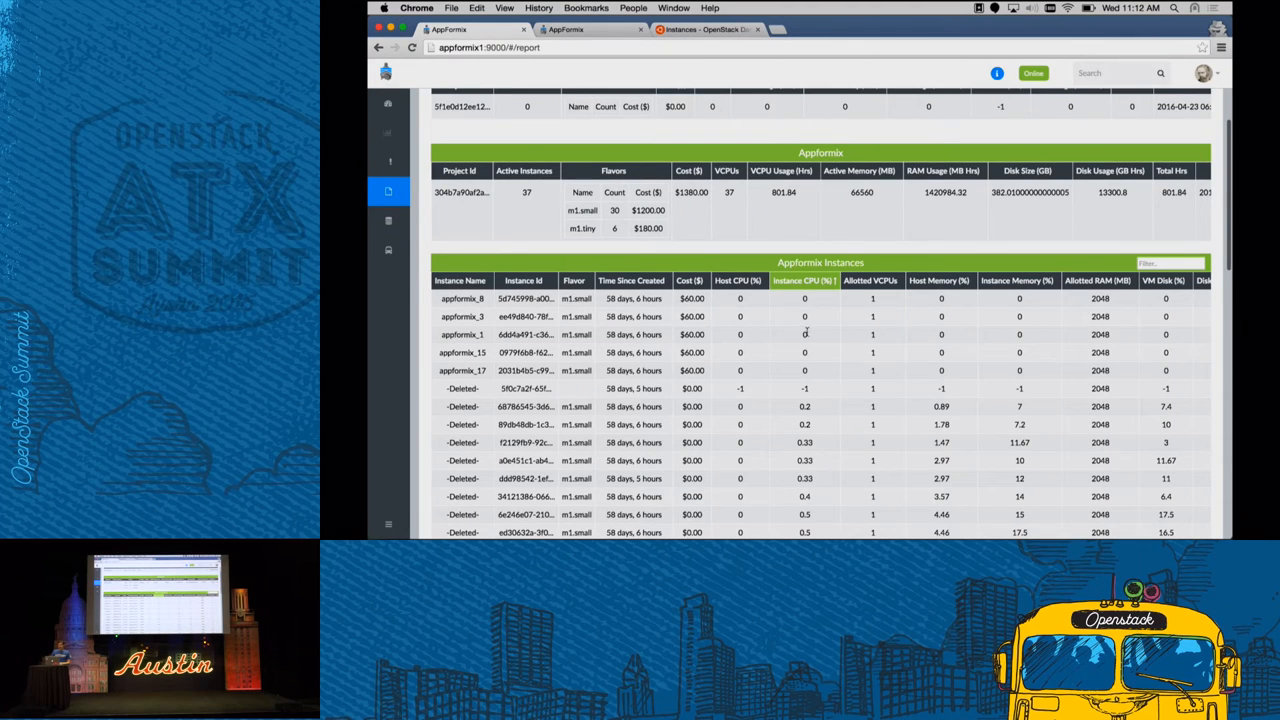
pyautogui.scroll(3)
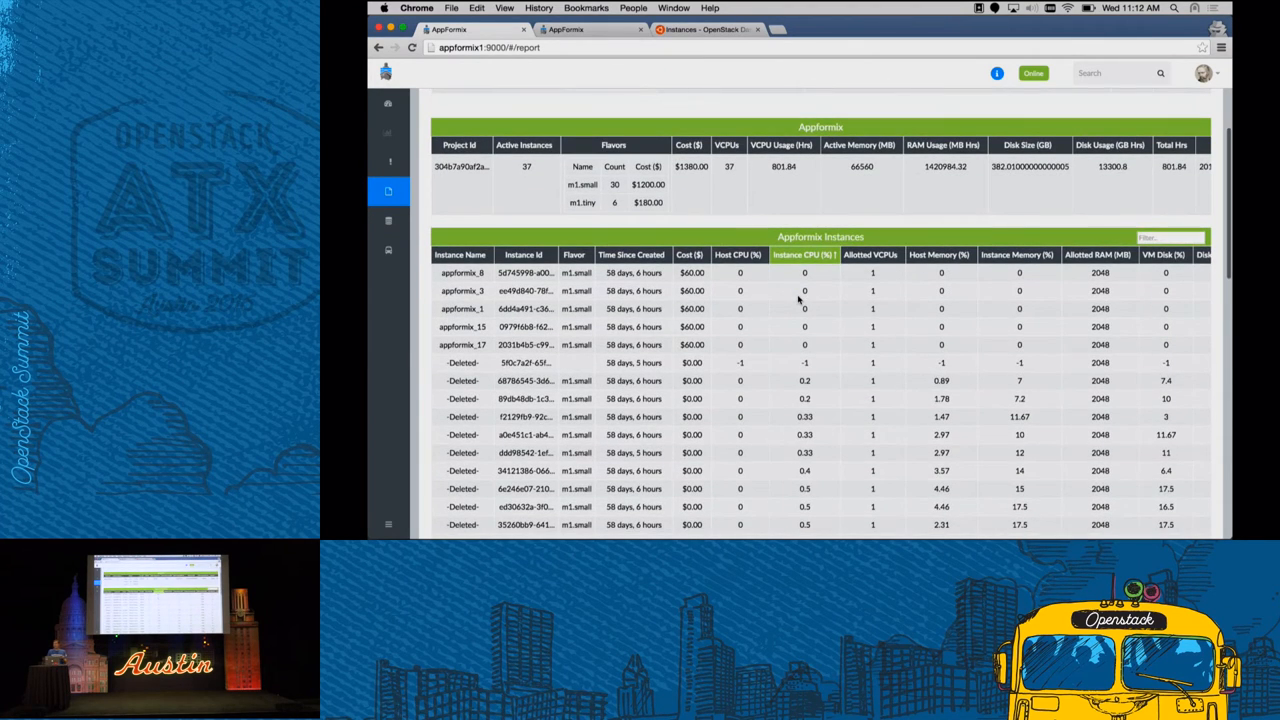
pyautogui.moveTo(958, 270)
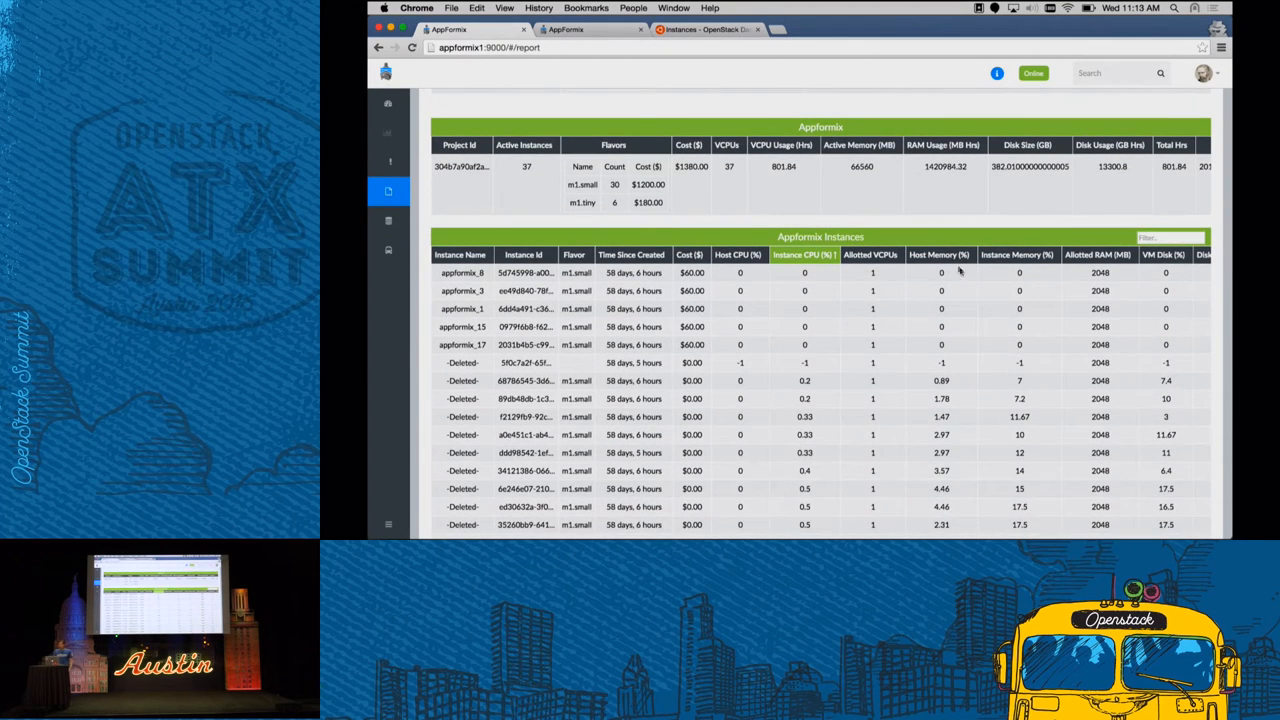
pyautogui.moveTo(948, 312)
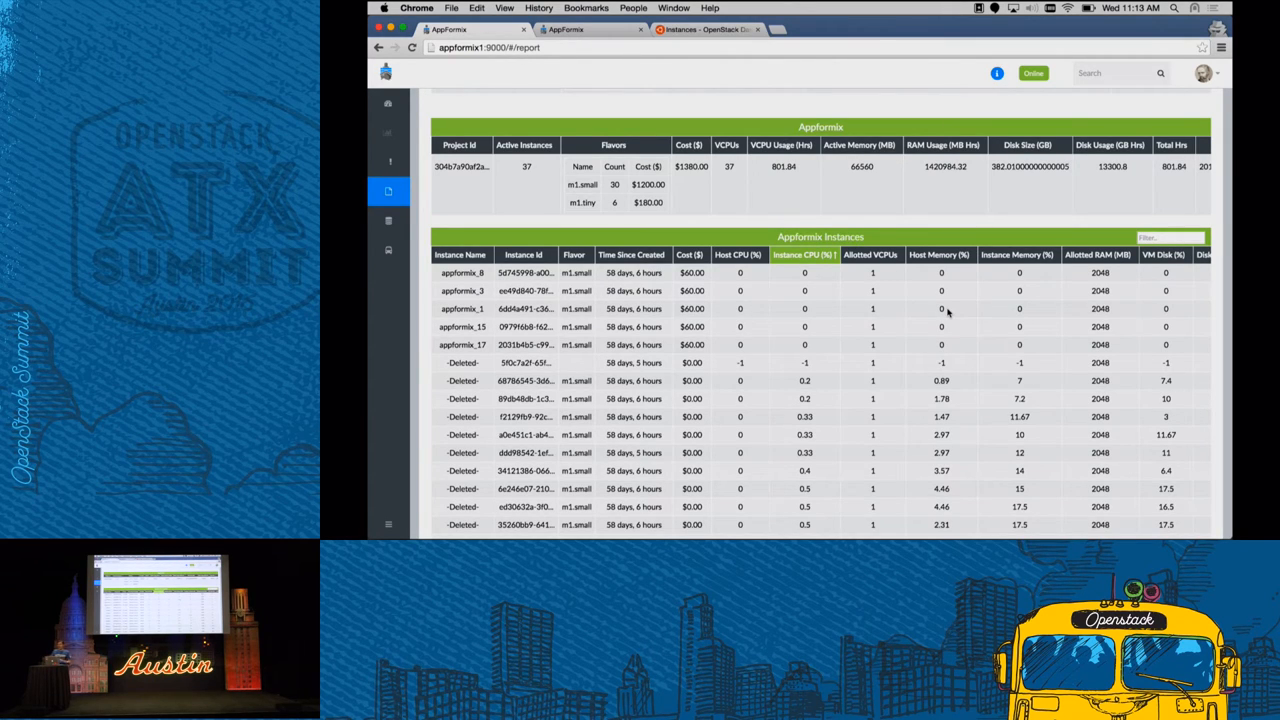
pyautogui.moveTo(712, 200)
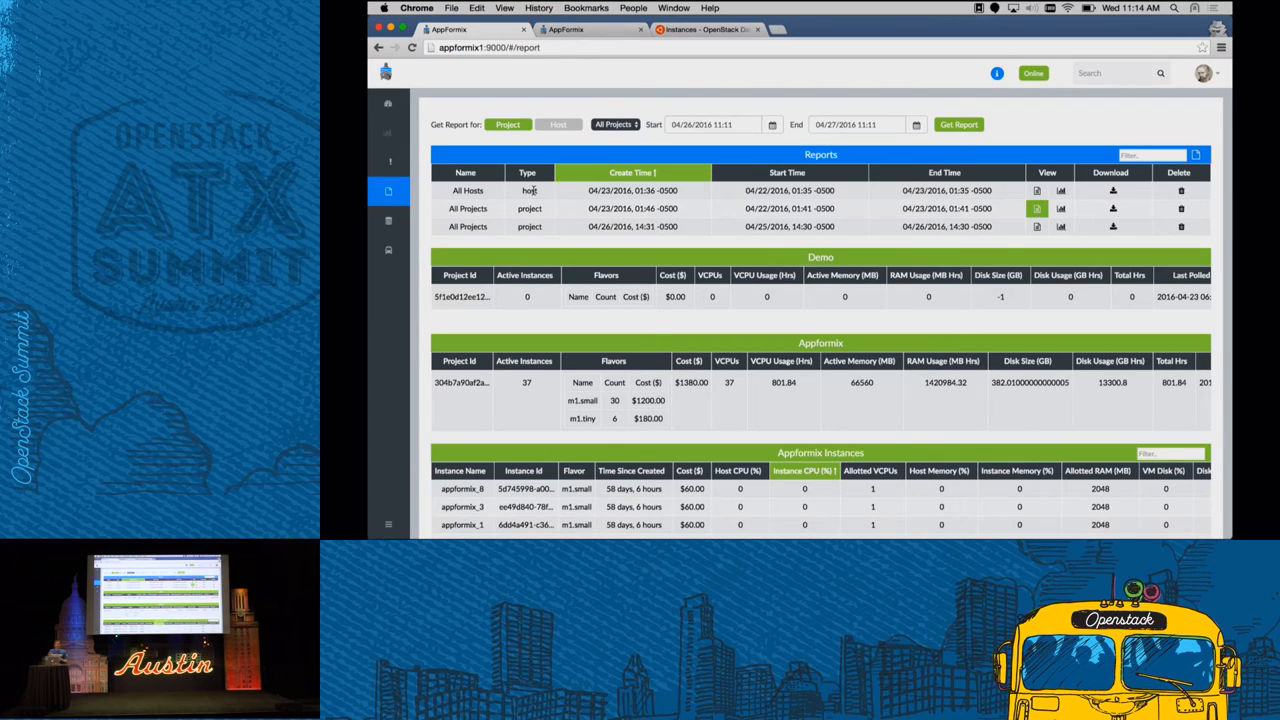
pyautogui.moveTo(388, 104)
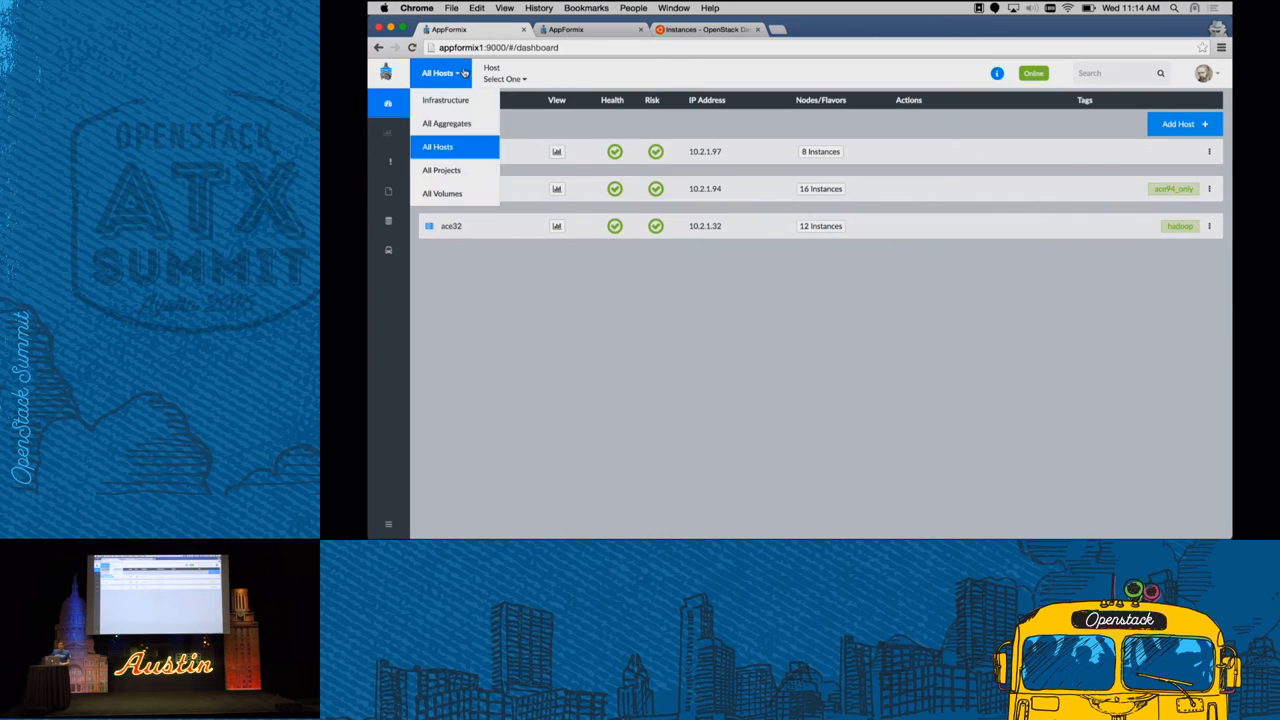
# Switch the view to the Infrastructure overview with aggregate, host, project and instance health counts
pyautogui.click(444, 100)
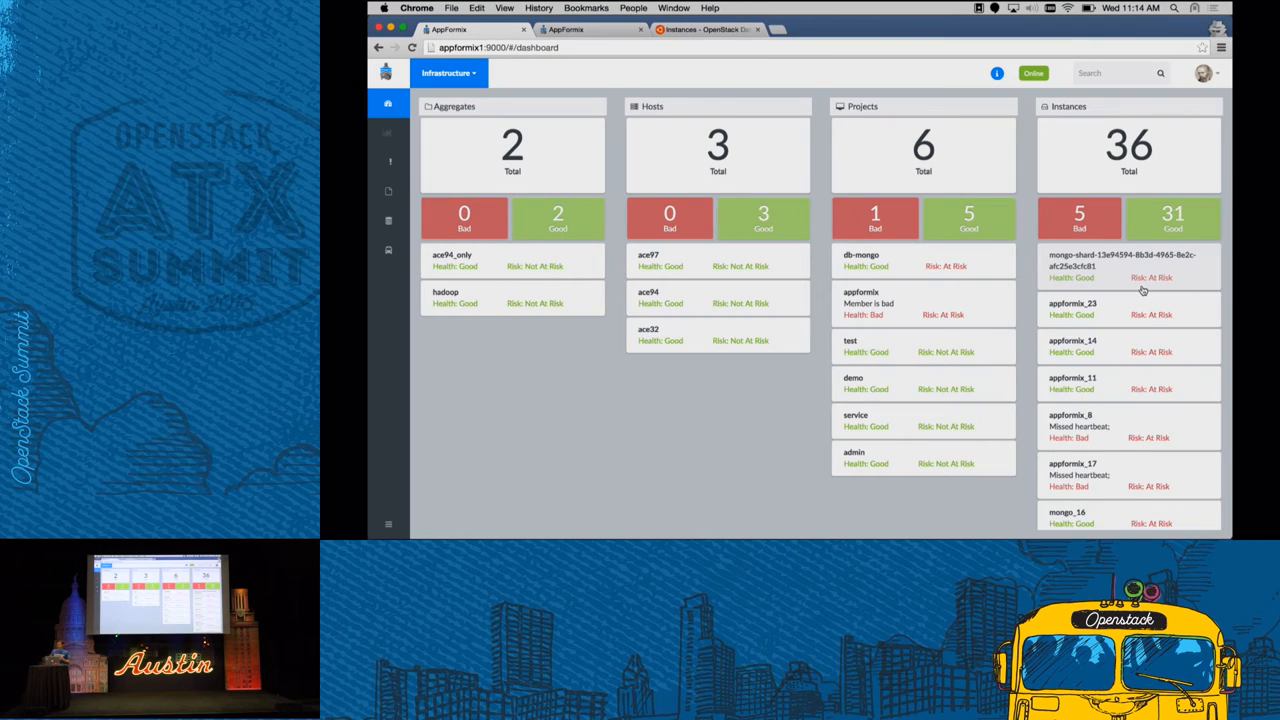
pyautogui.moveTo(790, 228)
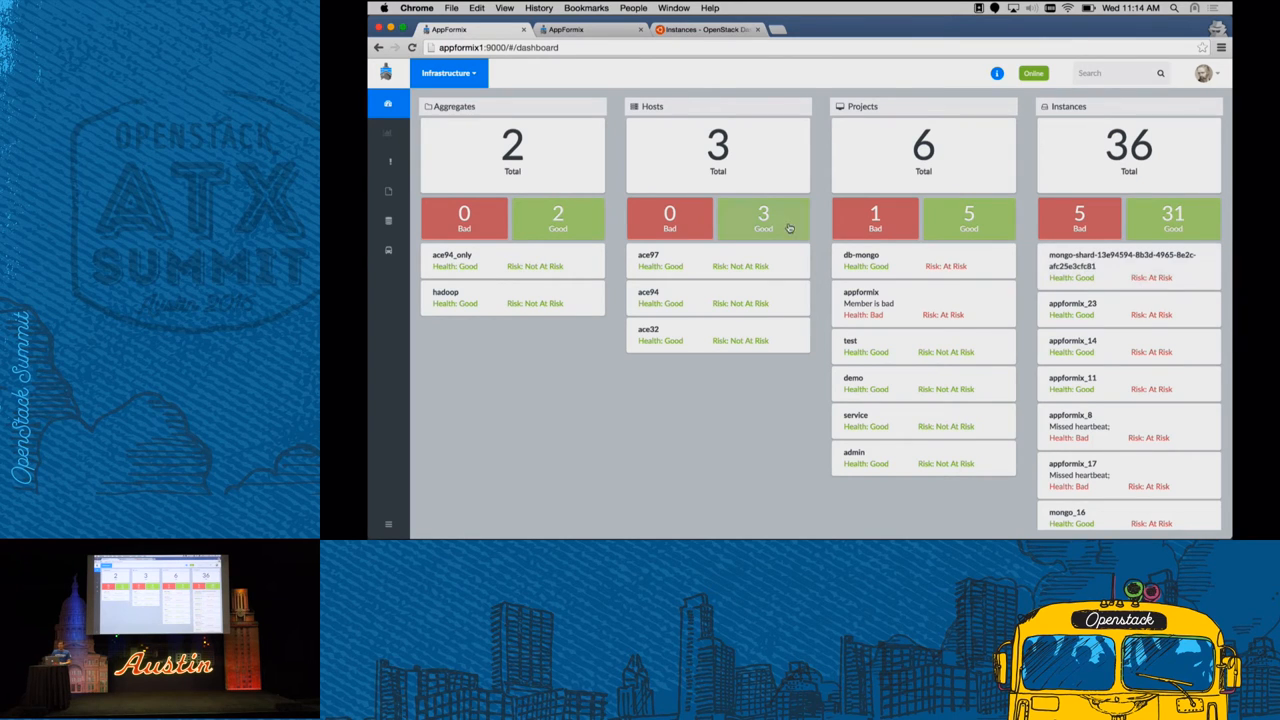
pyautogui.moveTo(610, 156)
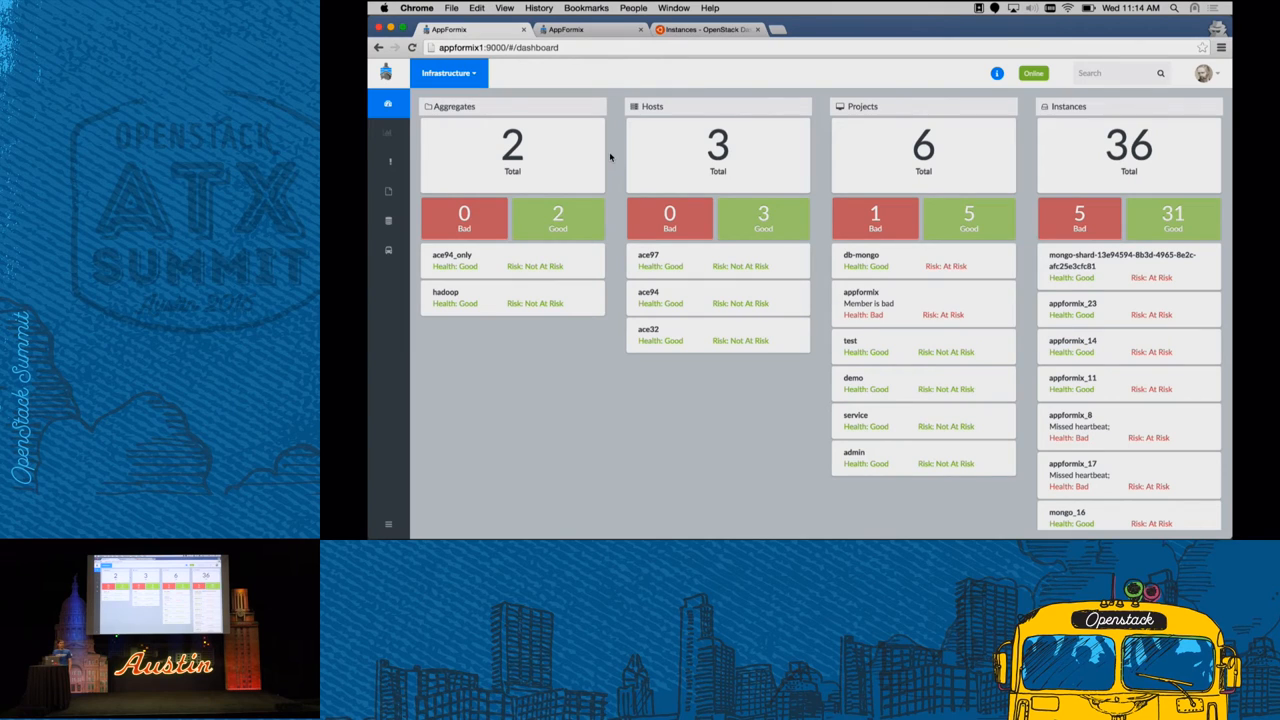
# Go to Settings from the user avatar menu to reach the Health and Risk Profile page
pyautogui.click(1204, 72)
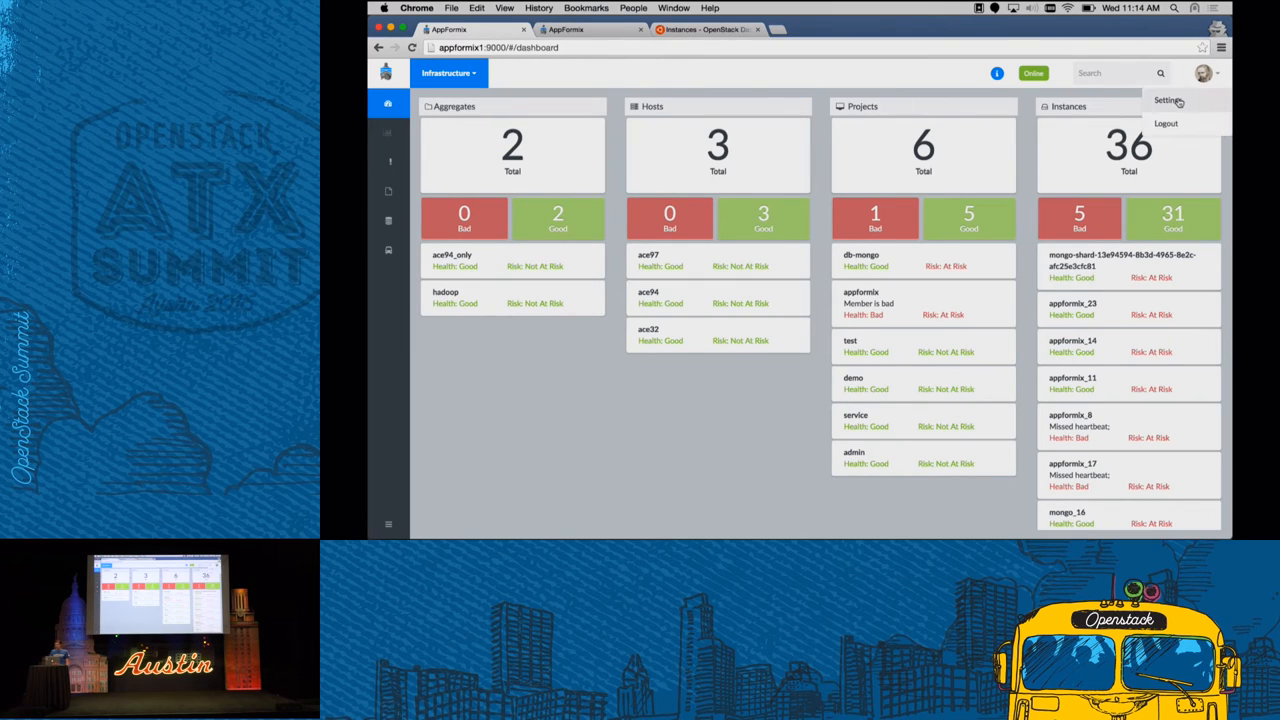
pyautogui.click(1168, 100)
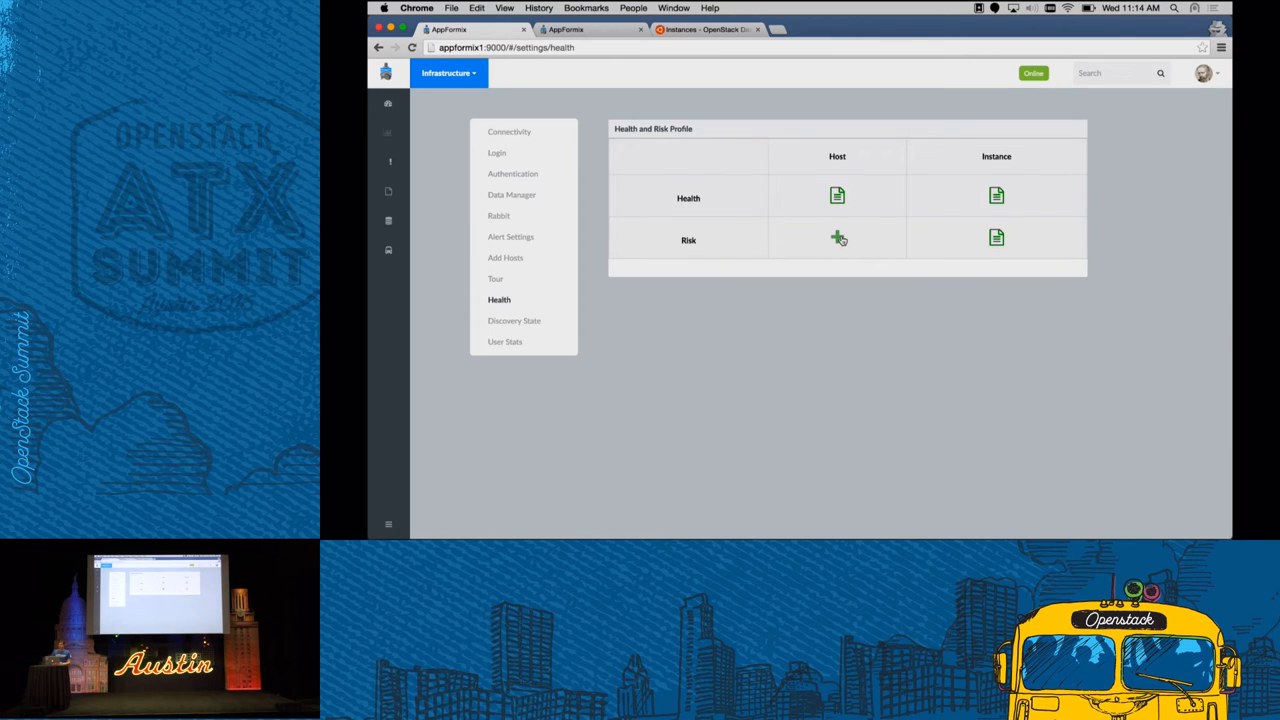
# Show the host risk profile rules and tick host_heartbeat_risk and host_risk_3
pyautogui.click(836, 238)
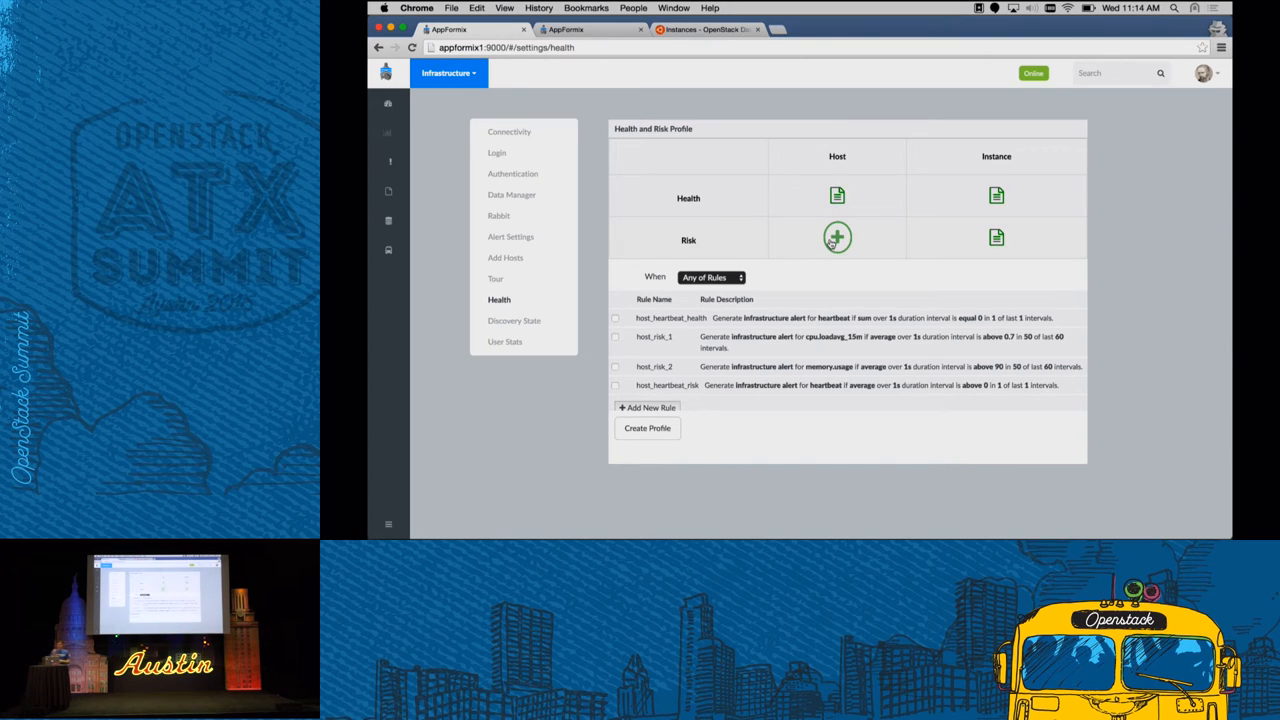
pyautogui.moveTo(644, 328)
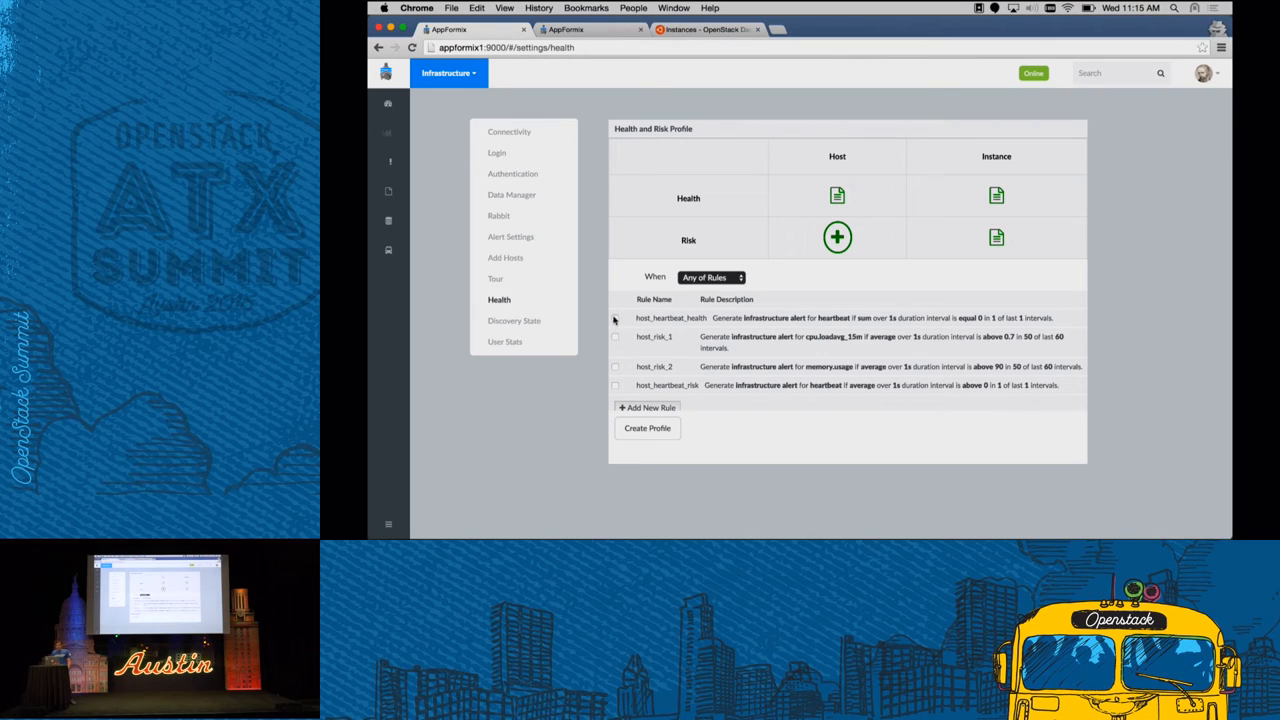
pyautogui.click(616, 384)
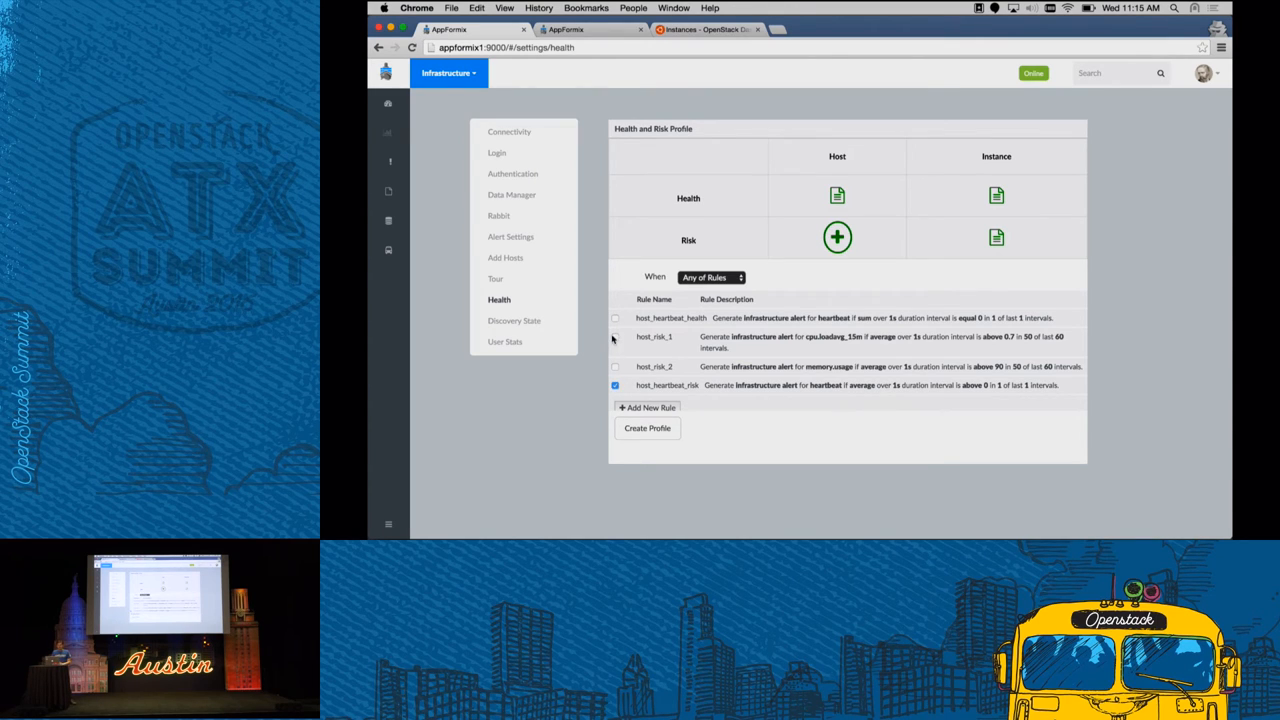
pyautogui.click(616, 336)
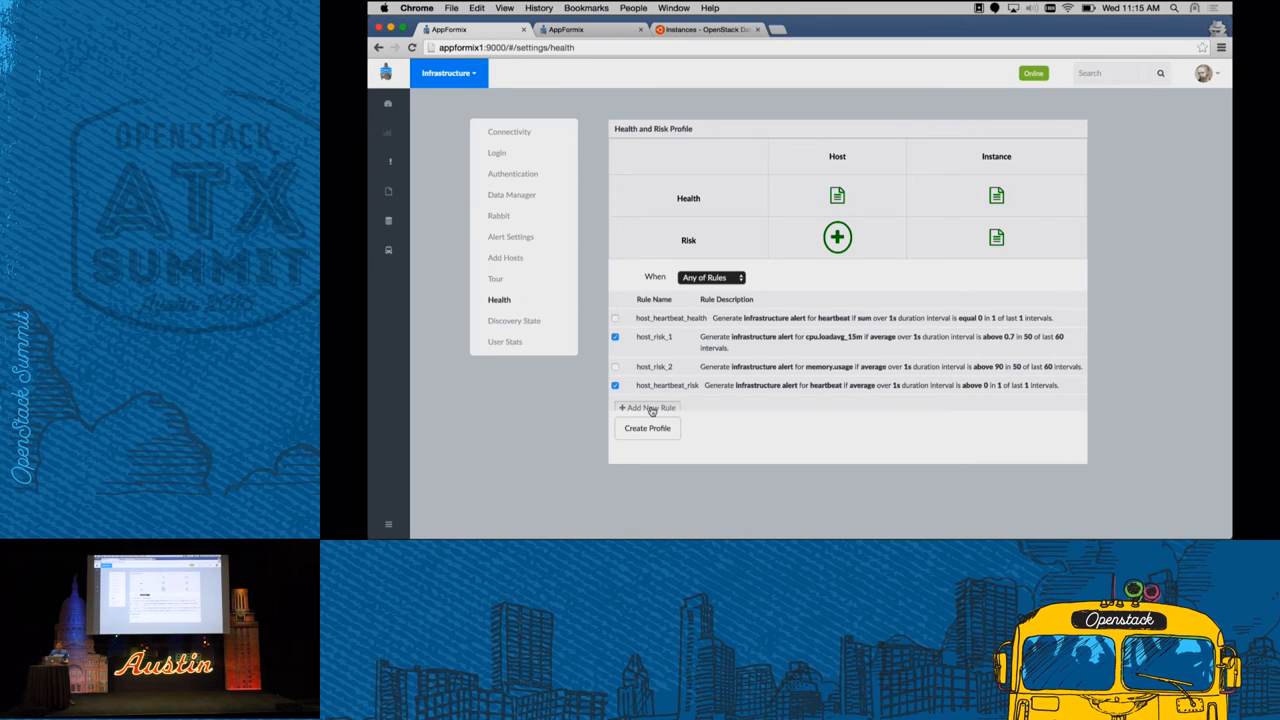
# Add a new rule to the host risk profile and set its scope to Host
pyautogui.click(650, 408)
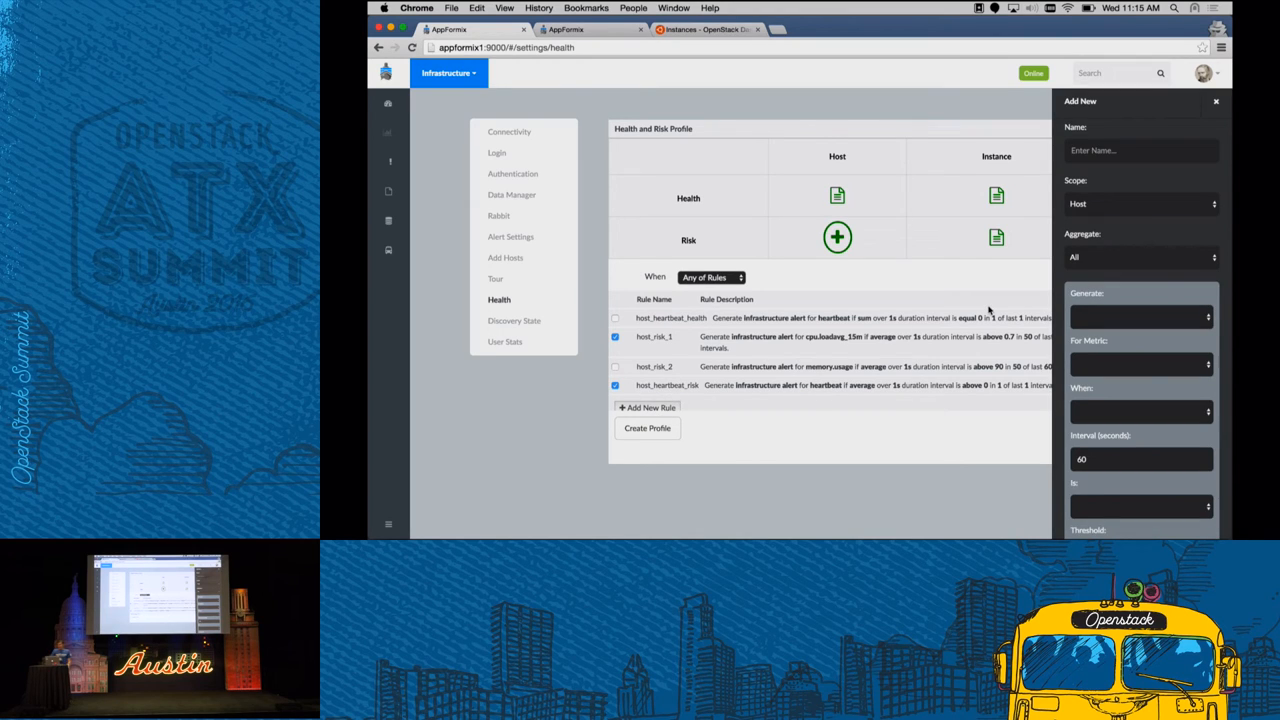
pyautogui.moveTo(1098, 264)
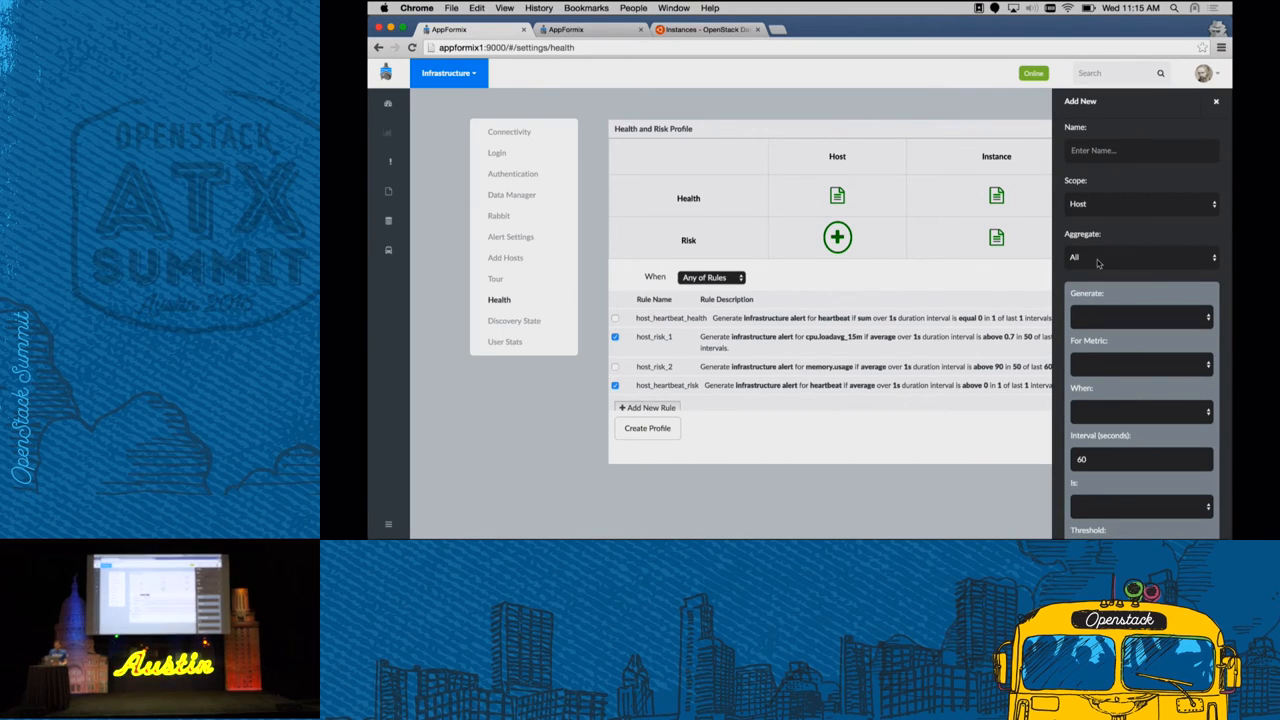
pyautogui.moveTo(1120, 216)
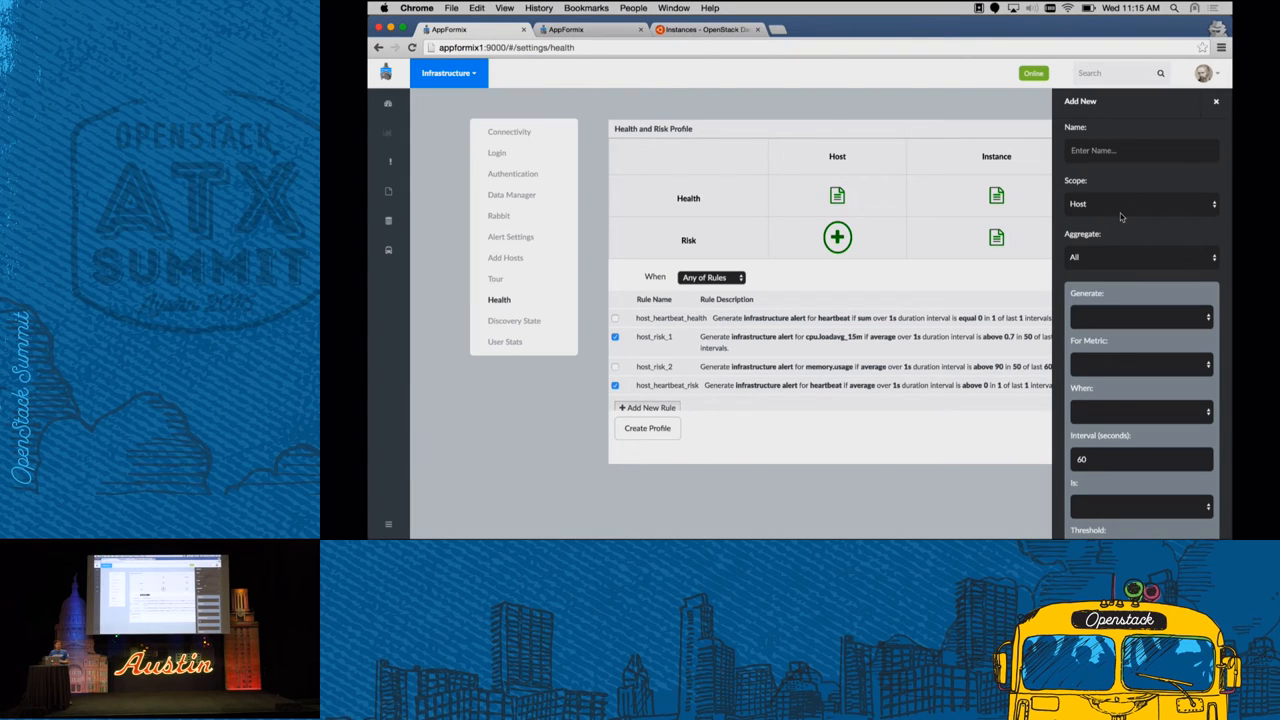
pyautogui.moveTo(1194, 216)
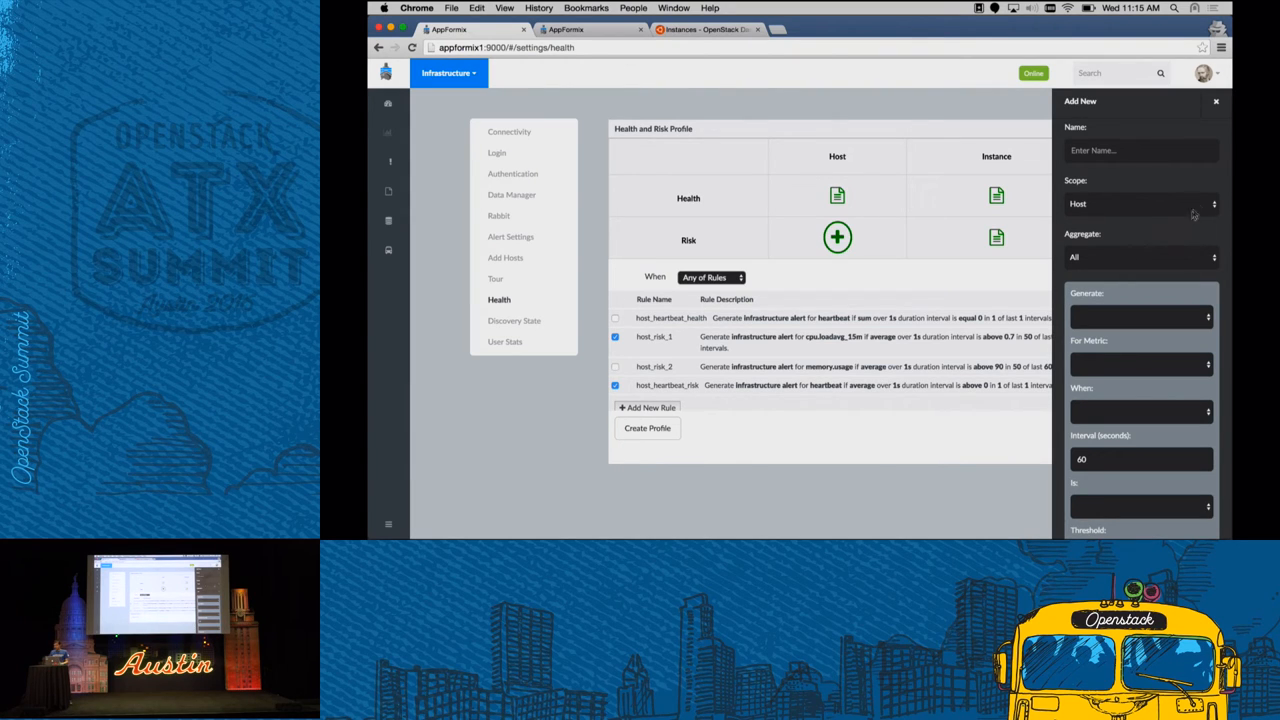
pyautogui.click(1140, 204)
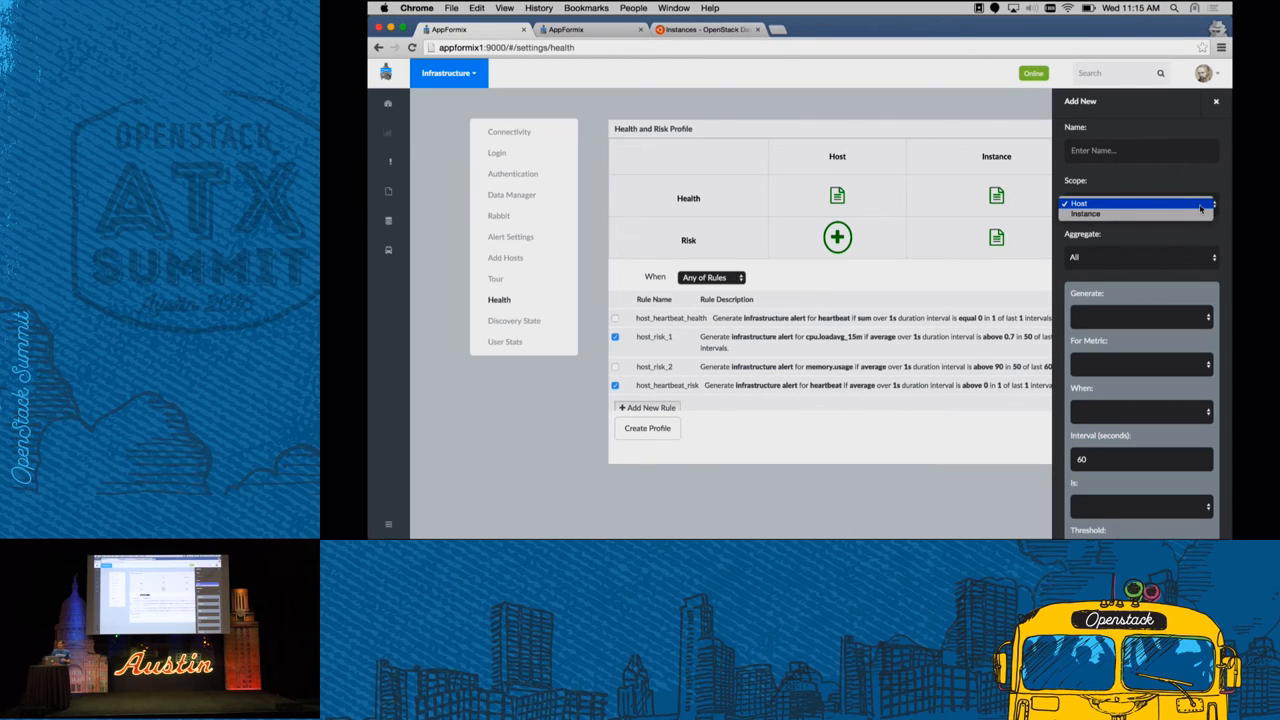
pyautogui.click(1140, 256)
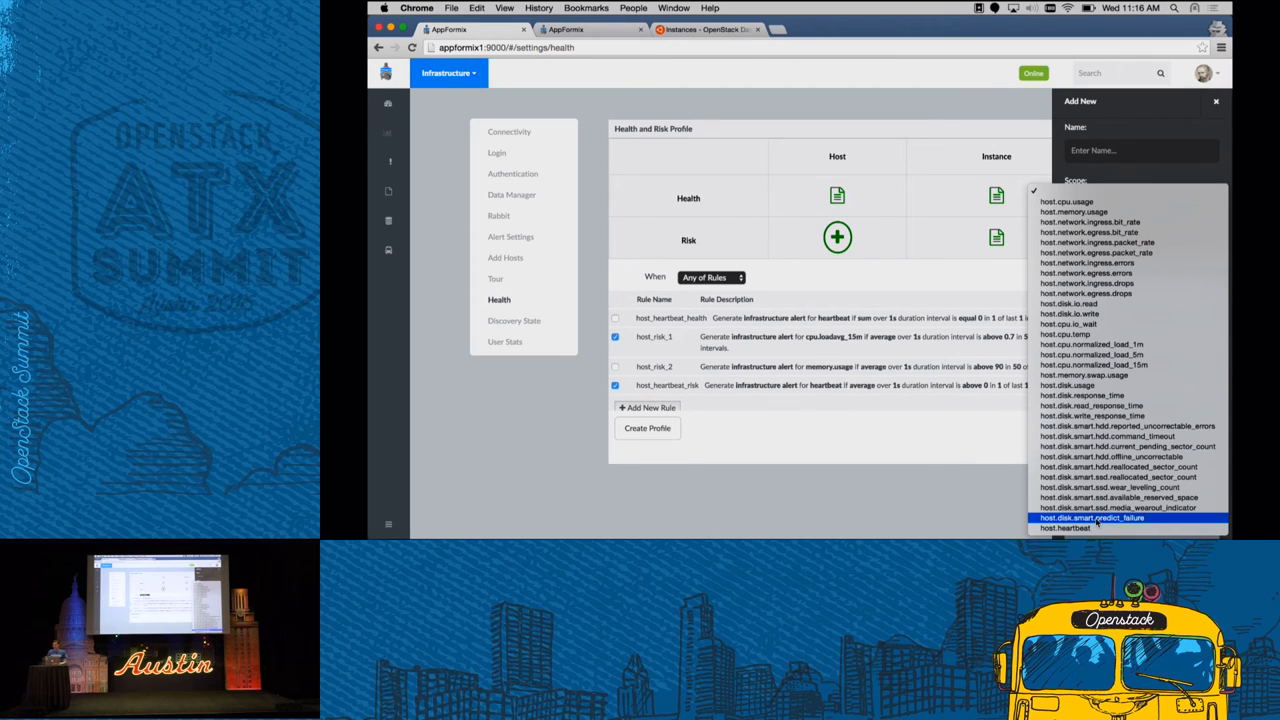
pyautogui.moveTo(1092, 364)
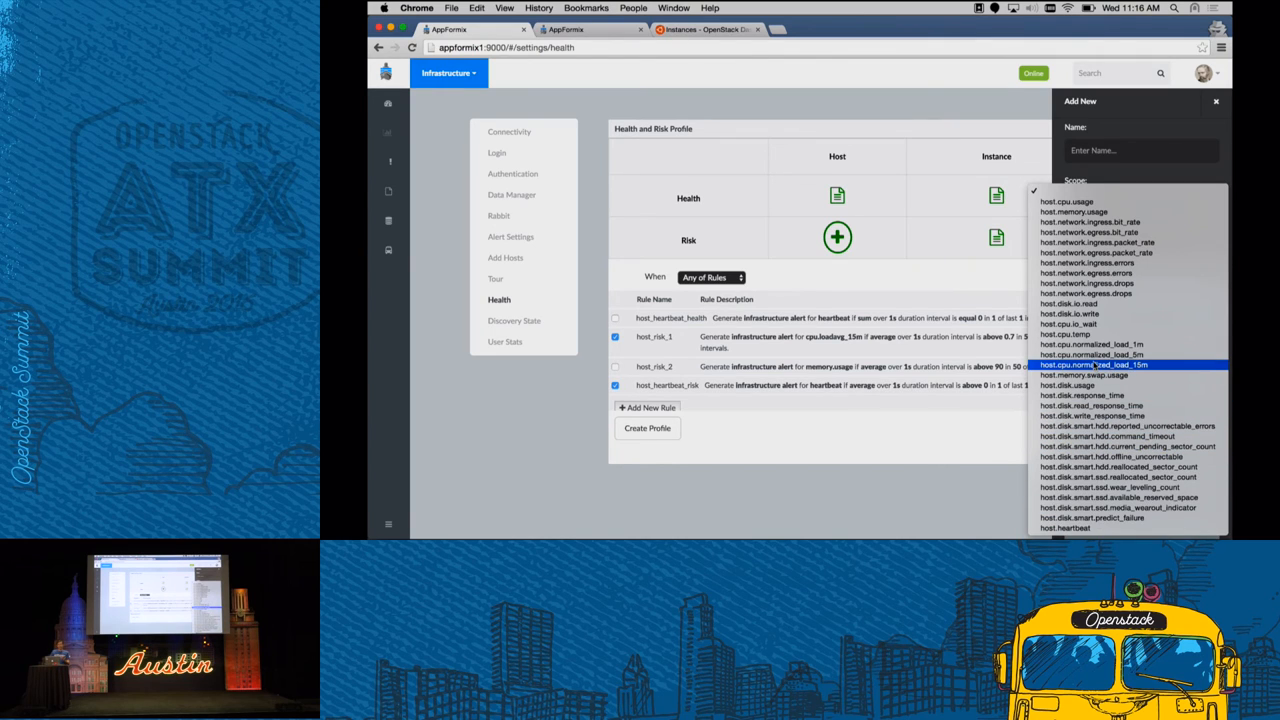
pyautogui.moveTo(1116, 176)
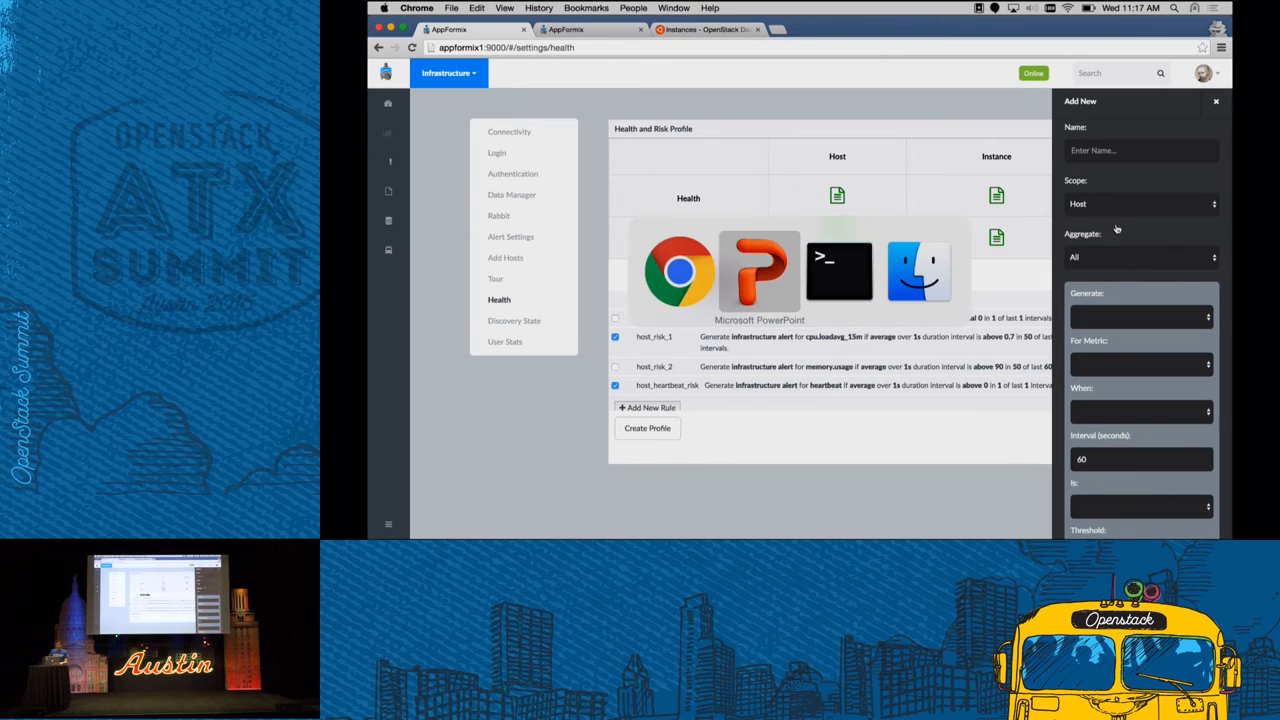
# Run ./config_alarm.sh in the terminal to configure the hadoop_memory_85 alarm
pyautogui.click(840, 272)
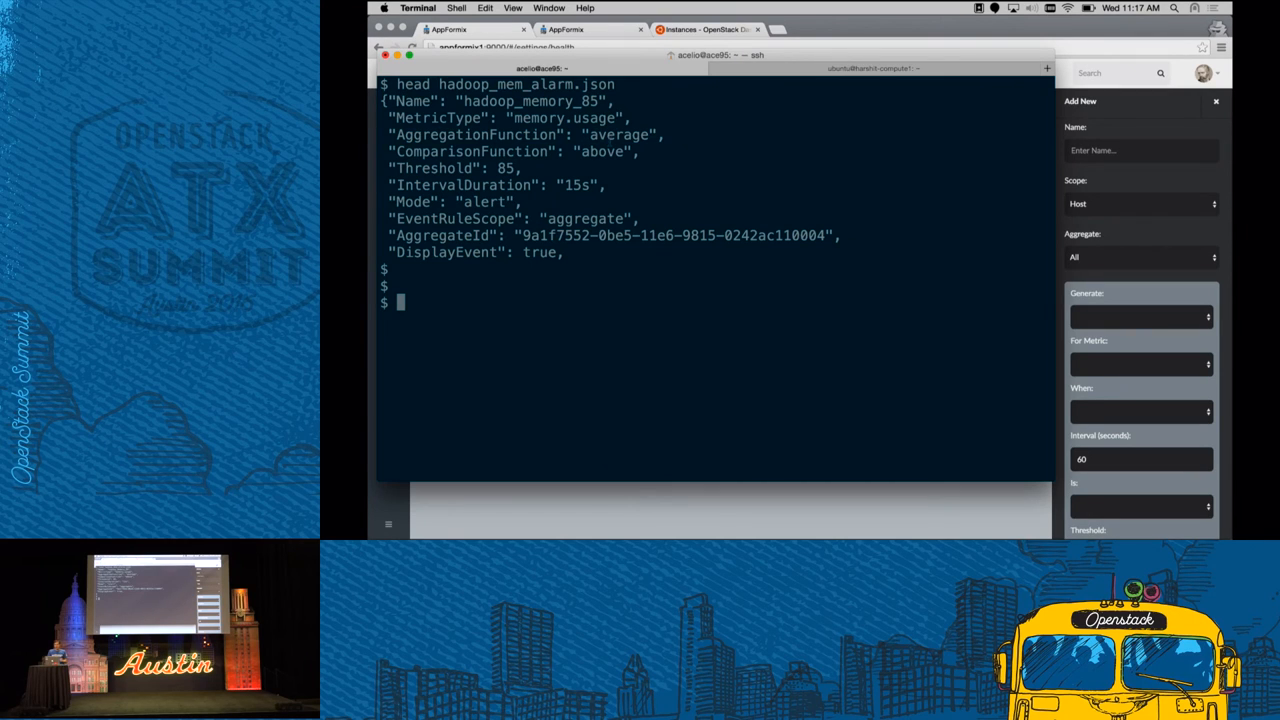
pyautogui.doubleClick(528, 100)
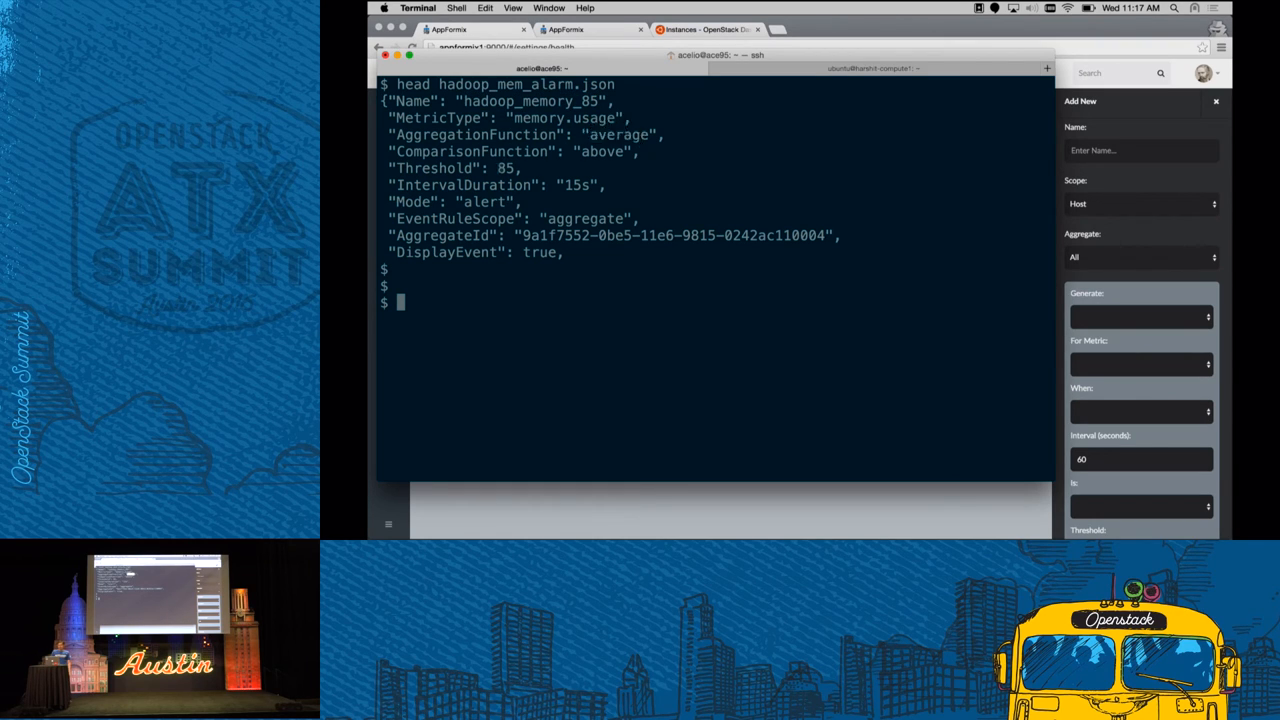
pyautogui.doubleClick(572, 184)
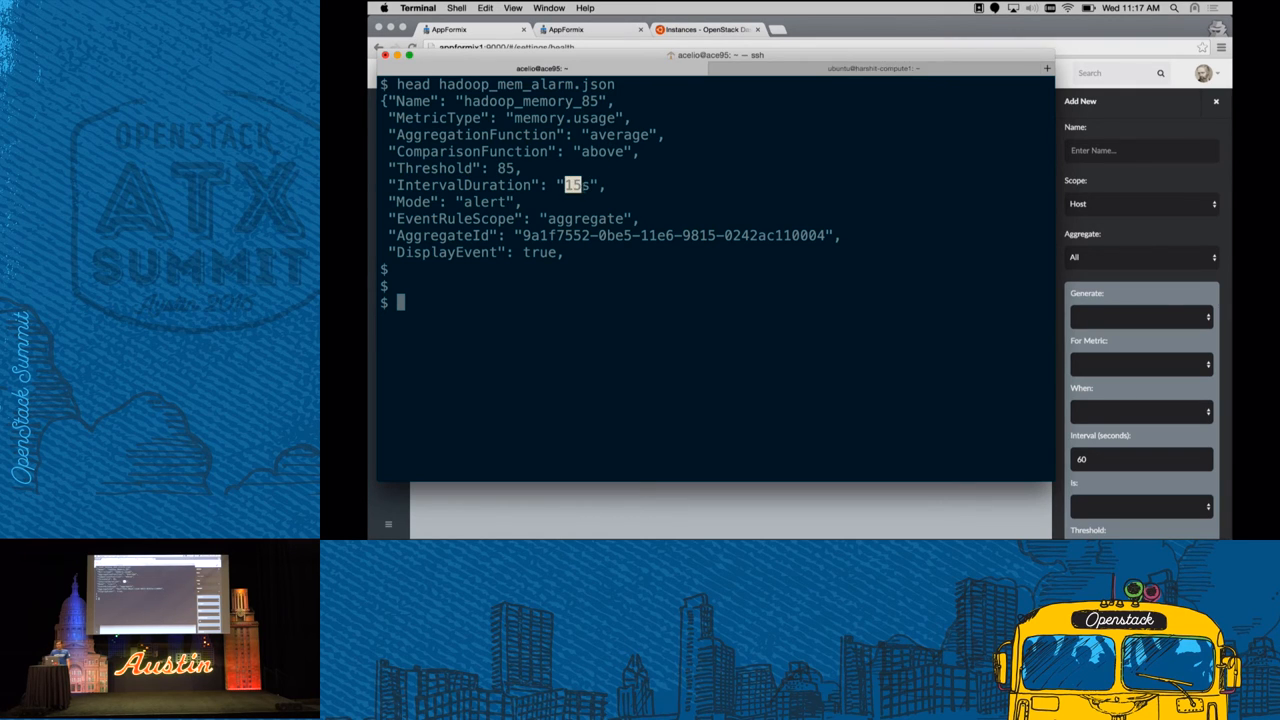
pyautogui.write('./')
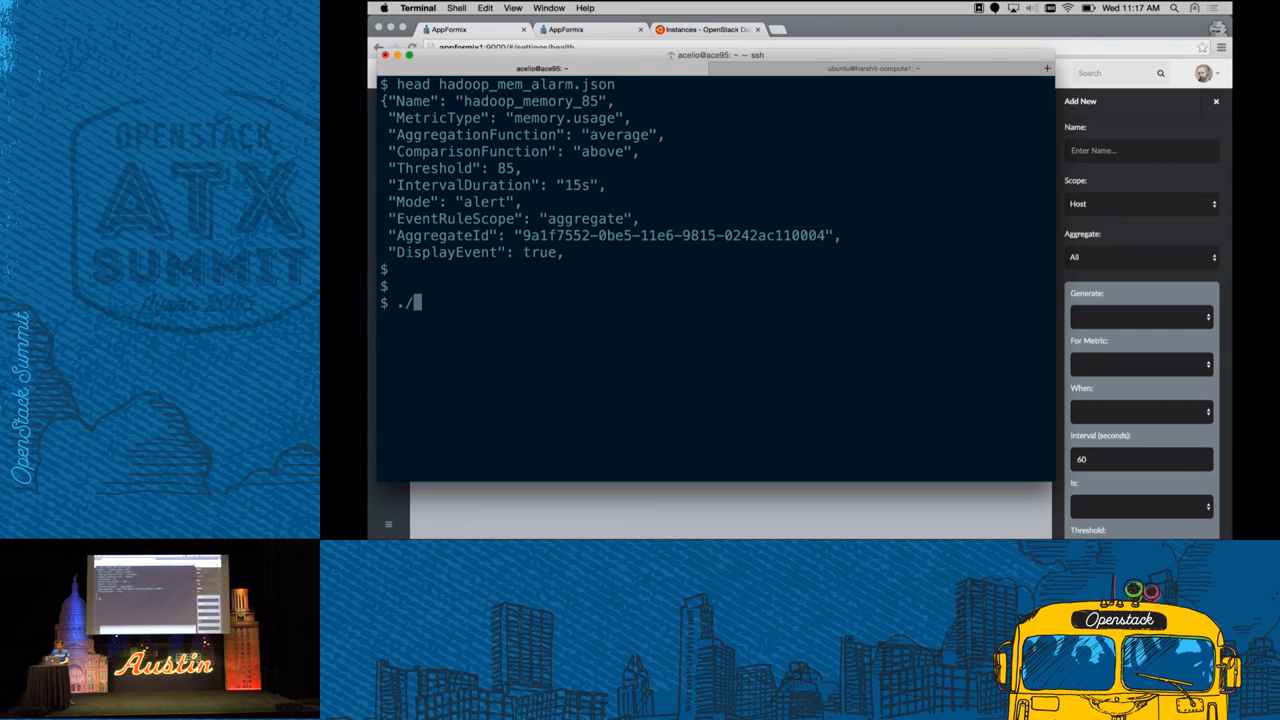
pyautogui.write('config_alarm.sh')
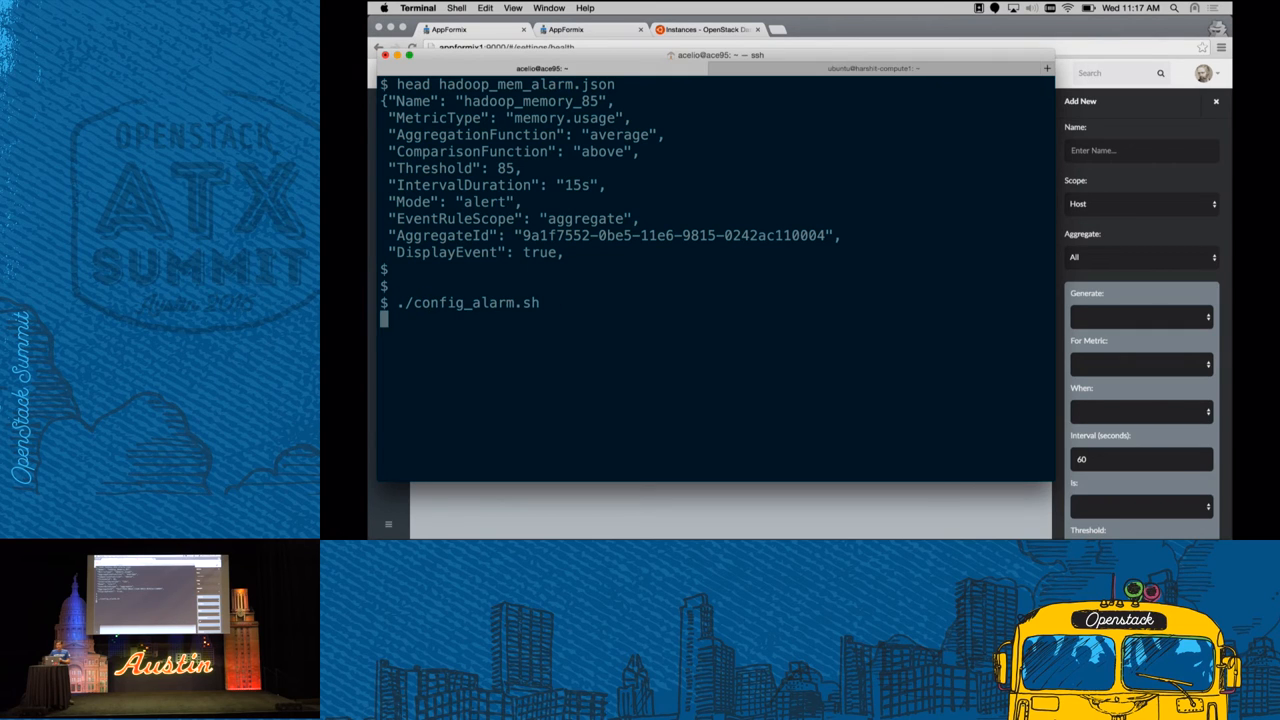
pyautogui.press('Return')
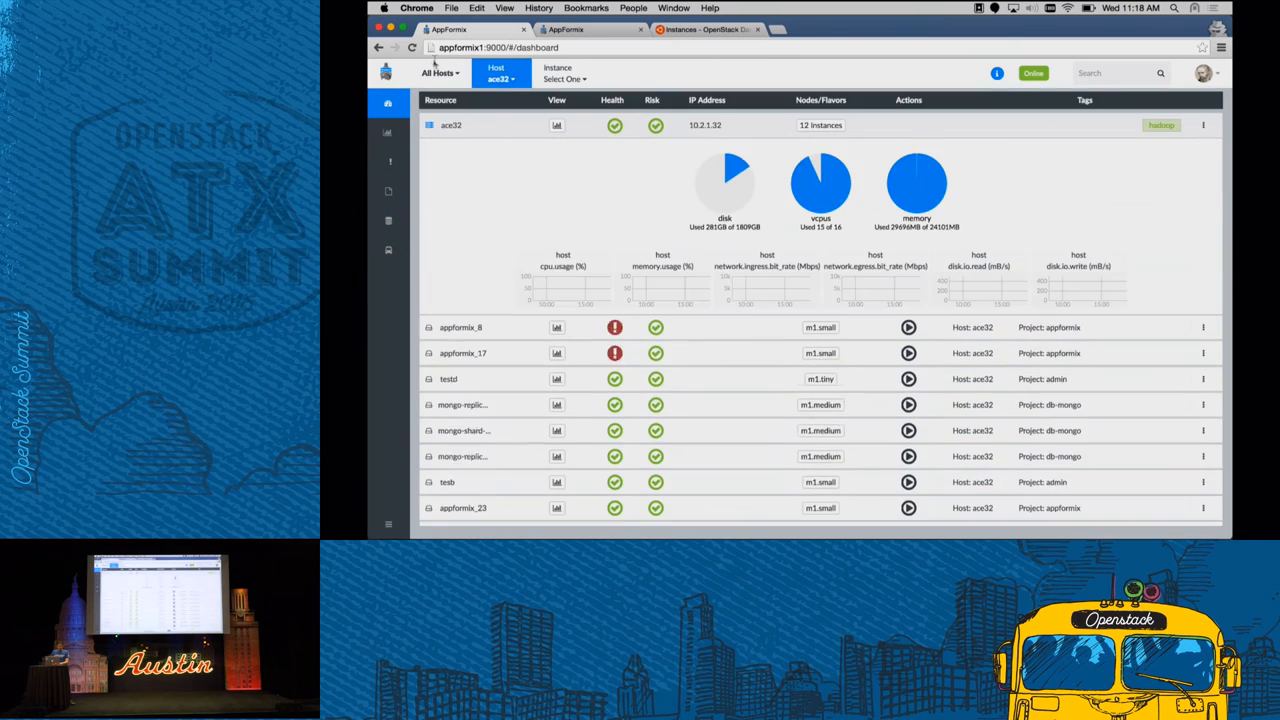
# Review acs32's charts and active memory alarm from All Hosts, then switch the charts to host acs97
pyautogui.click(438, 72)
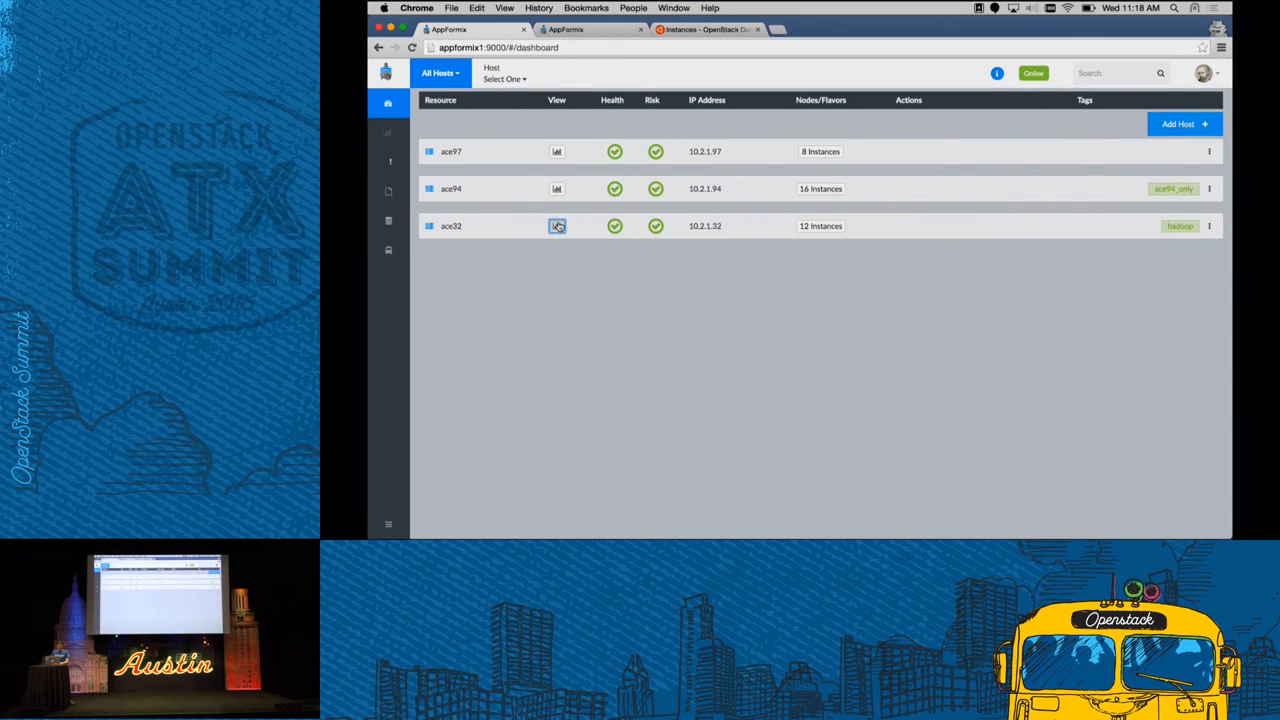
pyautogui.click(556, 224)
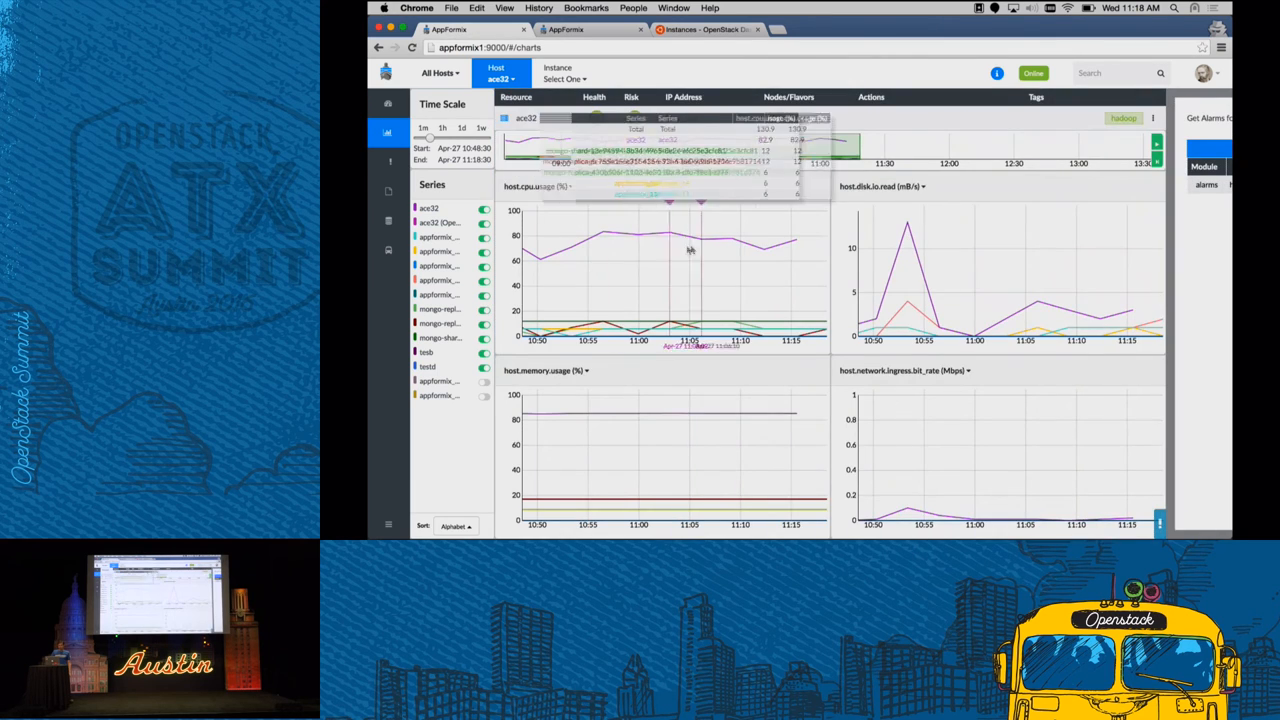
pyautogui.moveTo(780, 244)
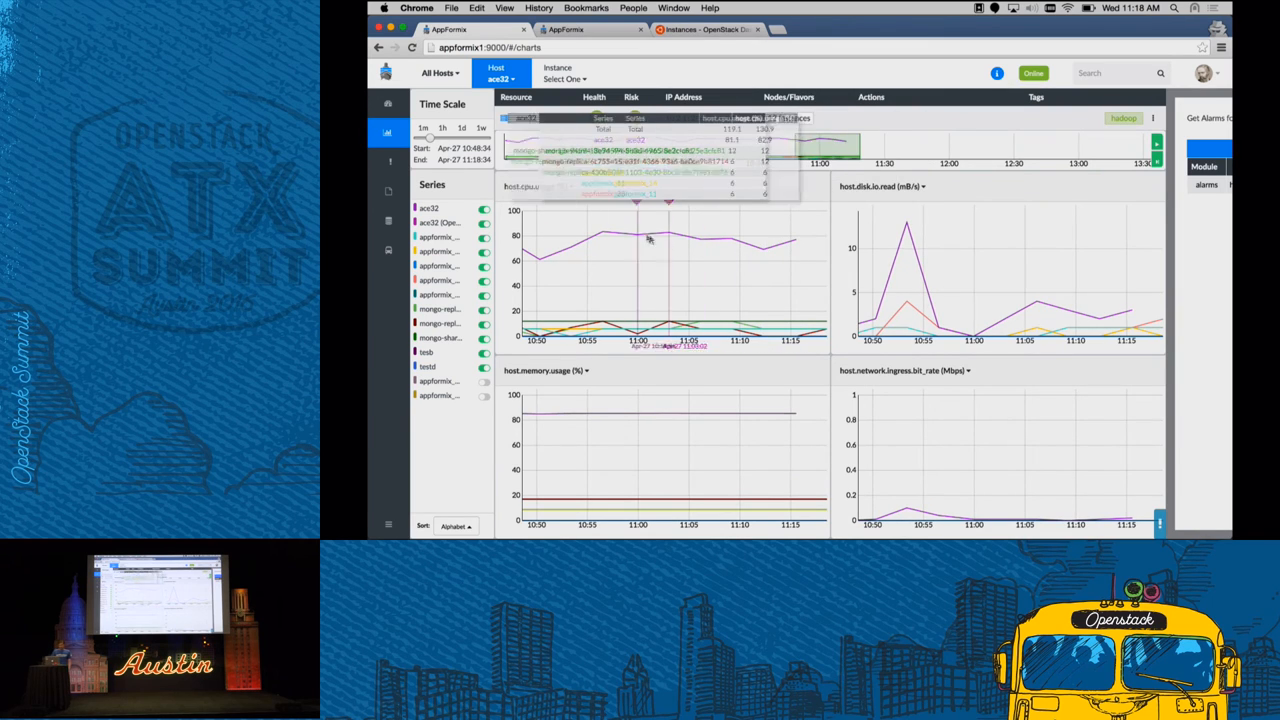
pyautogui.moveTo(780, 244)
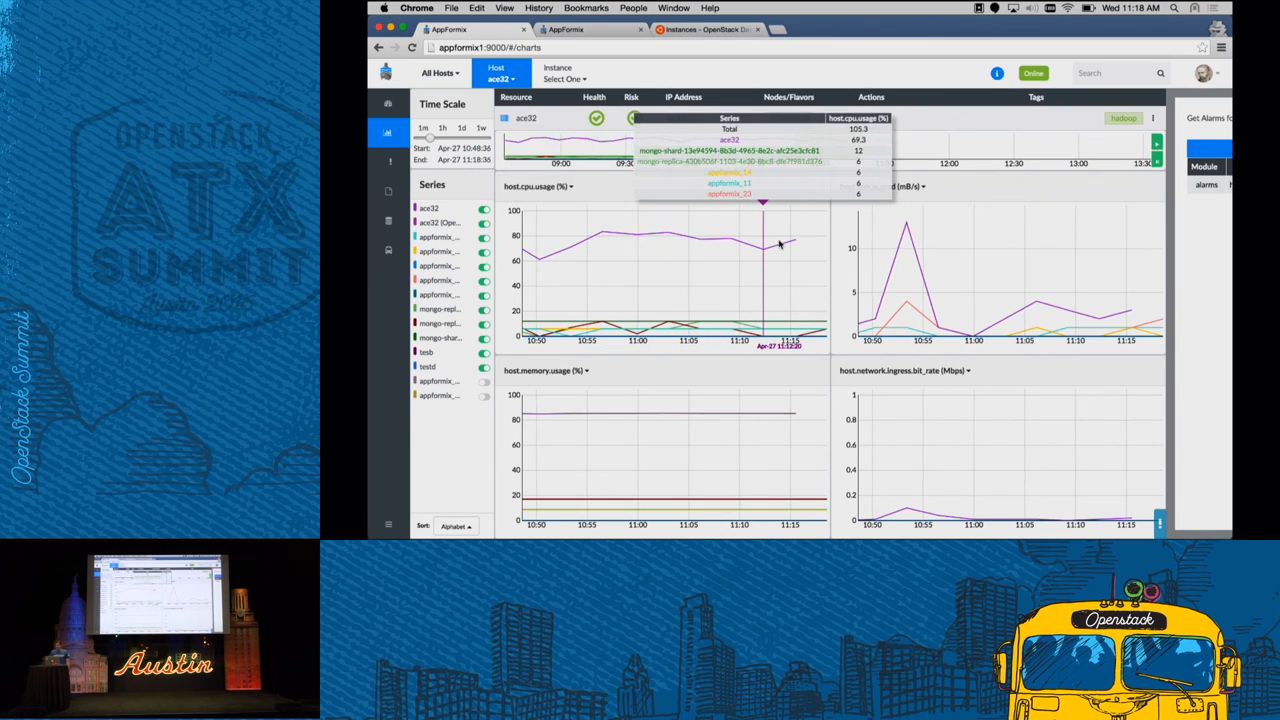
pyautogui.moveTo(796, 244)
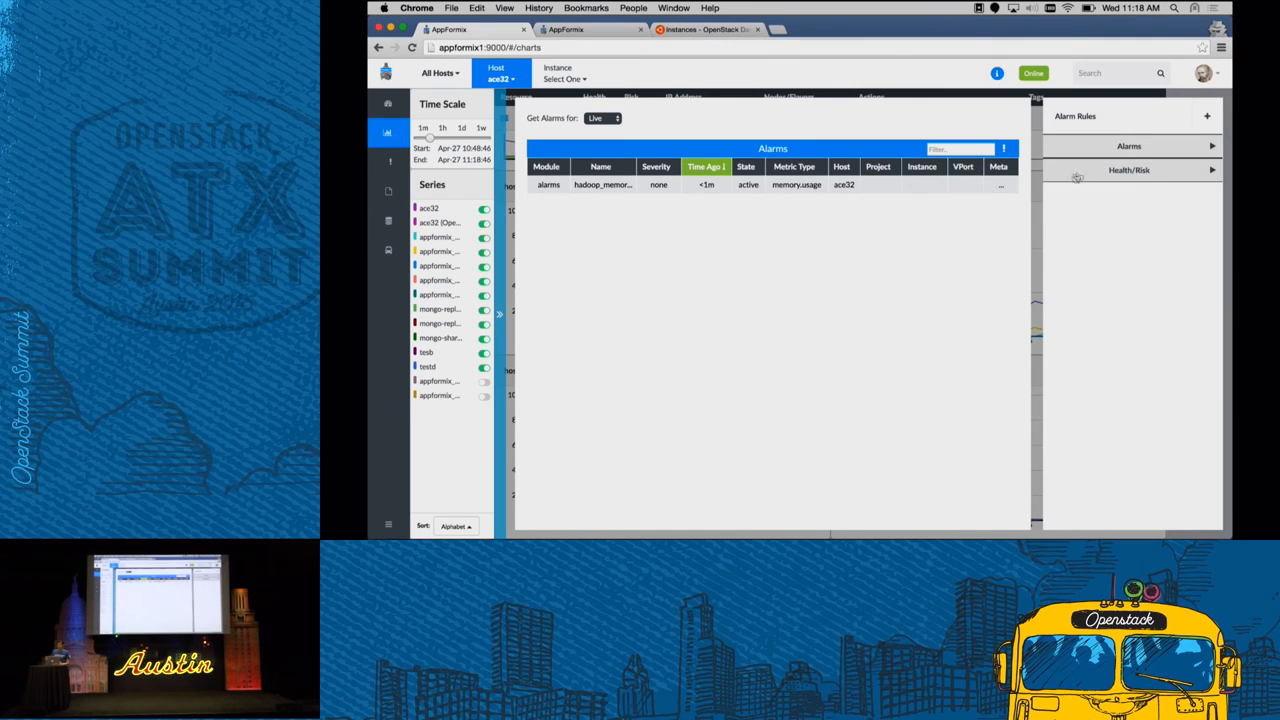
pyautogui.click(500, 76)
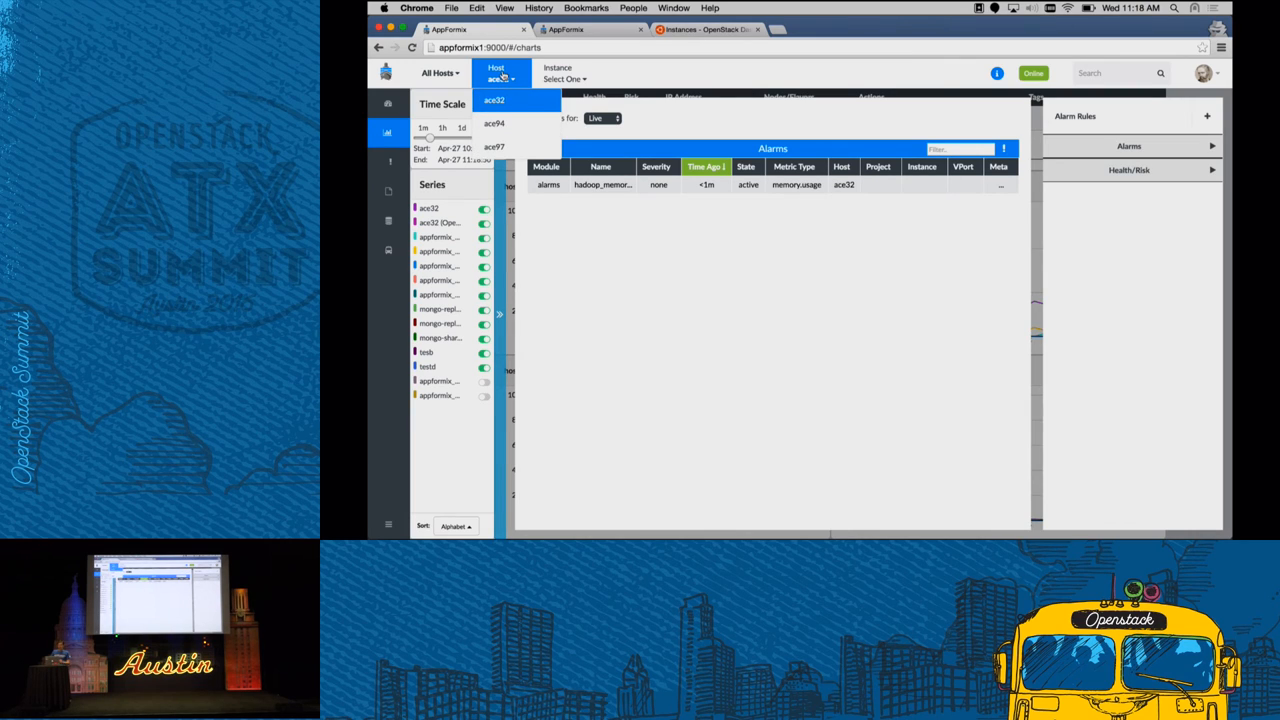
pyautogui.click(494, 148)
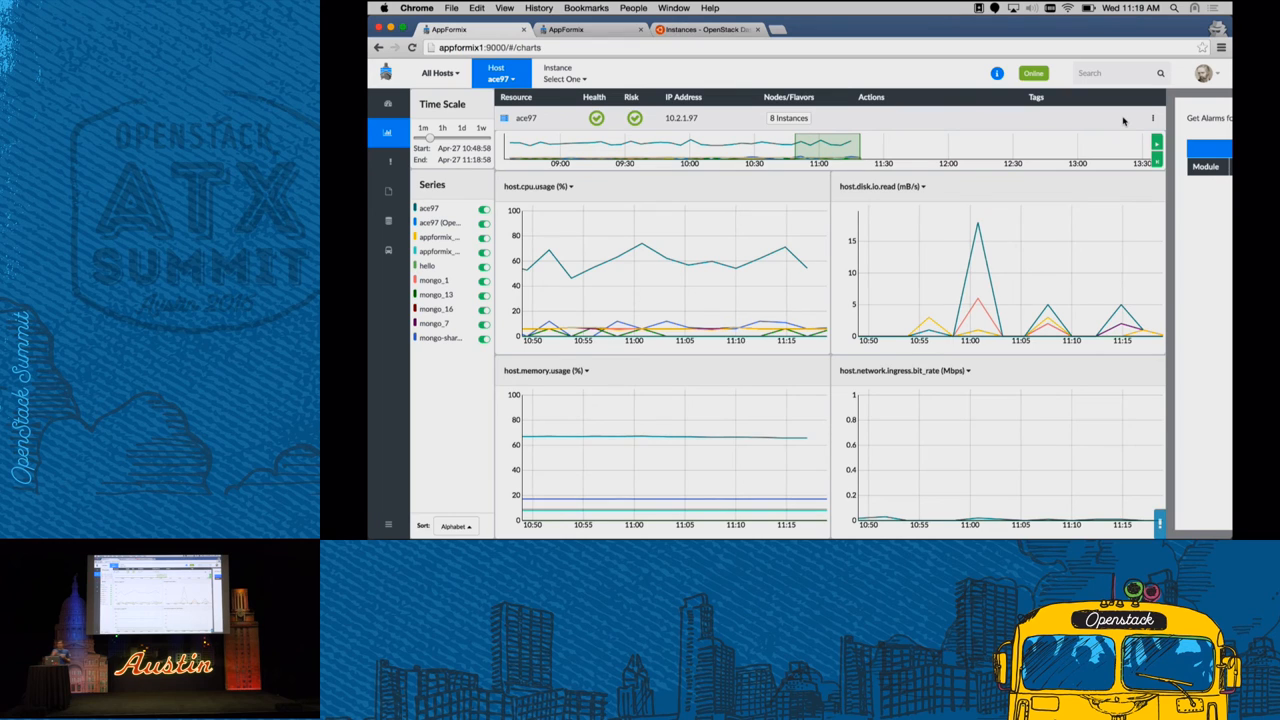
# Add host acs97 to the hadoop aggregate so it carries the hadoop memory alarm
pyautogui.click(1152, 118)
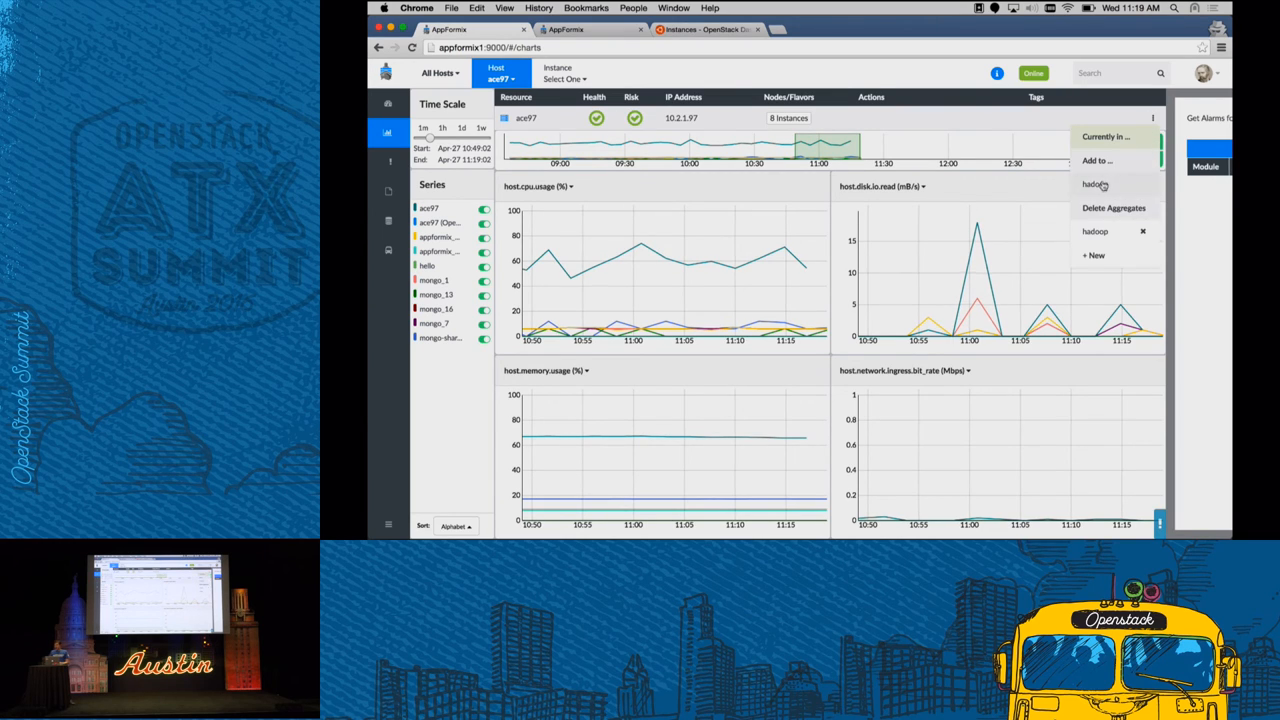
pyautogui.click(1096, 184)
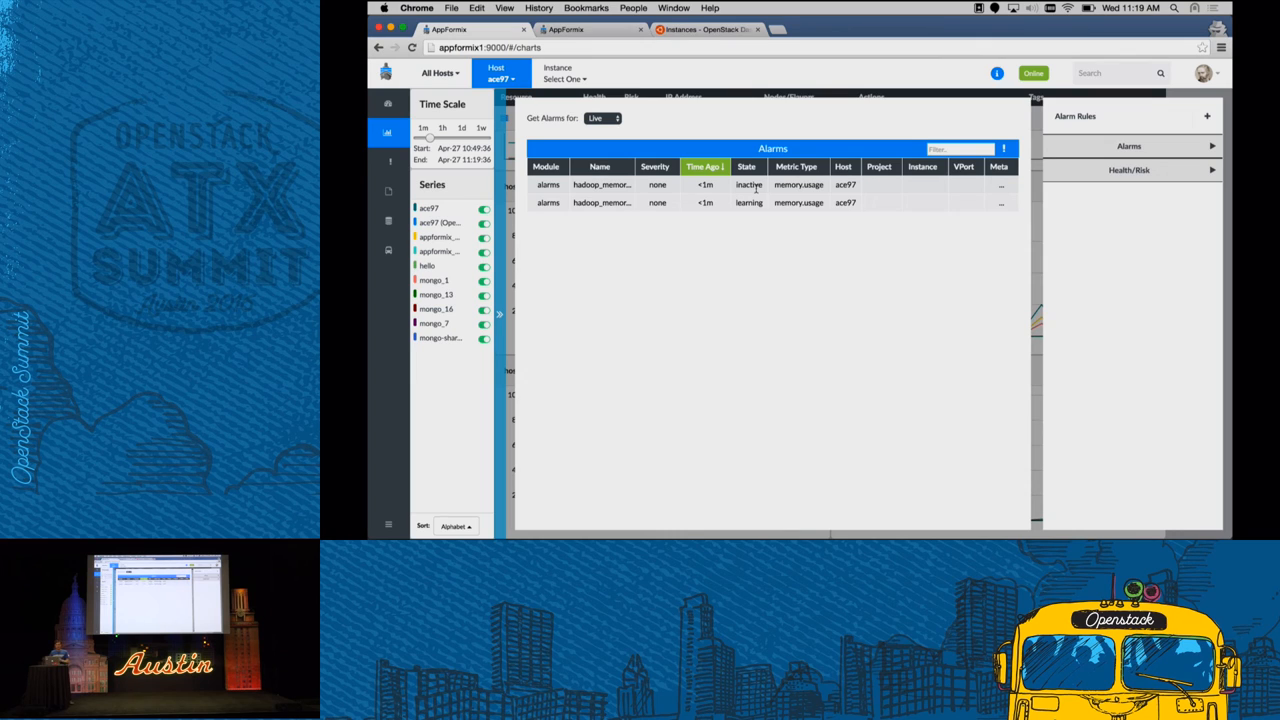
pyautogui.moveTo(728, 240)
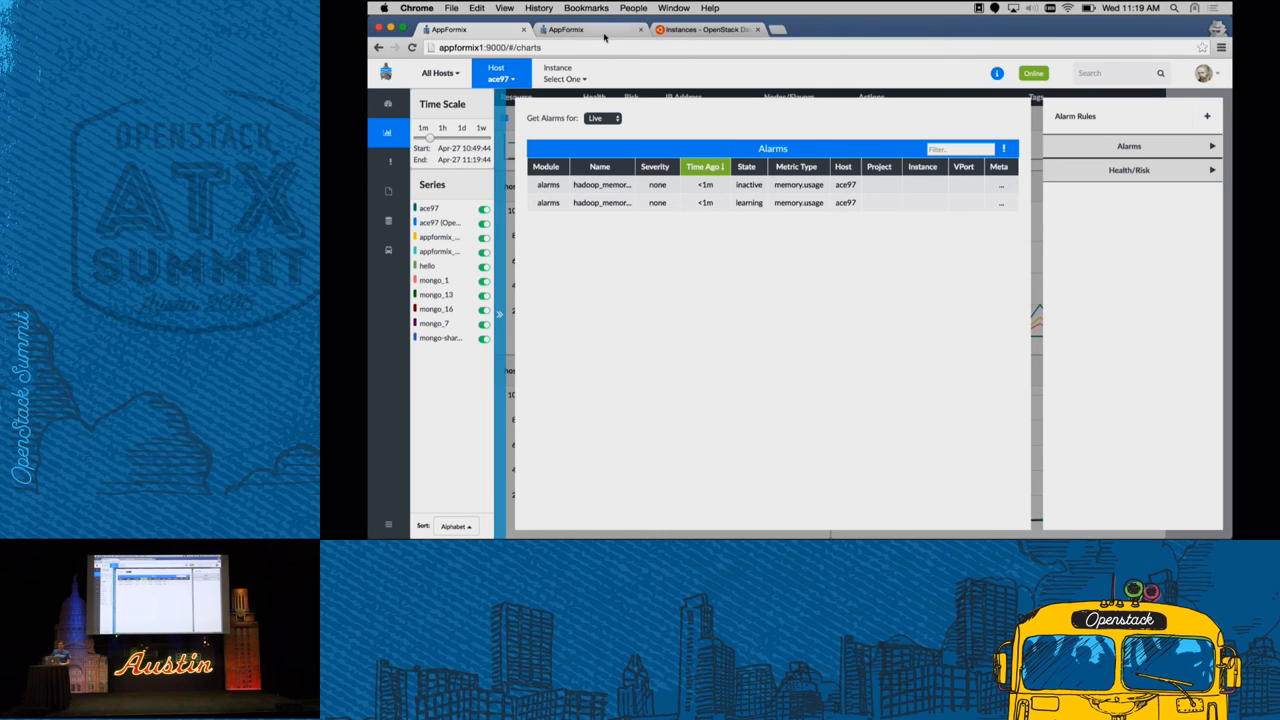
pyautogui.moveTo(568, 30)
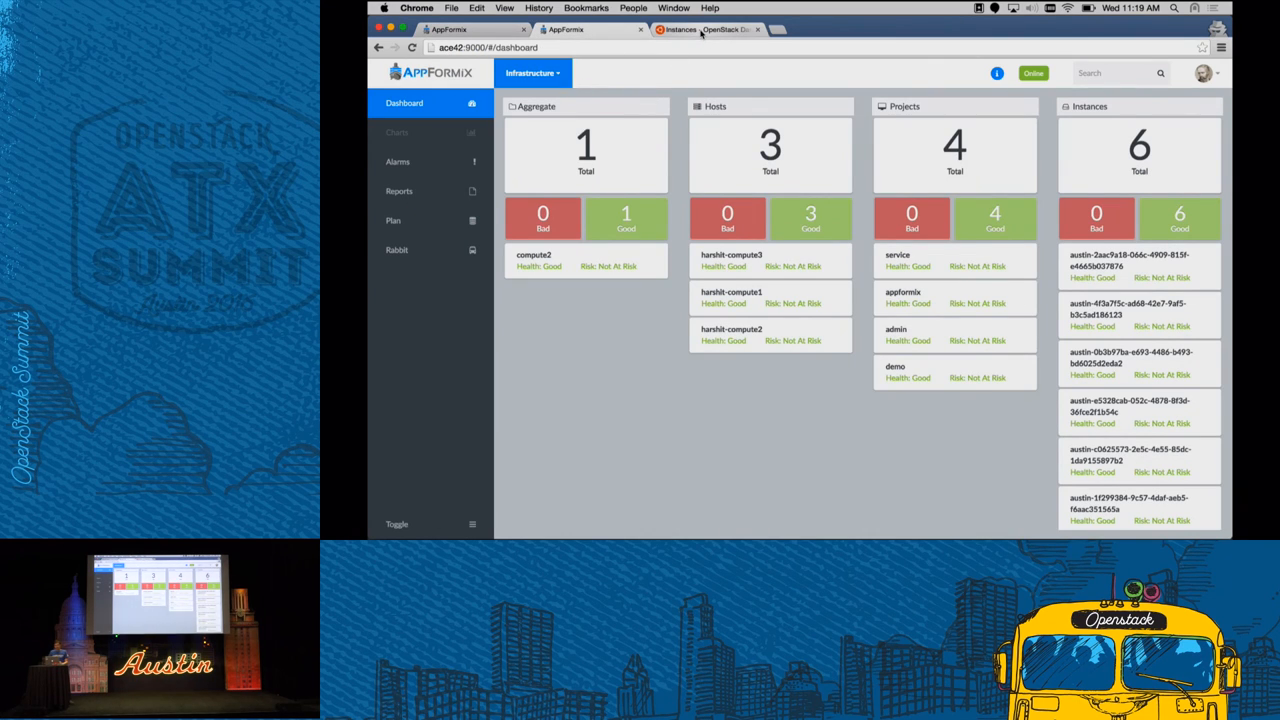
# Start the ./b load script in the compute host's shell
pyautogui.click(532, 72)
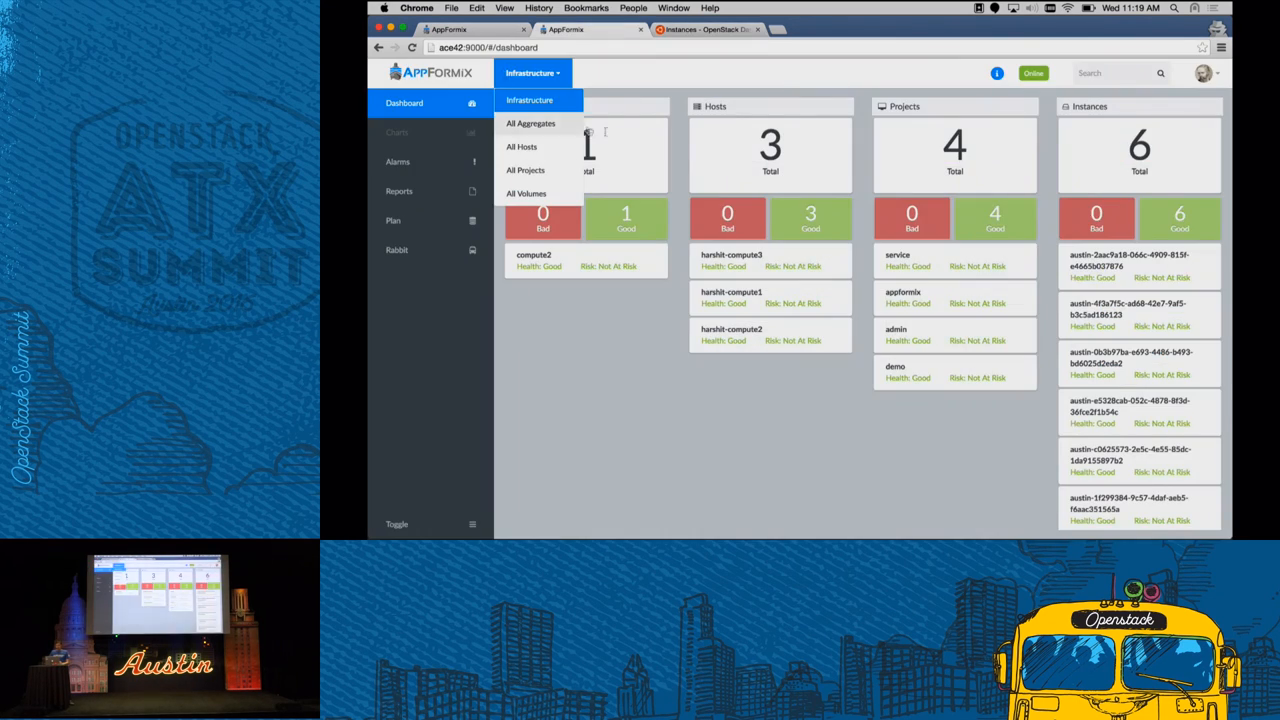
pyautogui.click(532, 124)
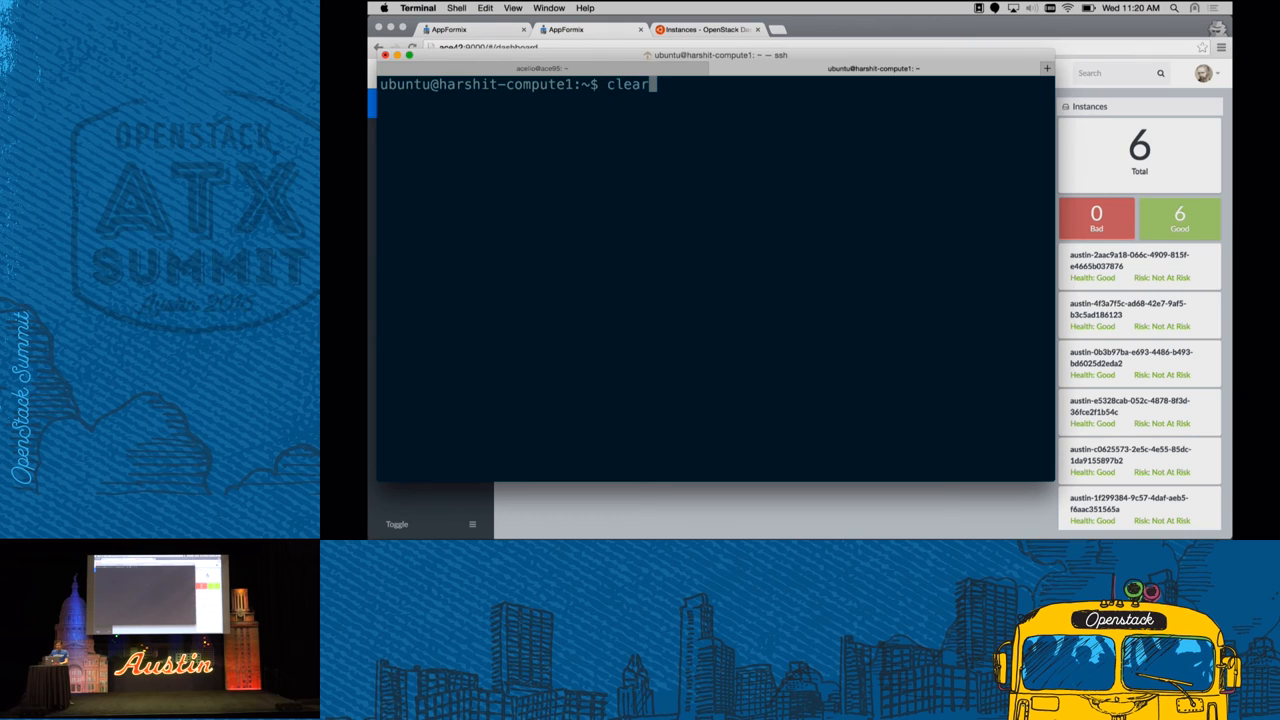
pyautogui.write('./b')
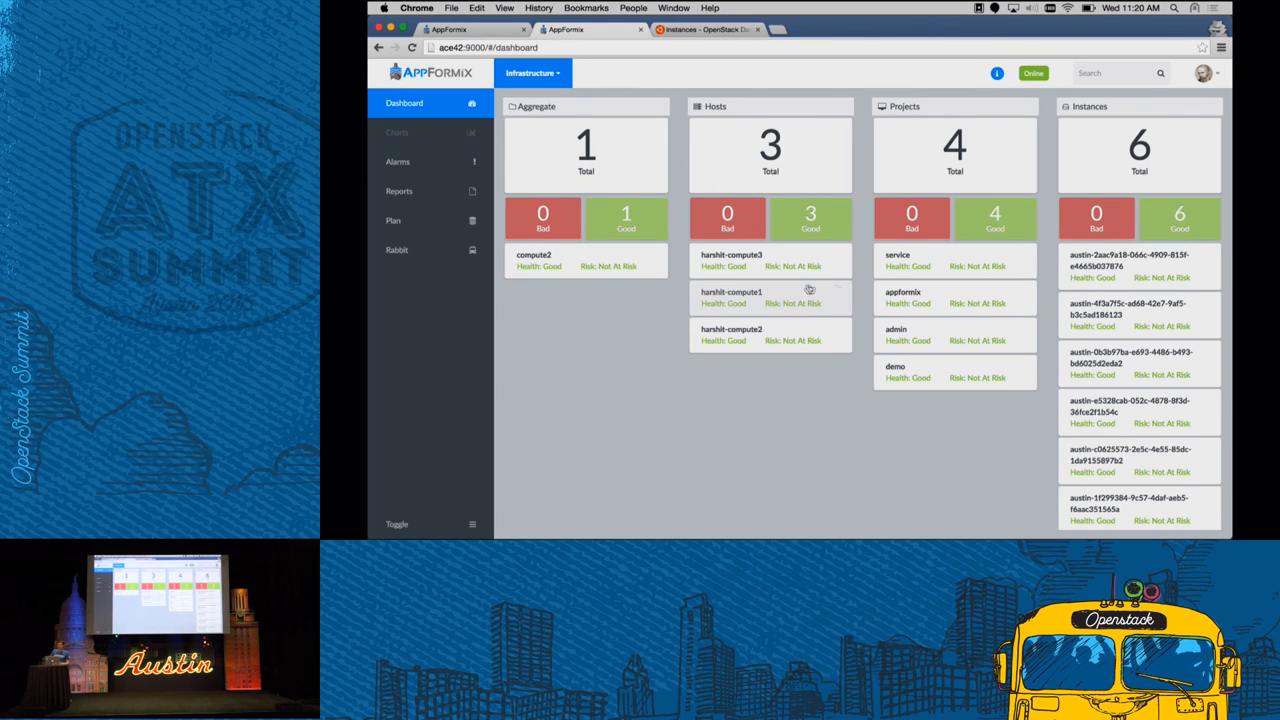
# Show All Hosts and check why the host at 192.168.2.11 is flagged at risk for memory
pyautogui.click(532, 72)
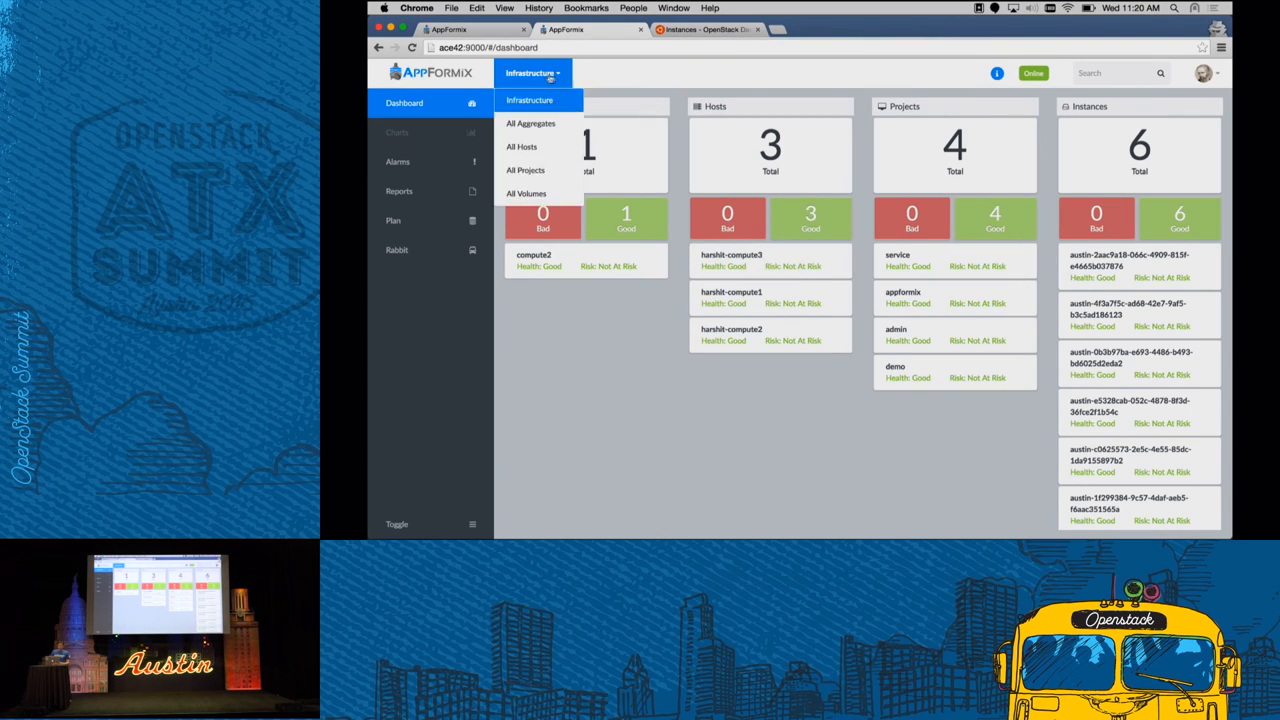
pyautogui.click(520, 146)
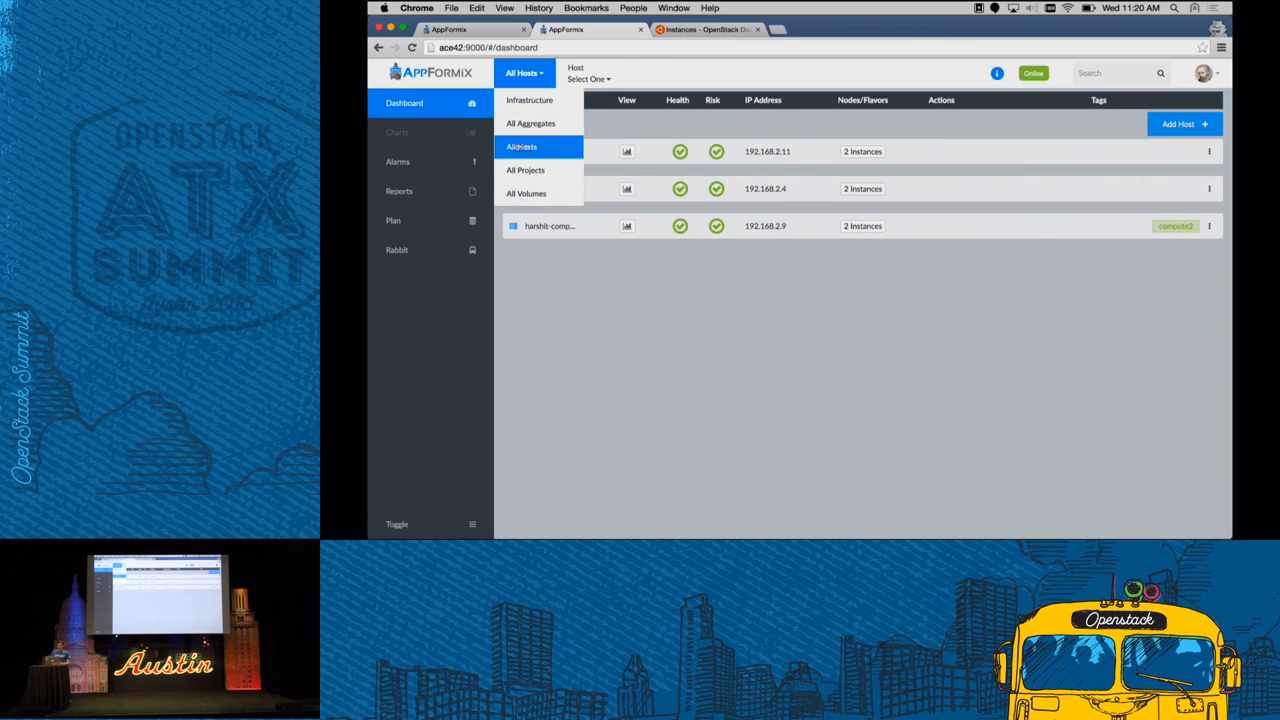
pyautogui.click(520, 146)
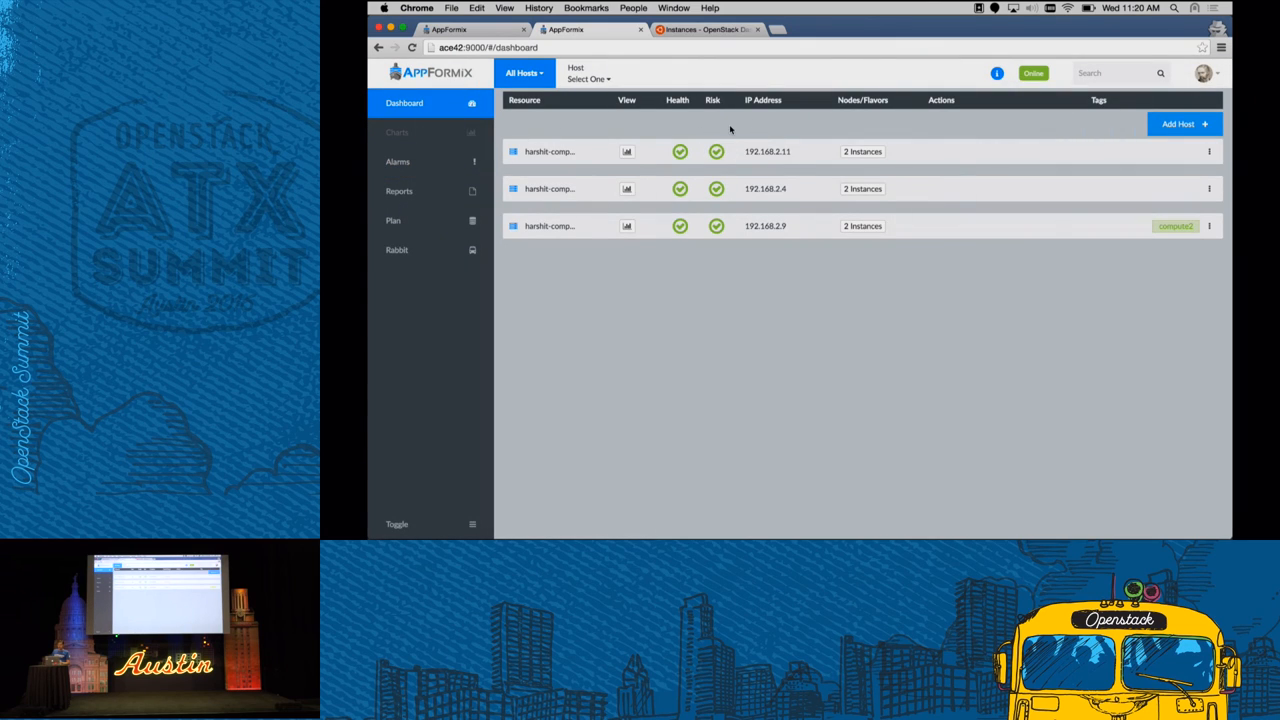
pyautogui.moveTo(744, 120)
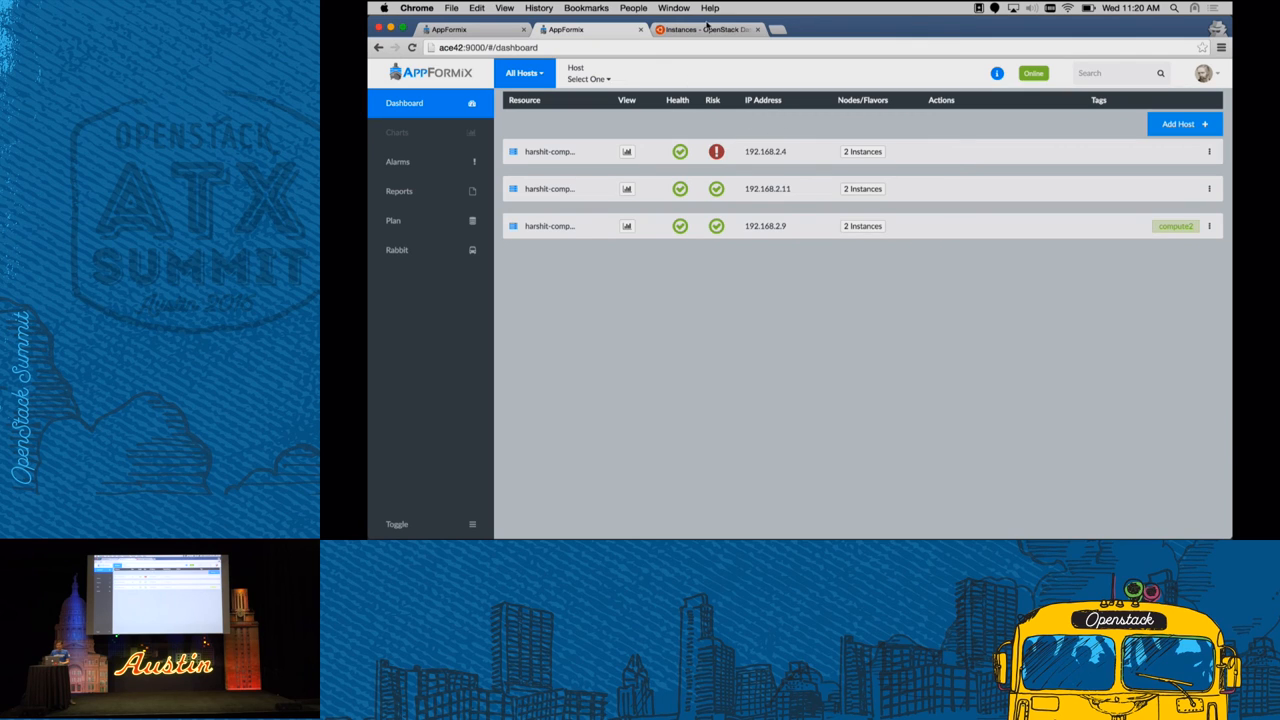
pyautogui.moveTo(716, 152)
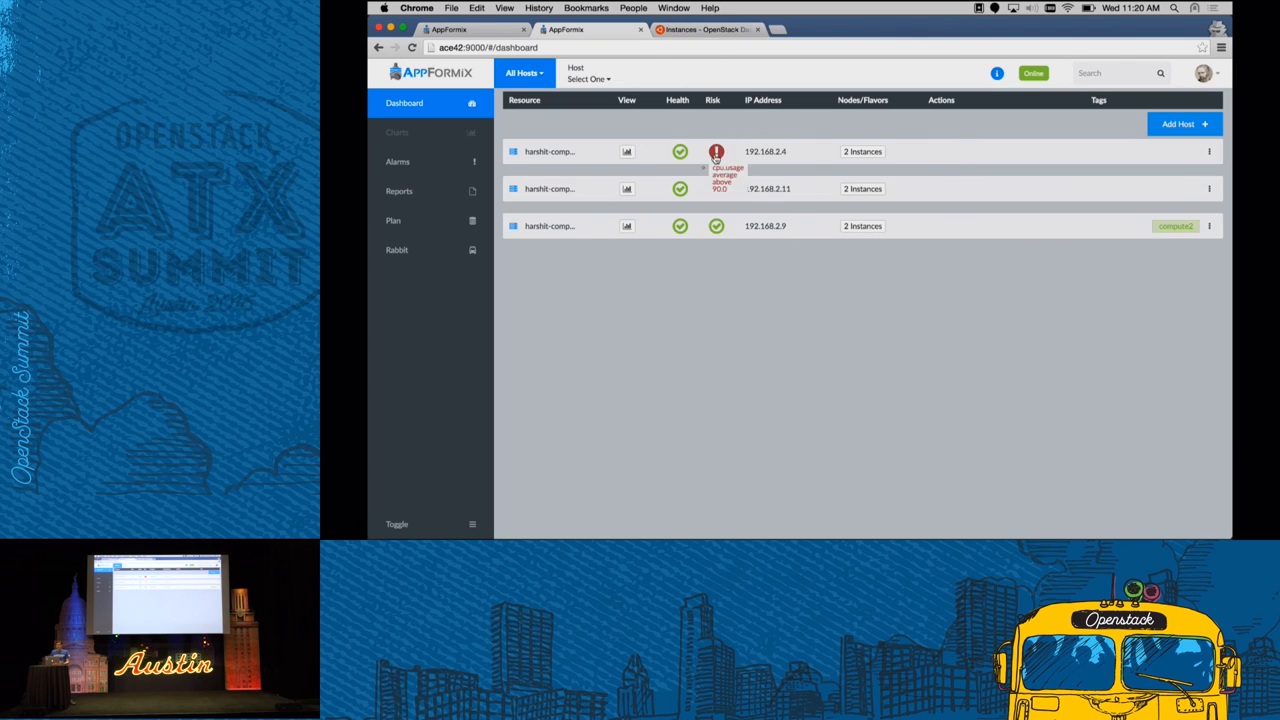
pyautogui.click(704, 30)
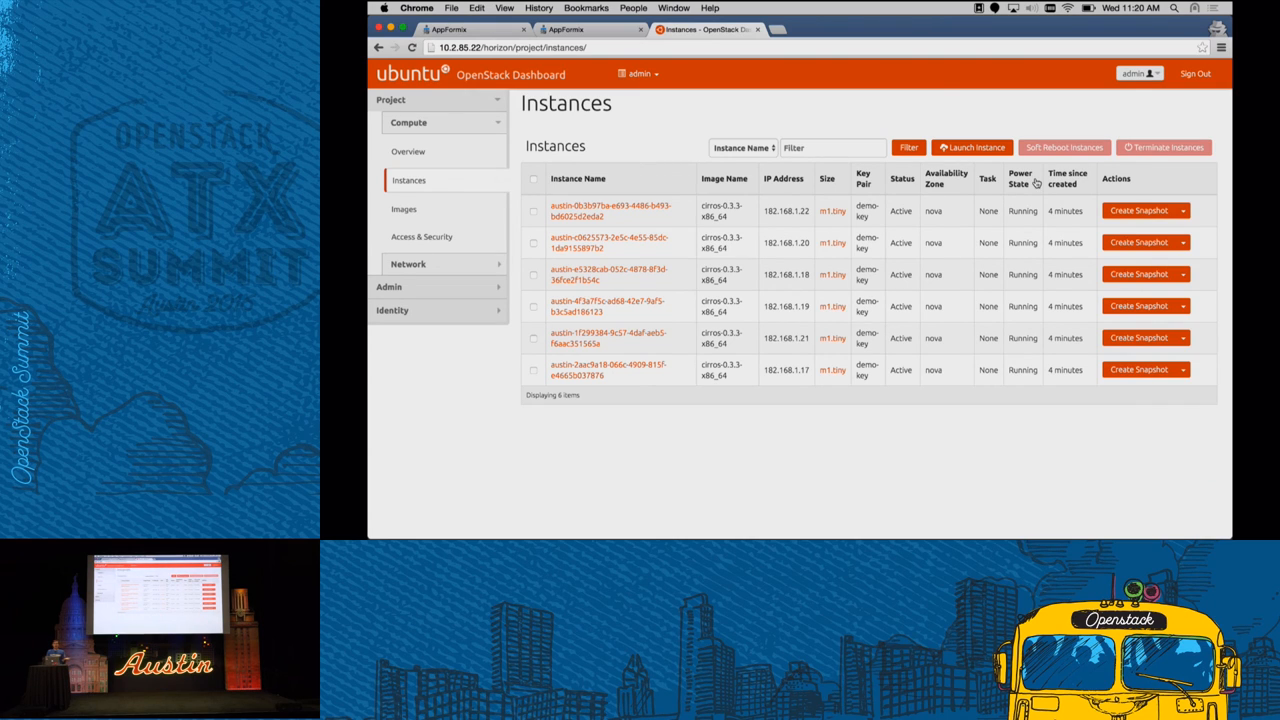
pyautogui.moveTo(972, 148)
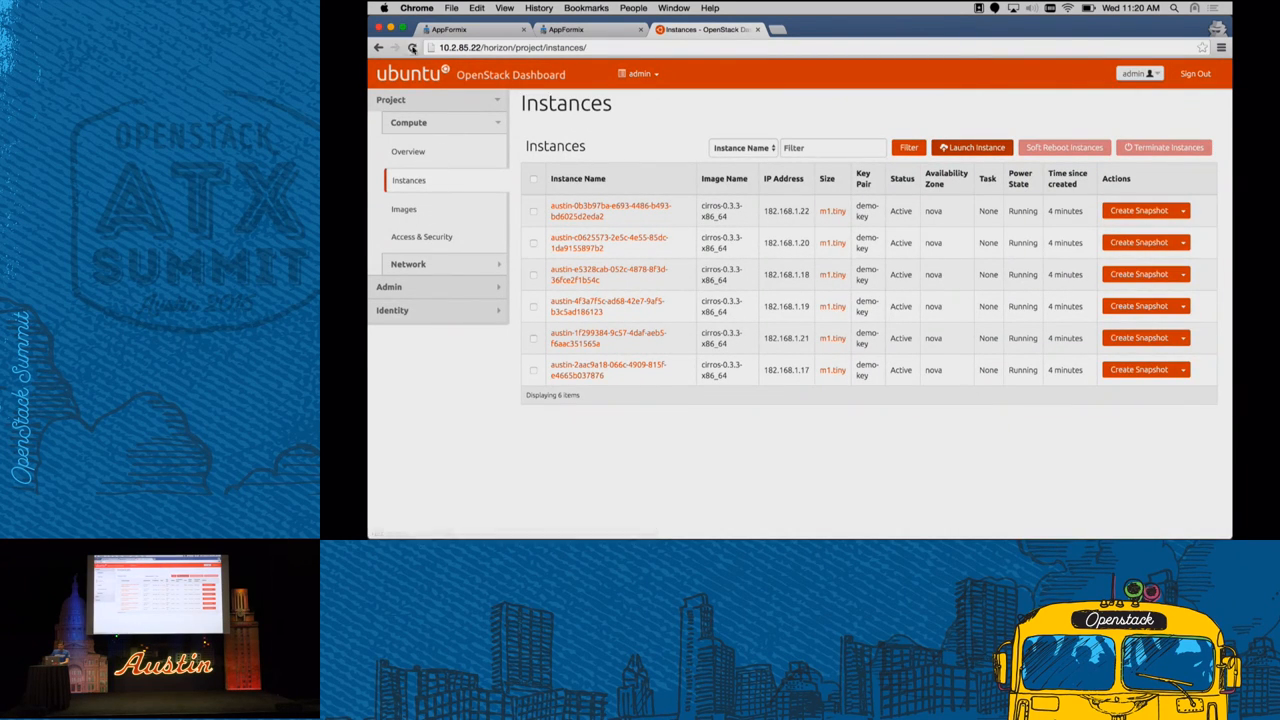
# Reload the Instances page and sign back into the timed-out Horizon session
pyautogui.click(1196, 72)
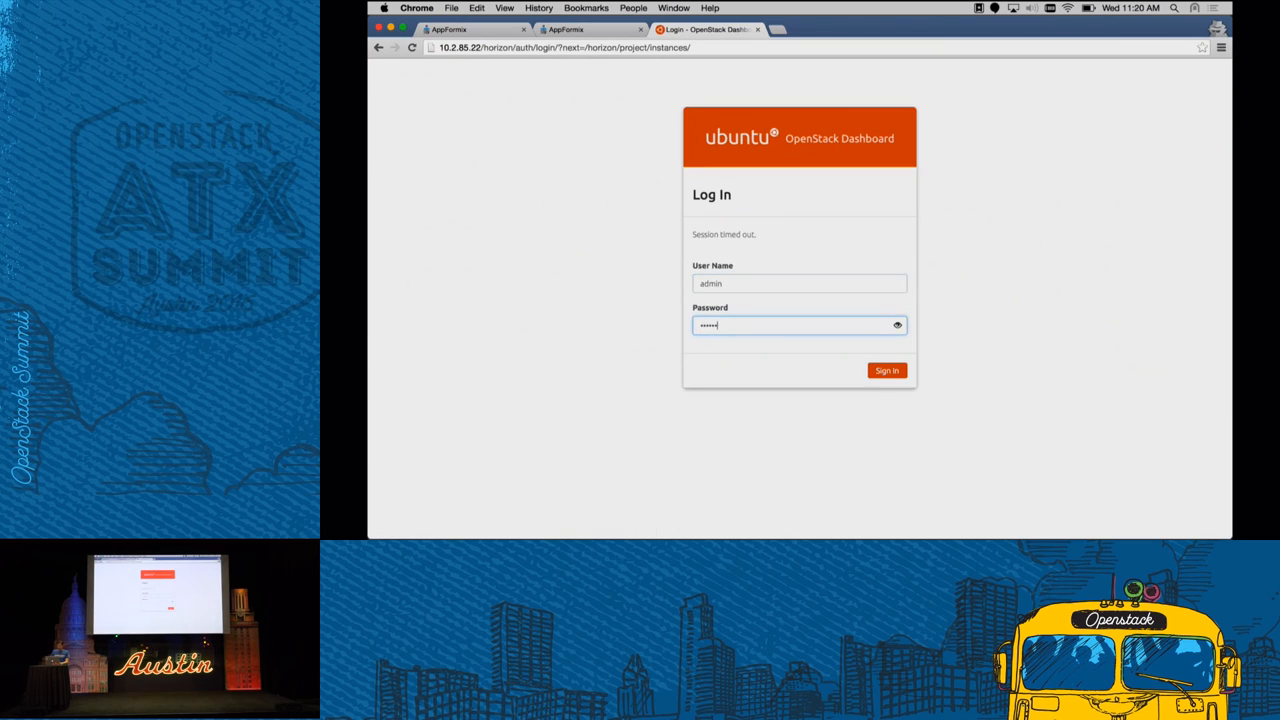
pyautogui.click(886, 370)
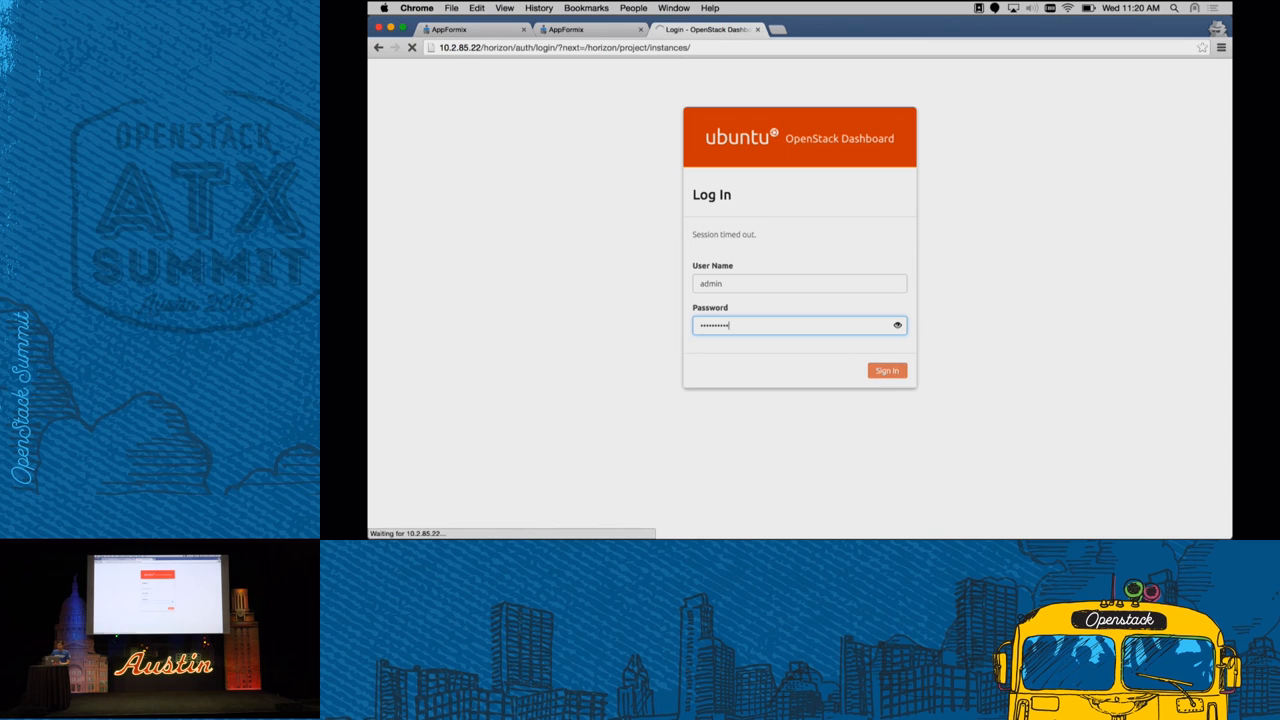
pyautogui.click(886, 370)
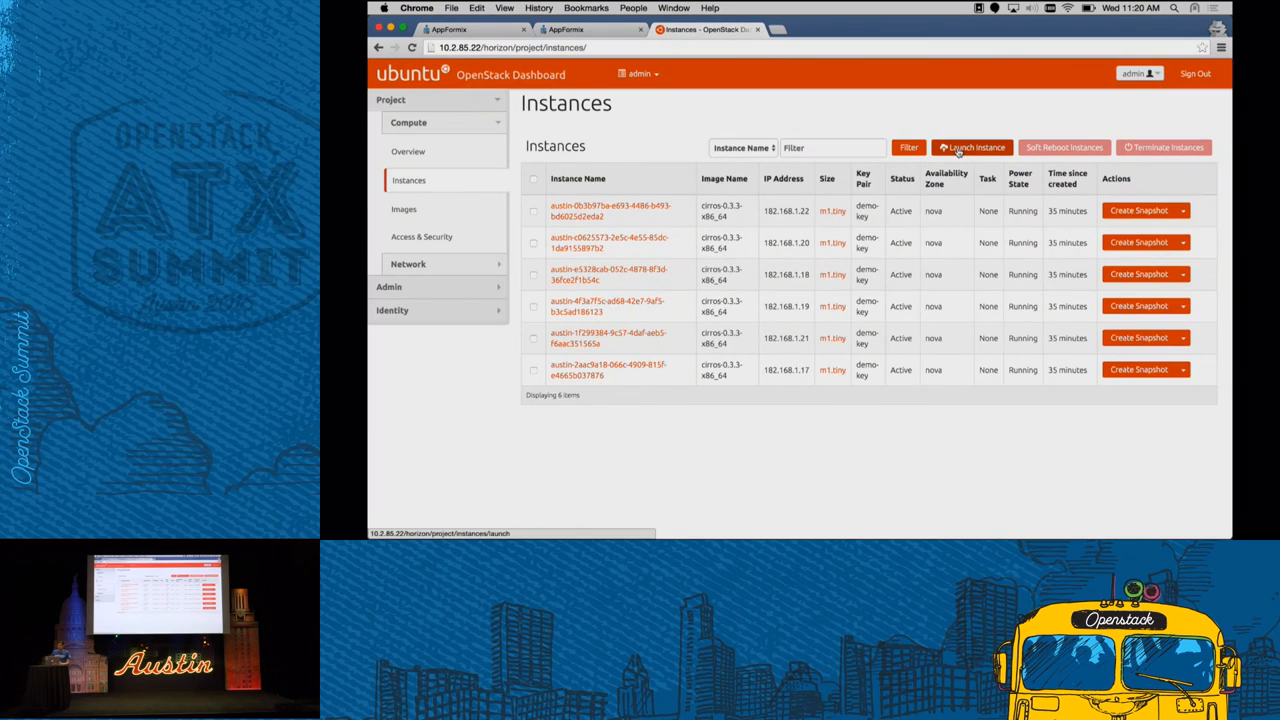
# Launch 6 instances named 'during' booting from the cirros image, then proceed to network settings
pyautogui.click(972, 148)
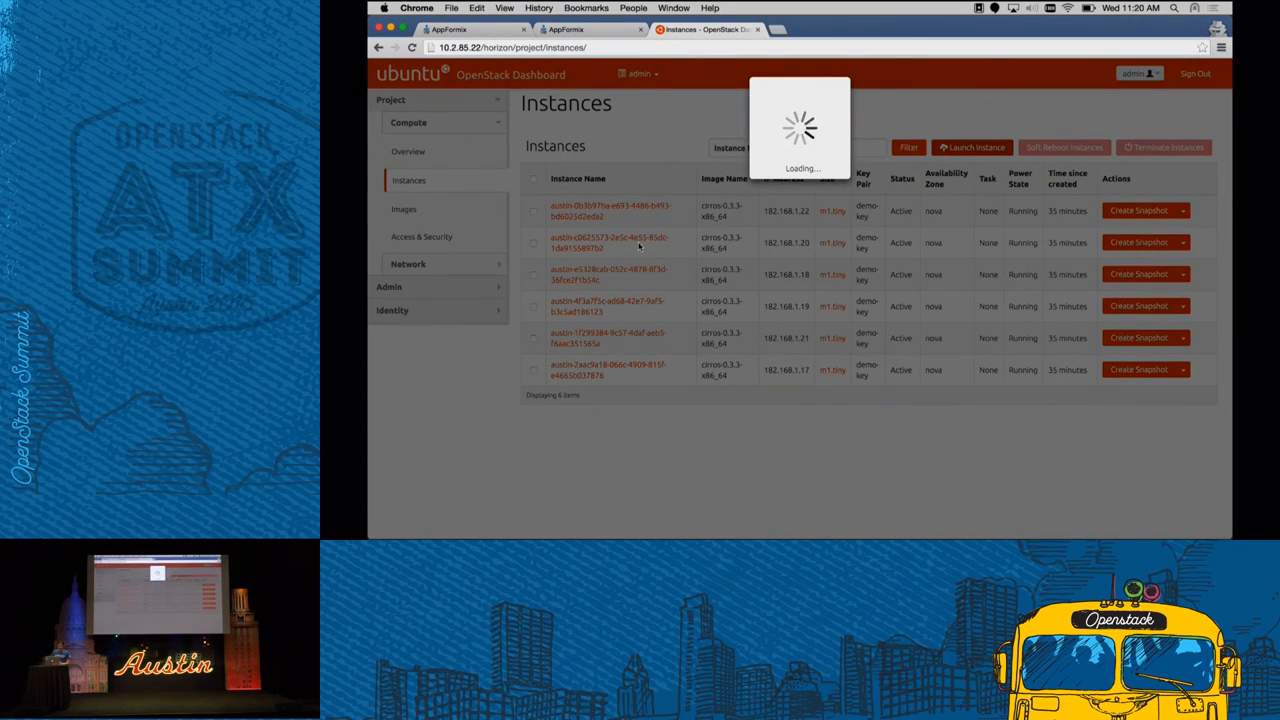
pyautogui.click(972, 148)
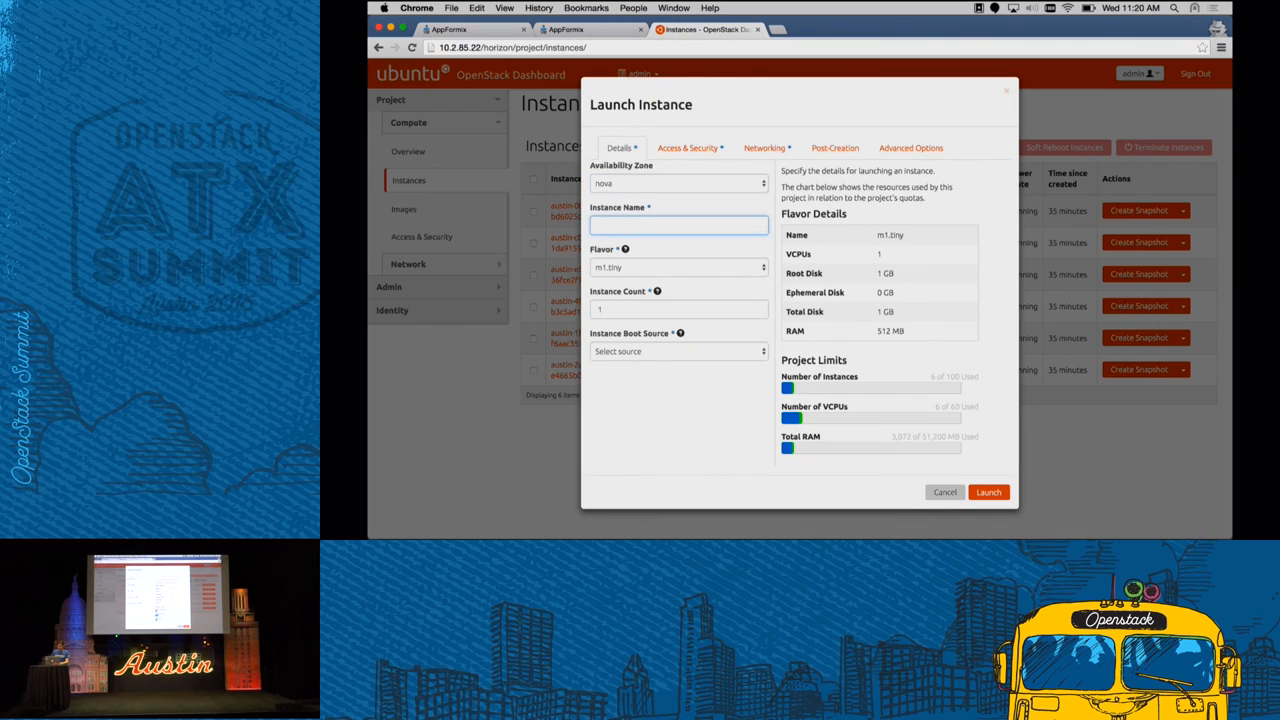
pyautogui.write('during')
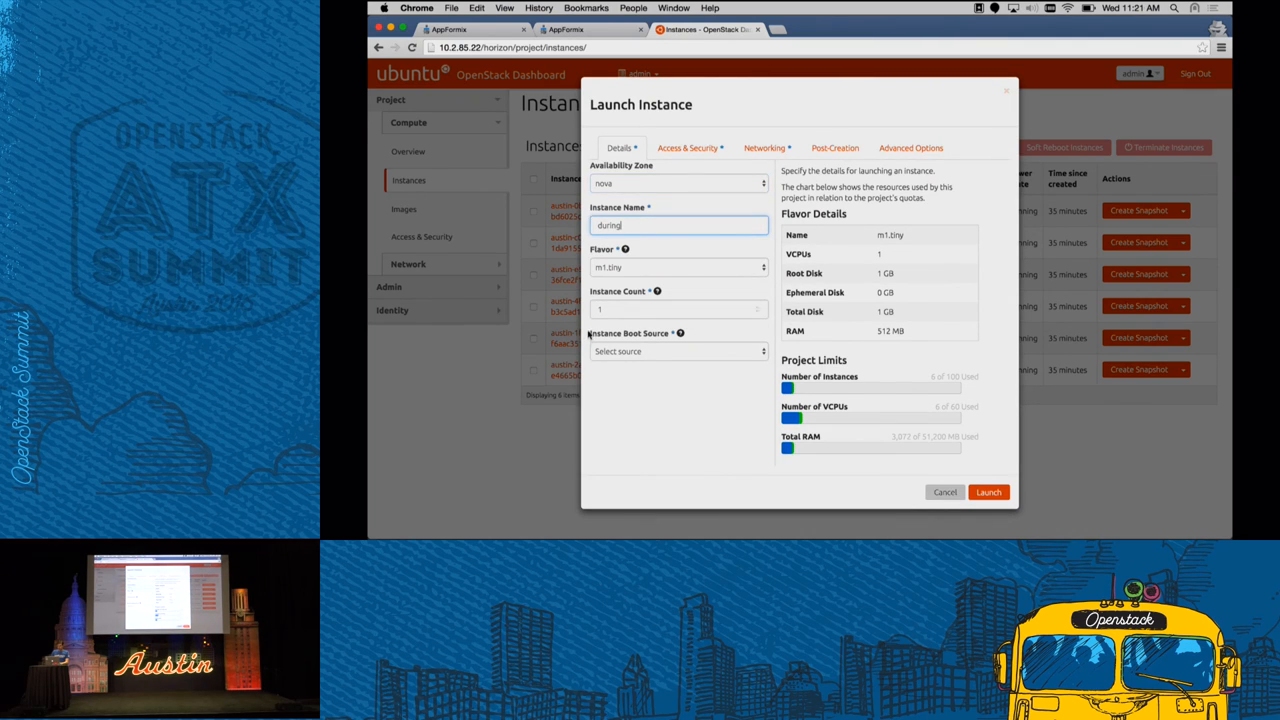
pyautogui.click(678, 308)
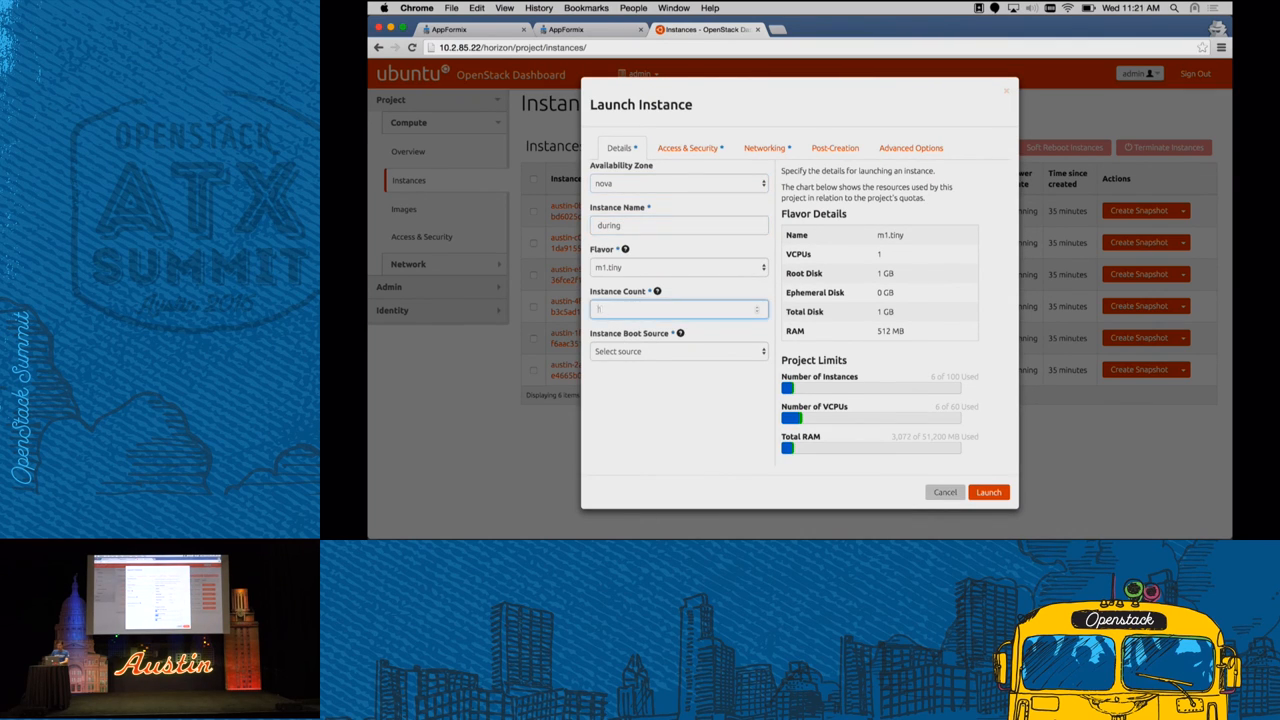
pyautogui.click(678, 352)
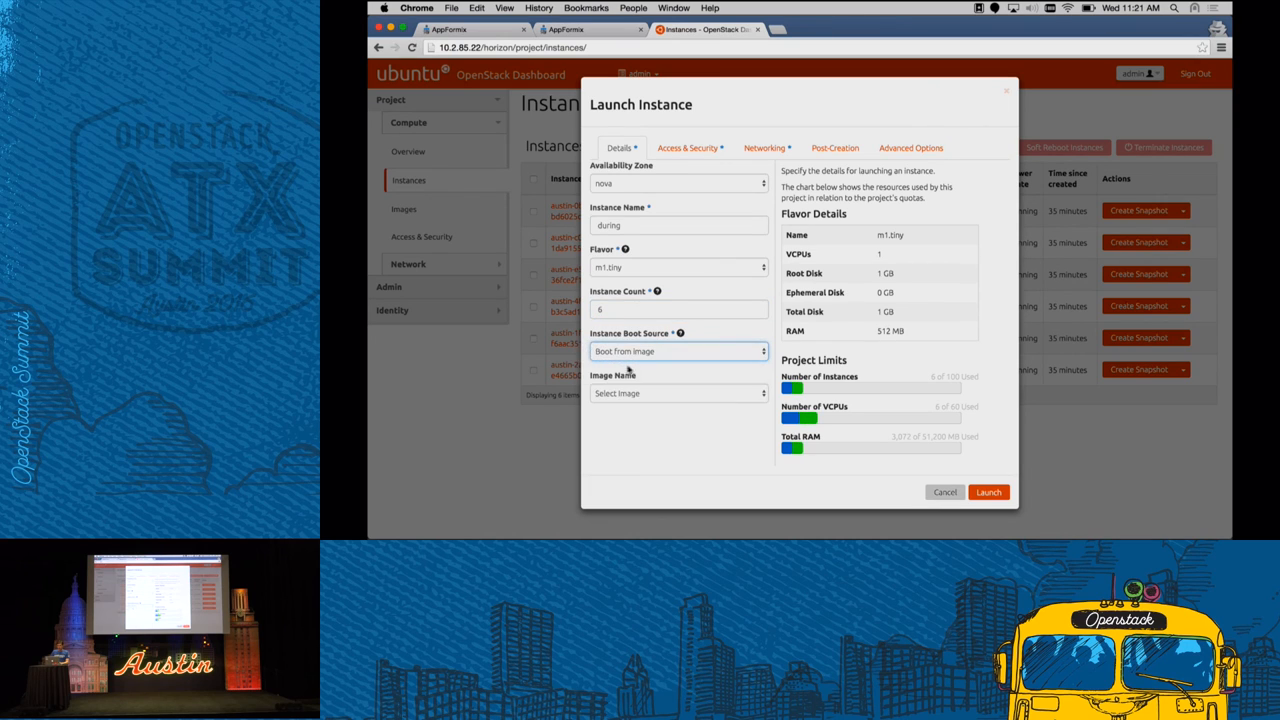
pyautogui.click(678, 392)
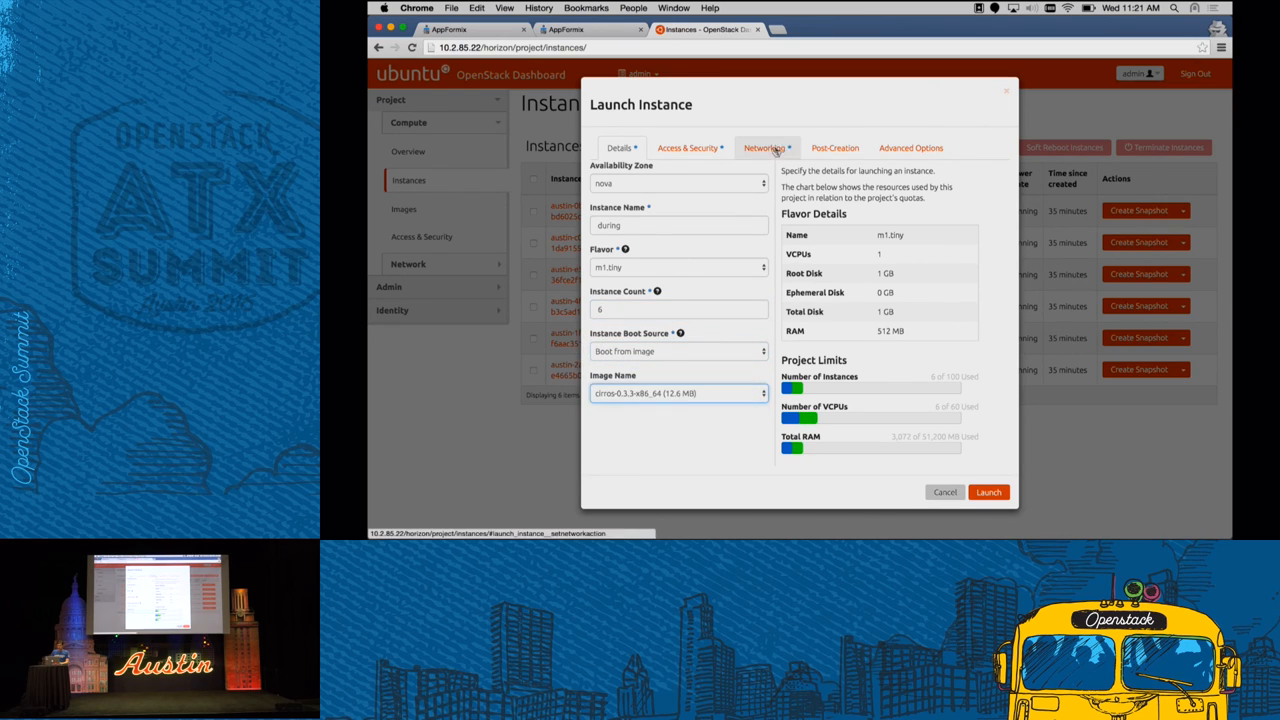
pyautogui.click(988, 492)
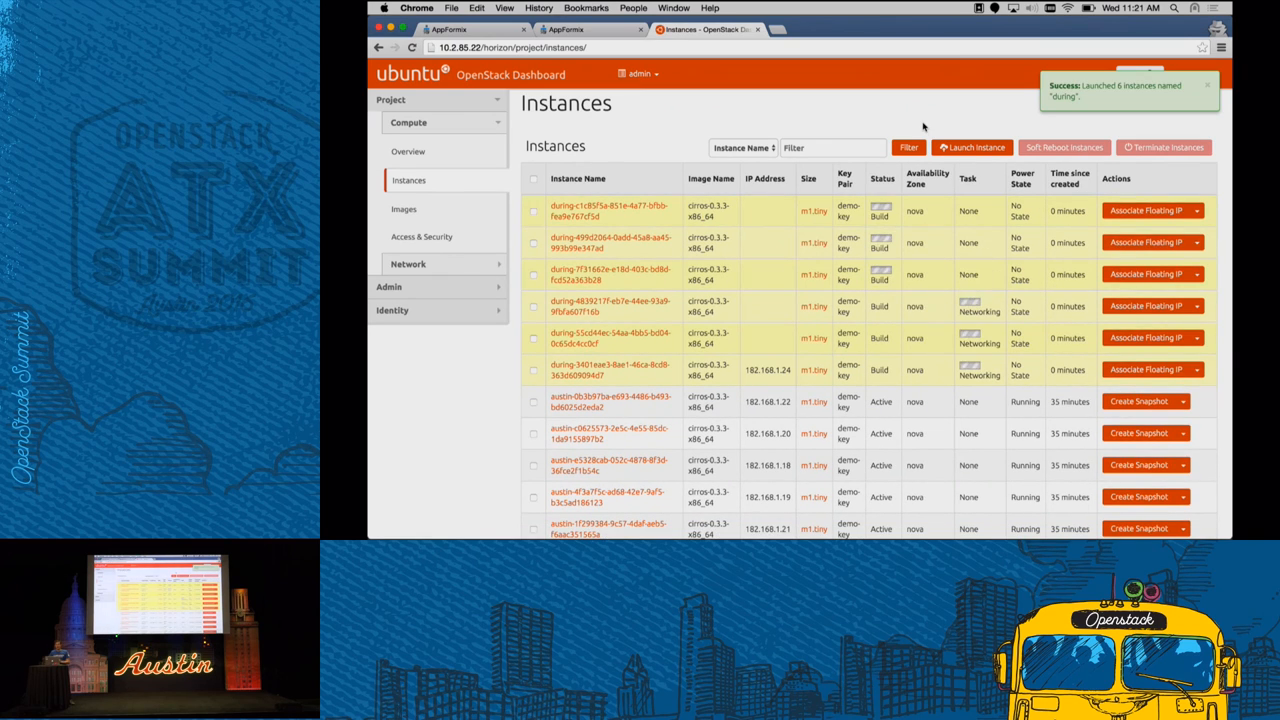
# Refresh the Instances page to watch the during instances build, then return to AppFormix
pyautogui.click(640, 72)
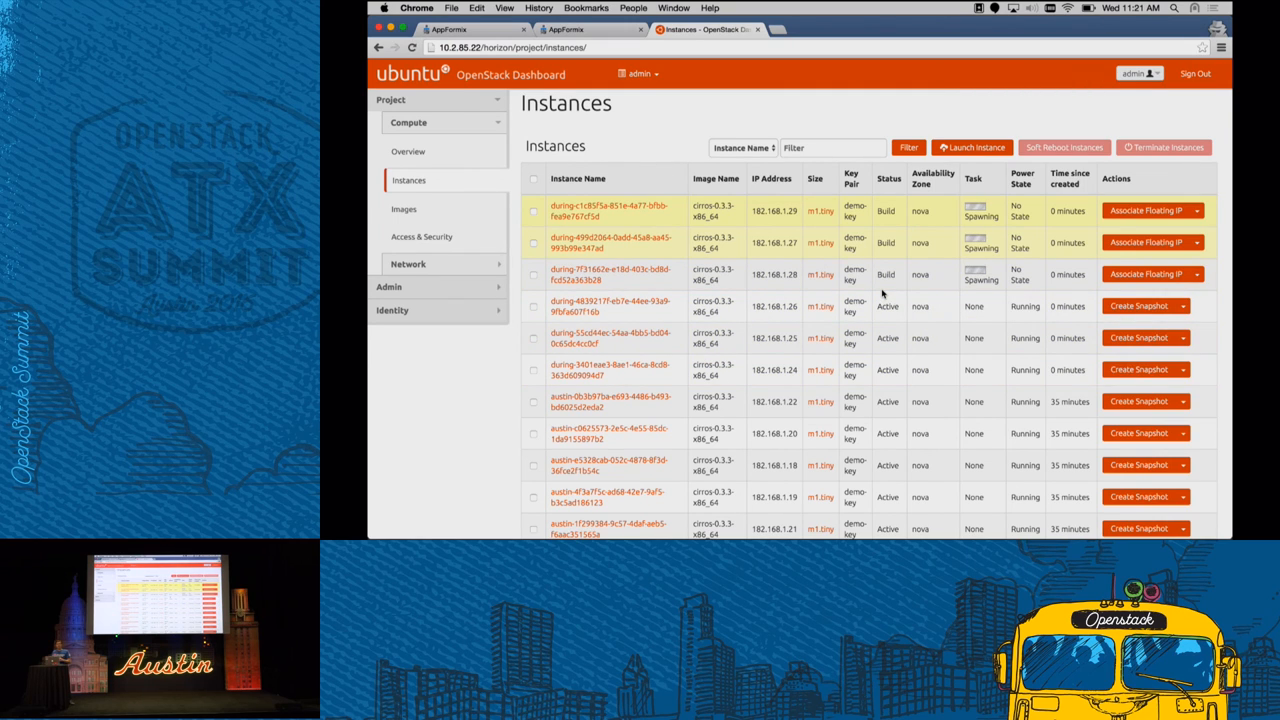
pyautogui.moveTo(690, 136)
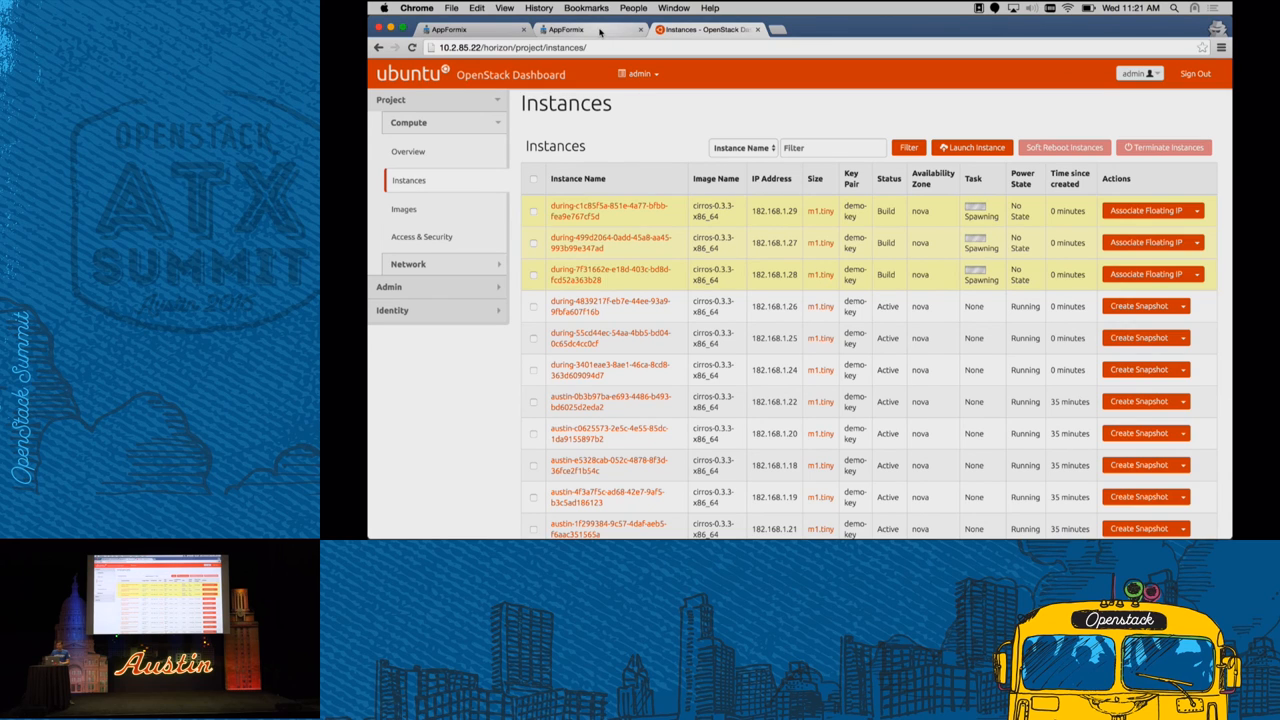
pyautogui.click(566, 30)
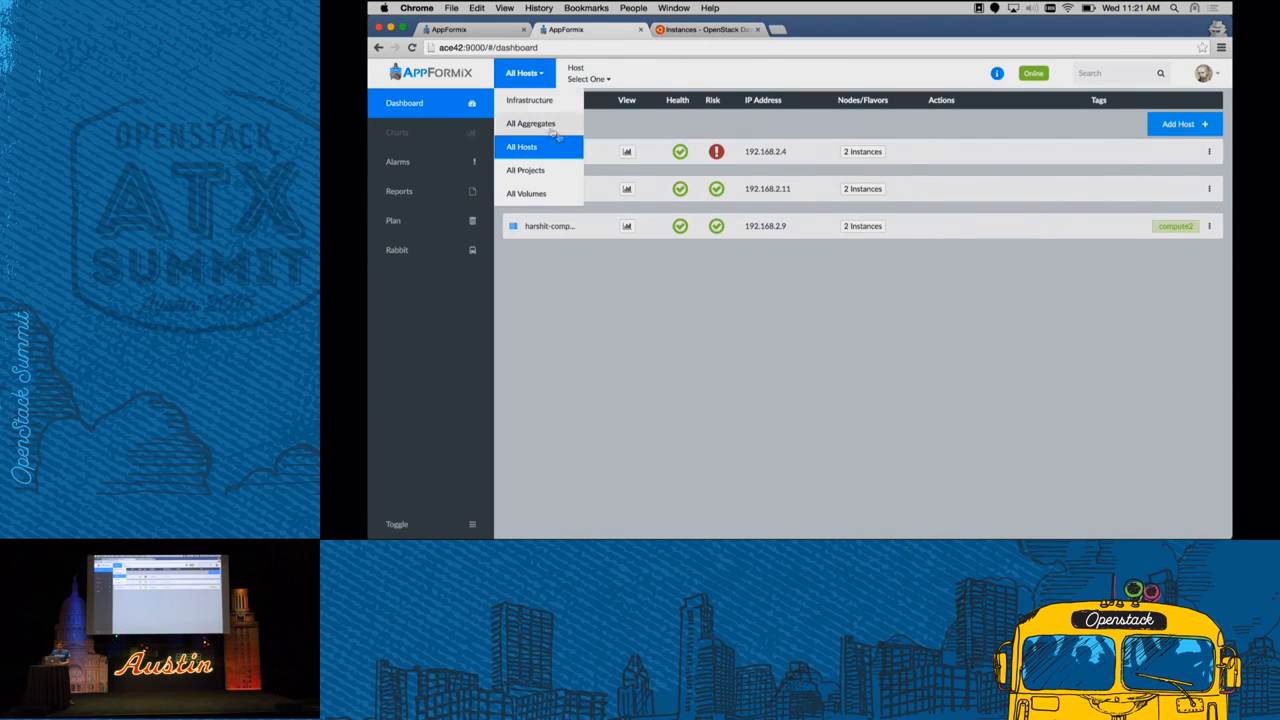
# View one host's details, then All Hosts showing 192.168.2.4 at 2 instances versus 5 and 5, and return to Horizon
pyautogui.click(520, 148)
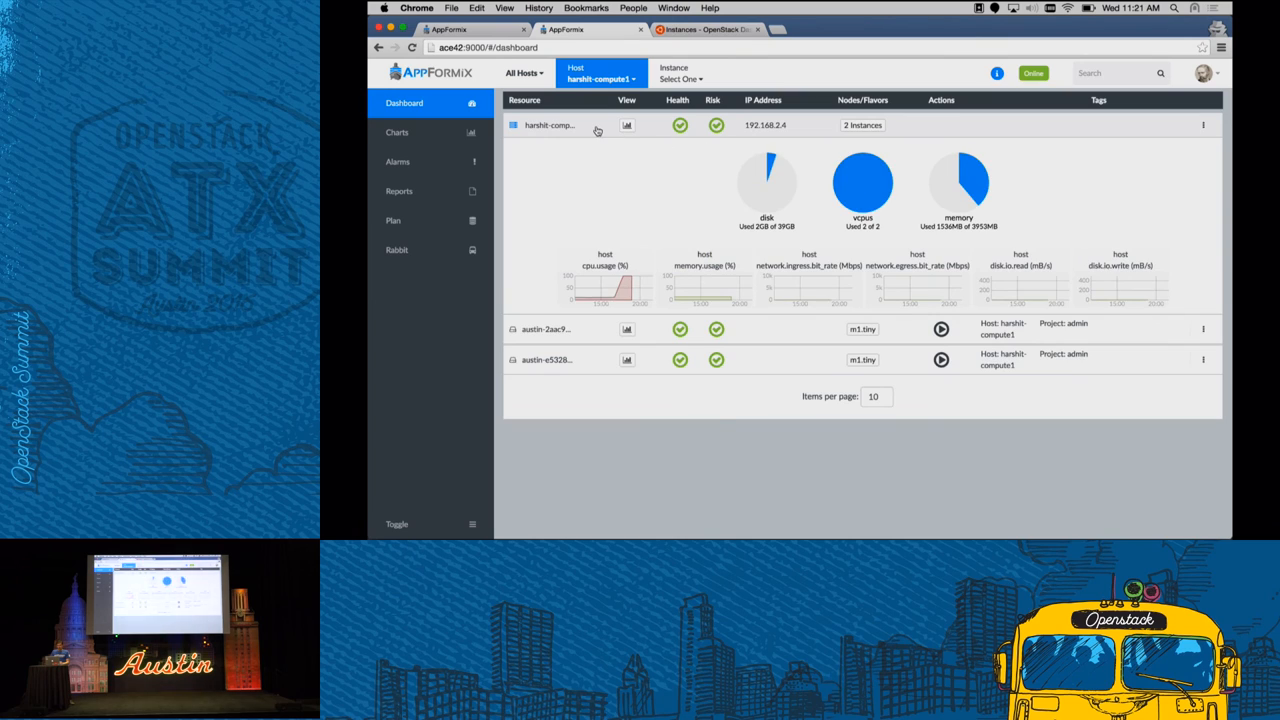
pyautogui.click(522, 72)
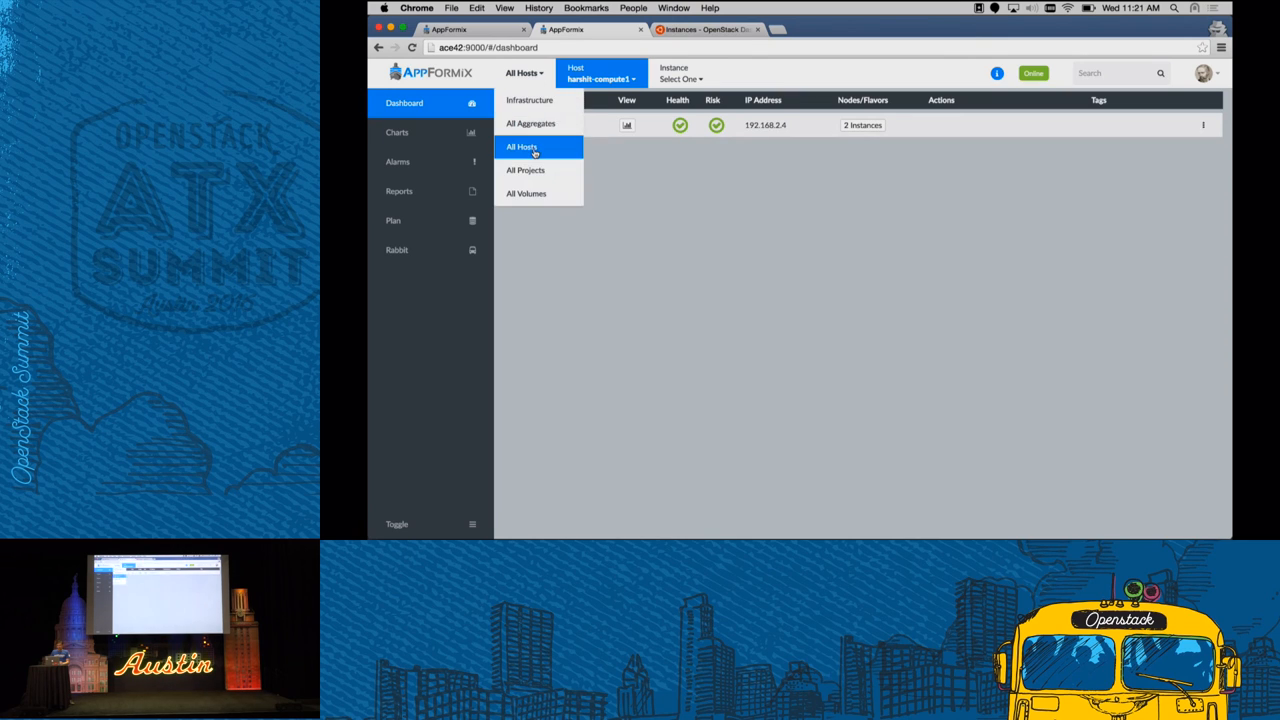
pyautogui.click(520, 148)
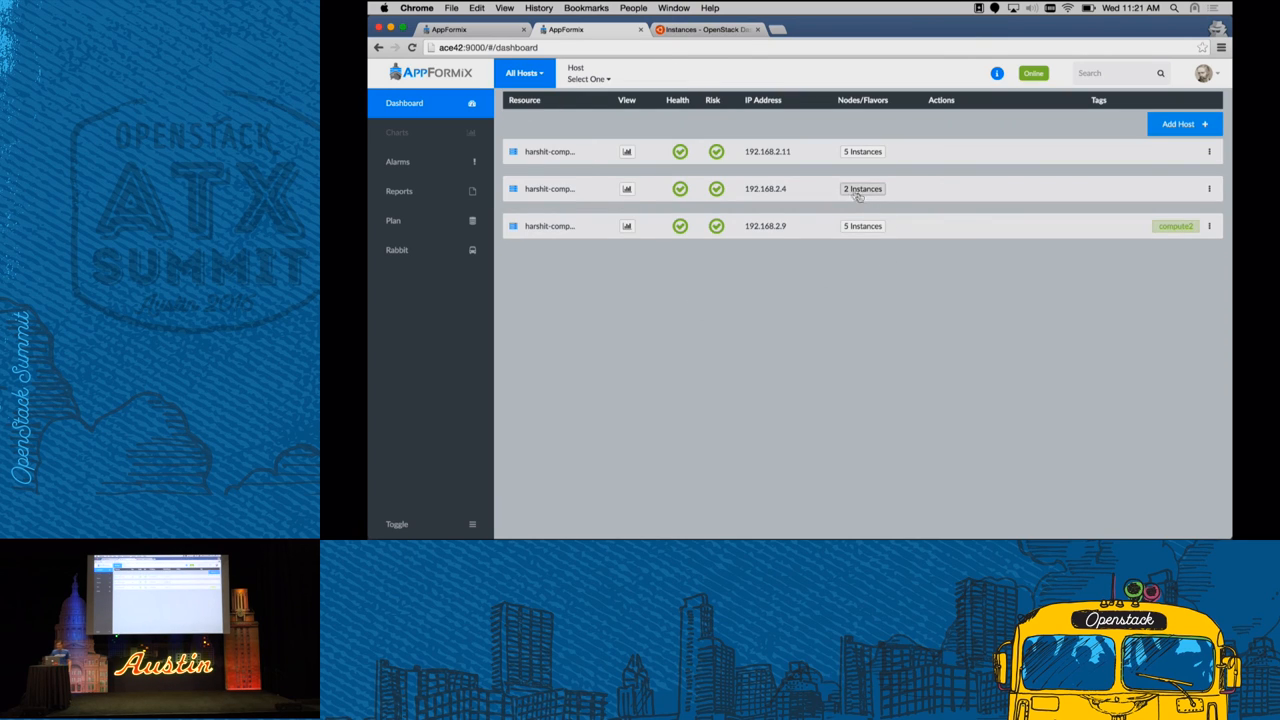
pyautogui.moveTo(852, 192)
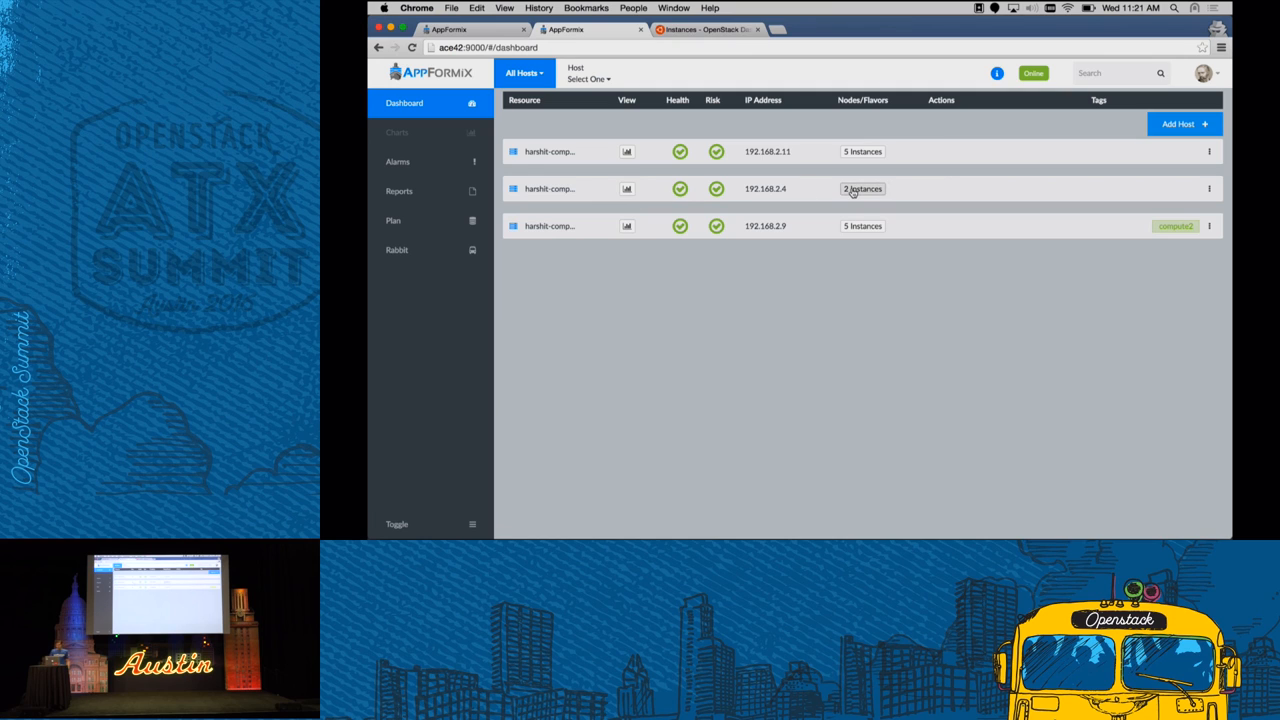
pyautogui.moveTo(756, 194)
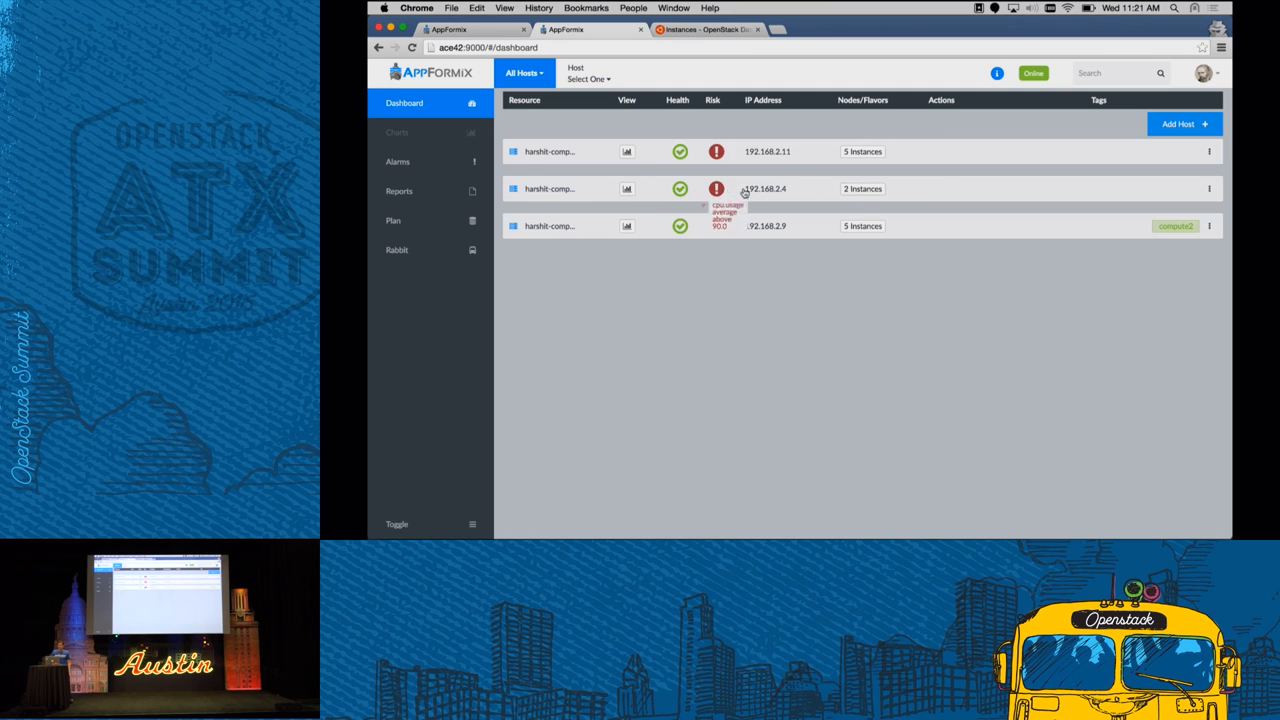
pyautogui.moveTo(860, 230)
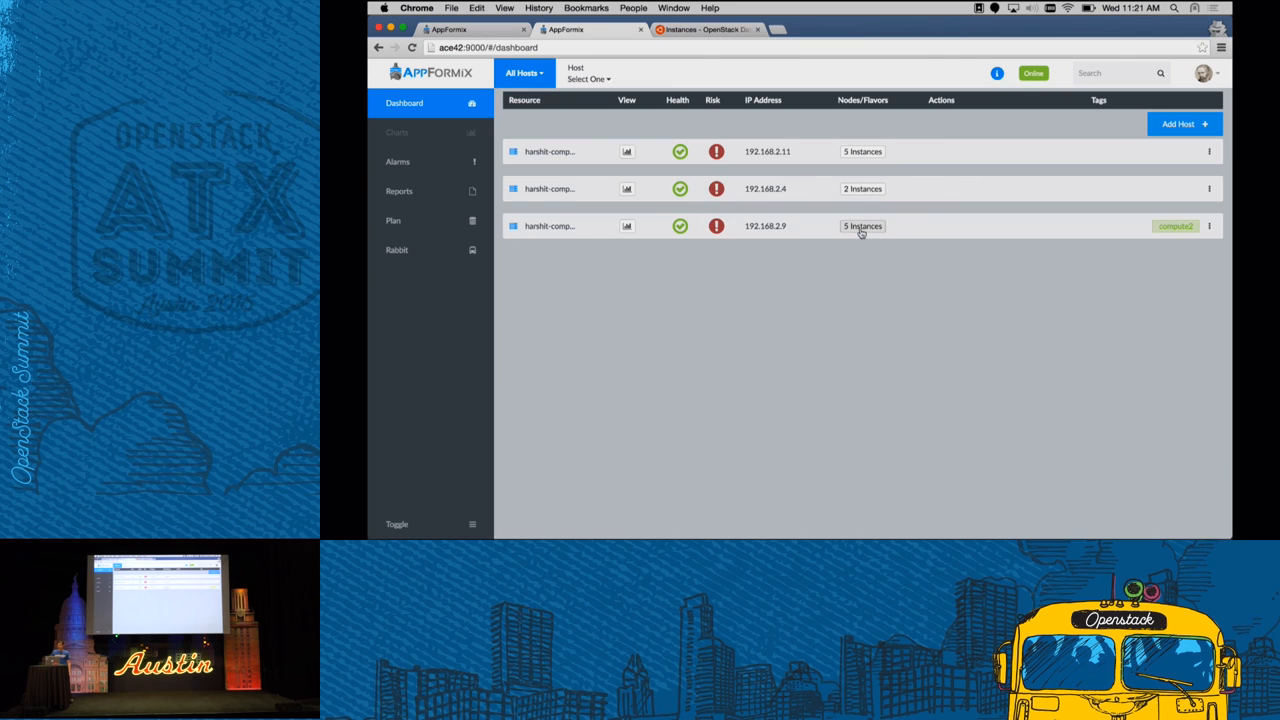
pyautogui.moveTo(862, 152)
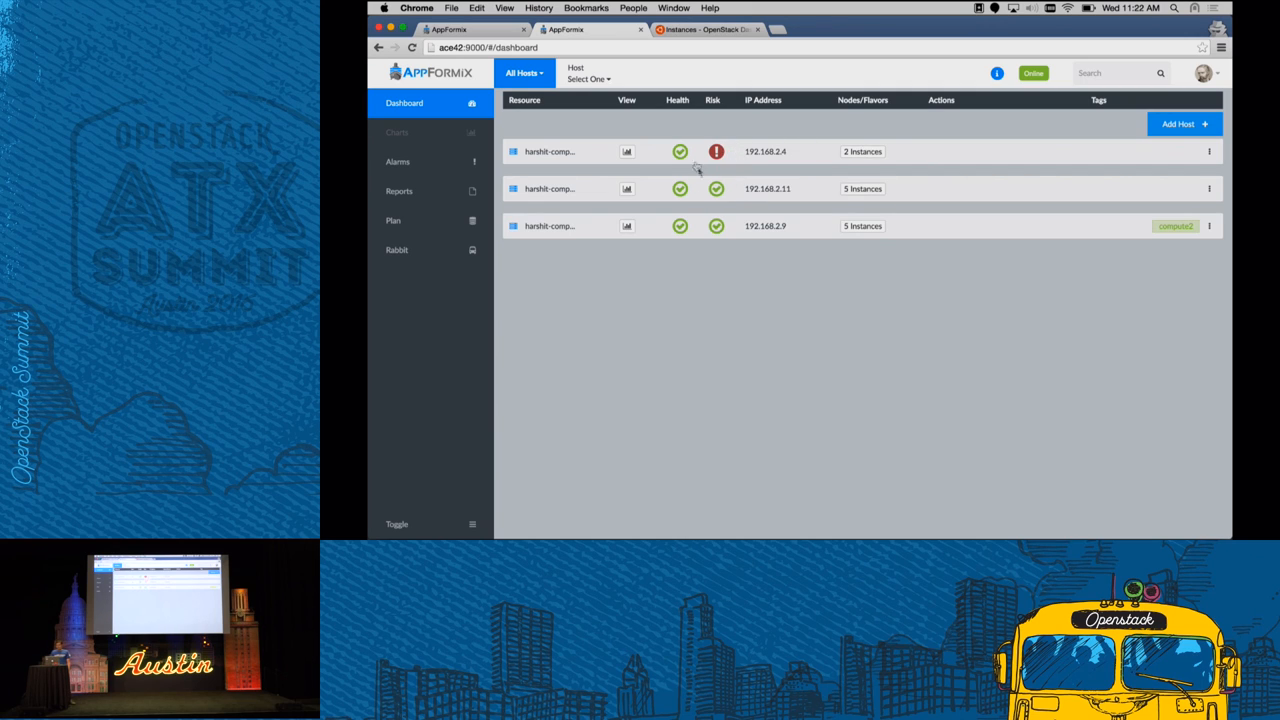
pyautogui.moveTo(718, 196)
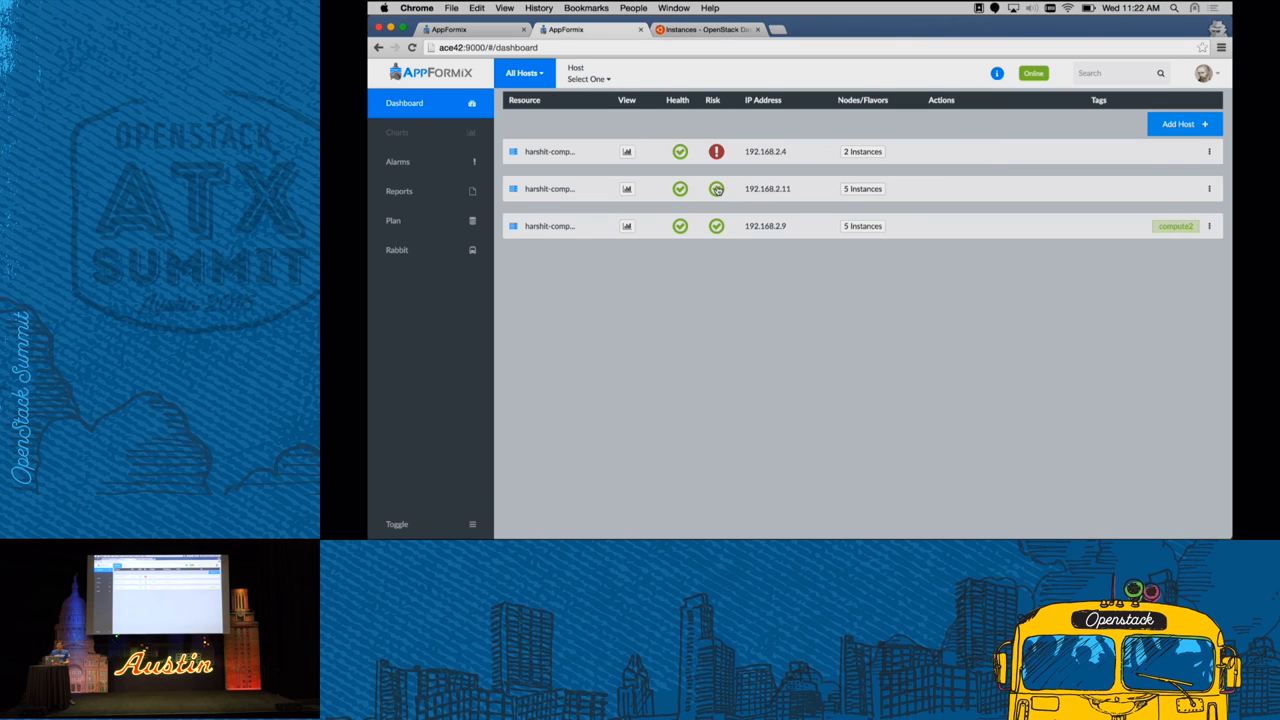
pyautogui.moveTo(716, 152)
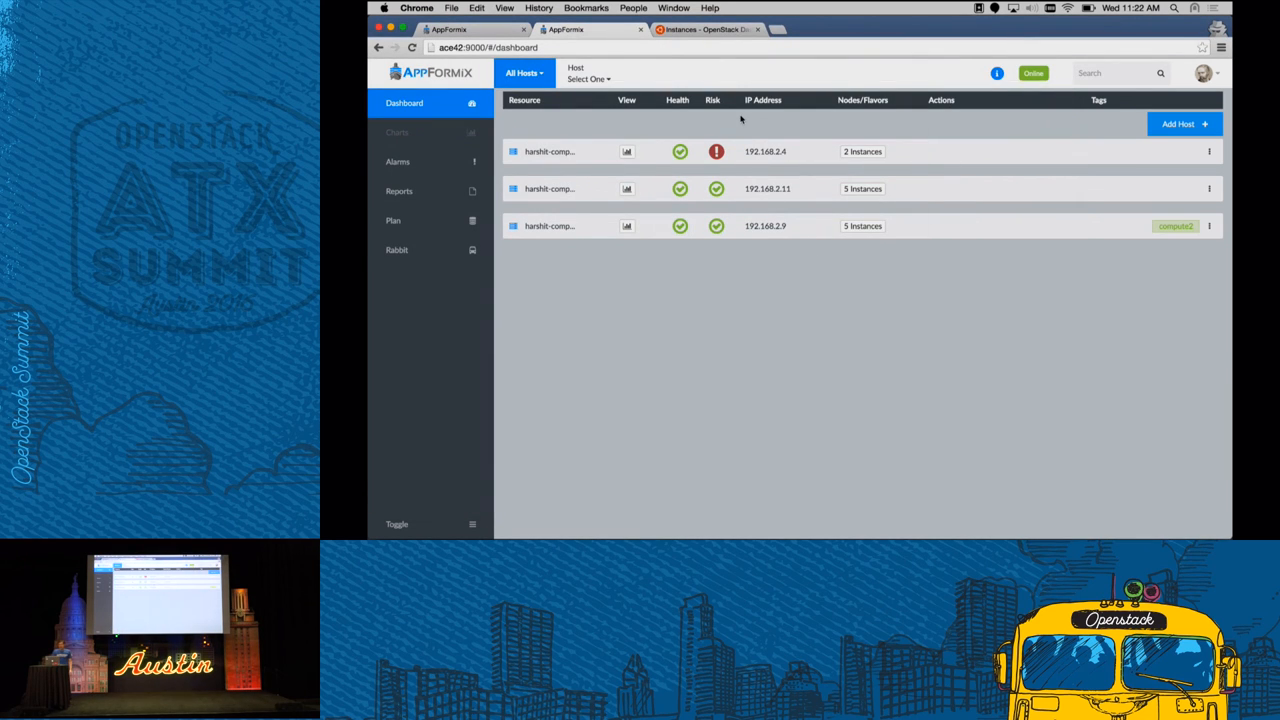
pyautogui.moveTo(716, 152)
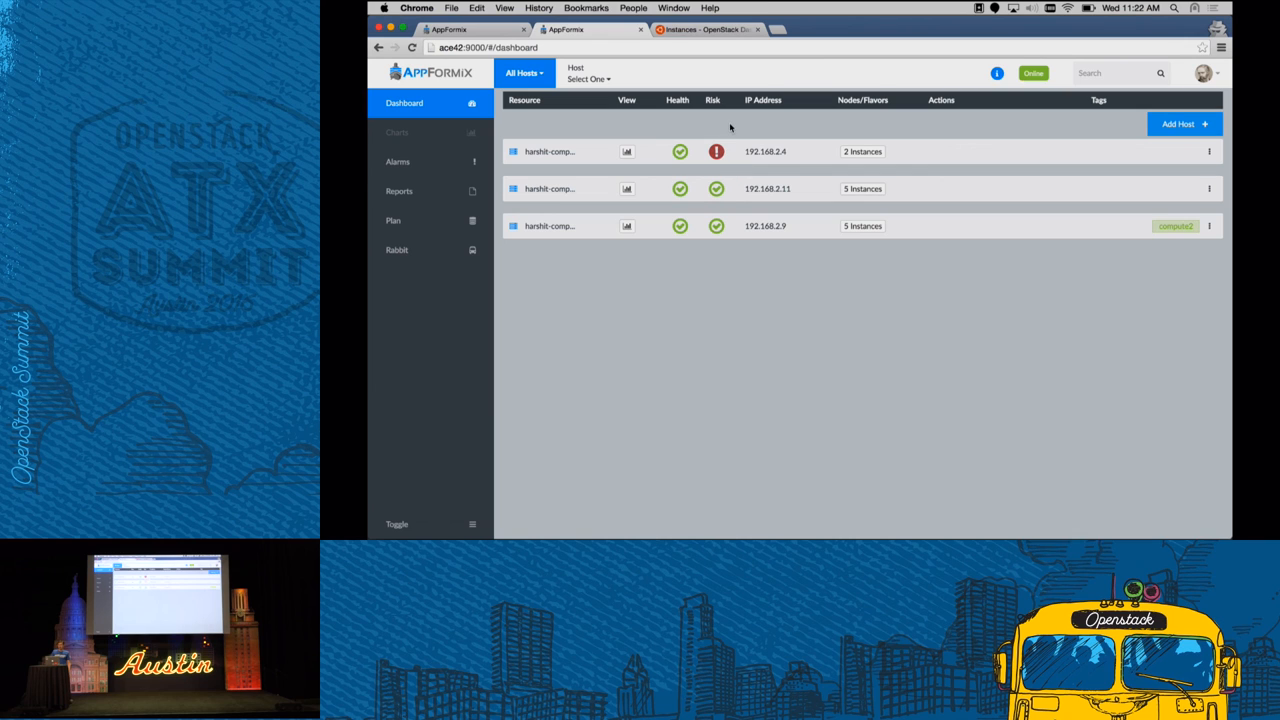
pyautogui.click(700, 30)
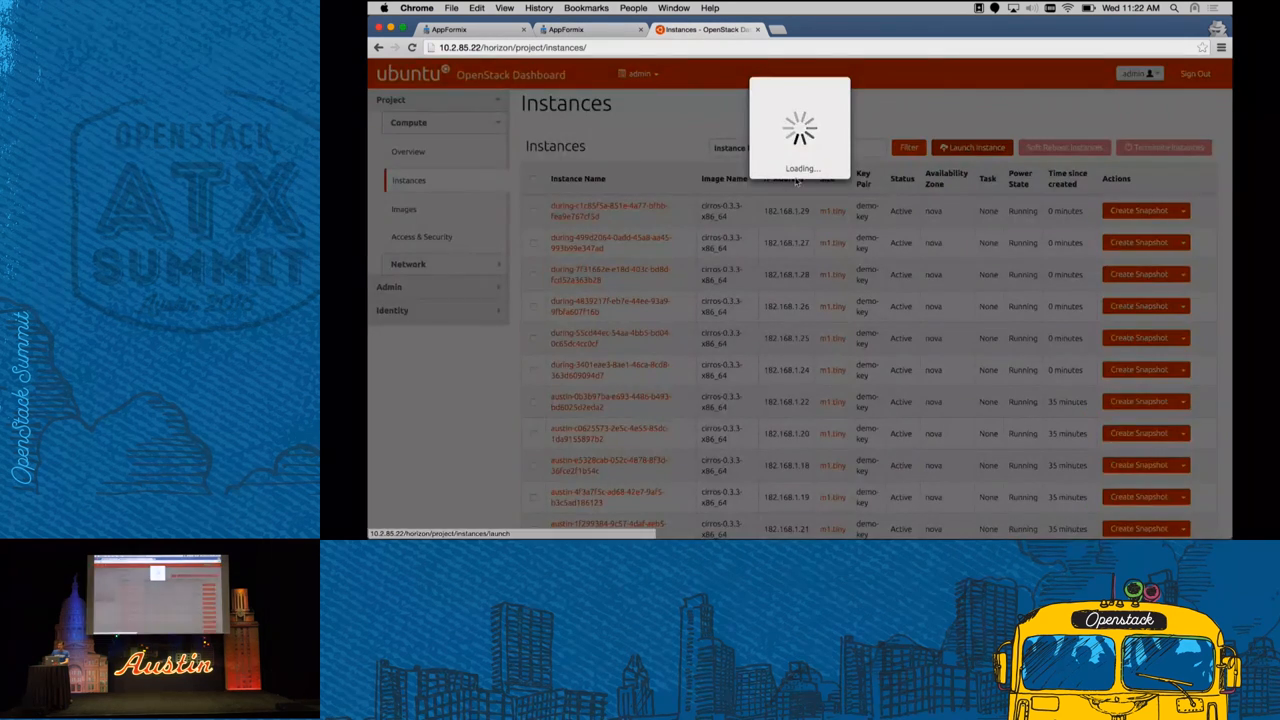
# Launch six m1.tiny cirros instances named 'after' booted from image on demo-net
pyautogui.click(972, 148)
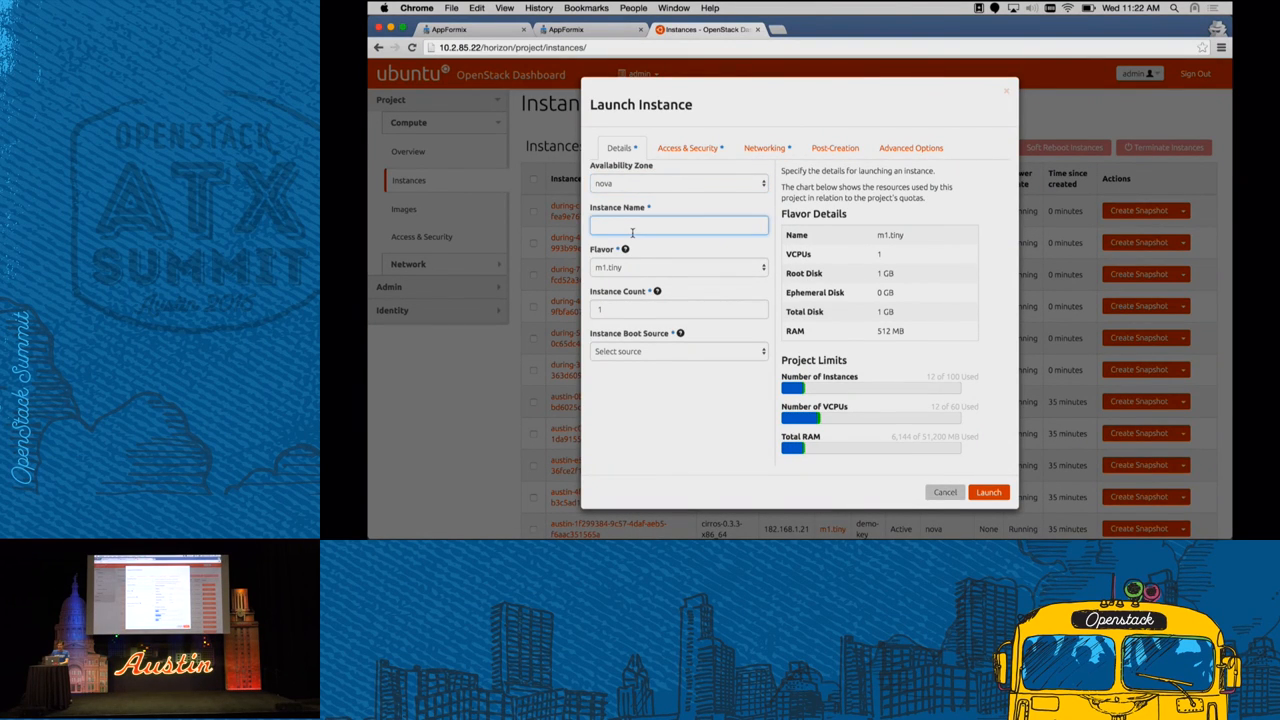
pyautogui.write('afi')
pyautogui.click(678, 308)
pyautogui.write('6')
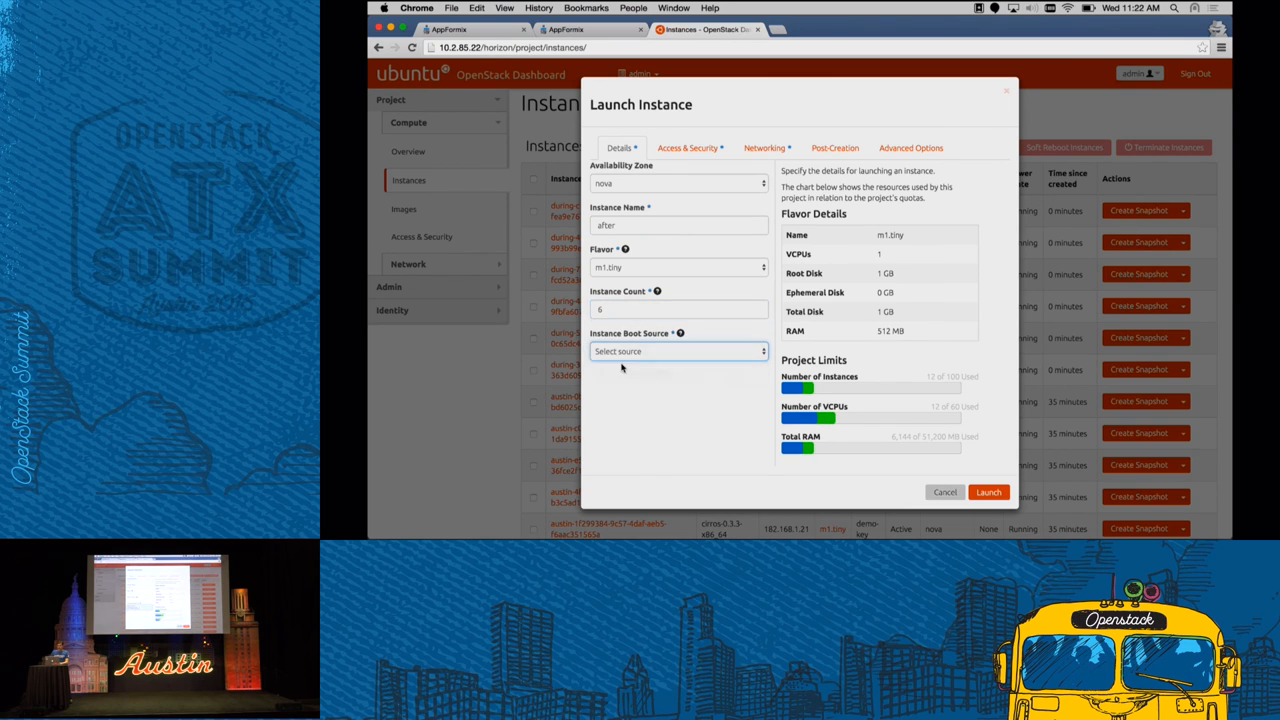
pyautogui.click(678, 352)
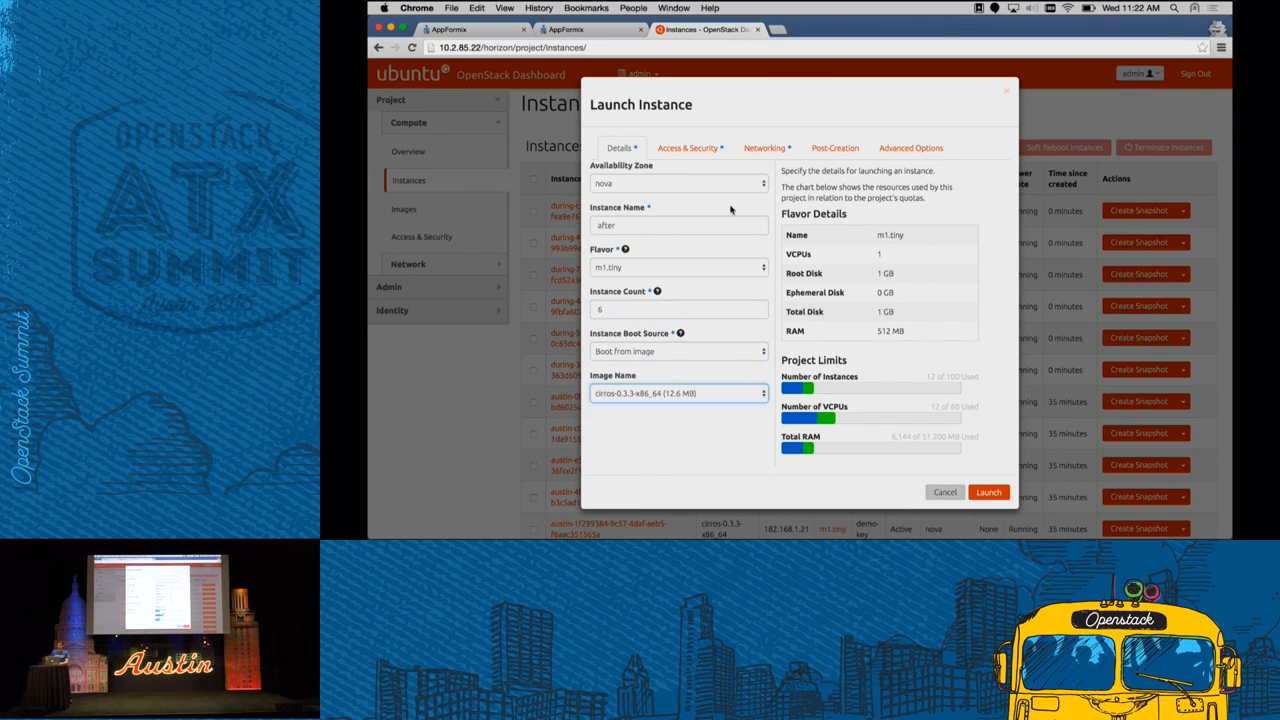
pyautogui.click(766, 148)
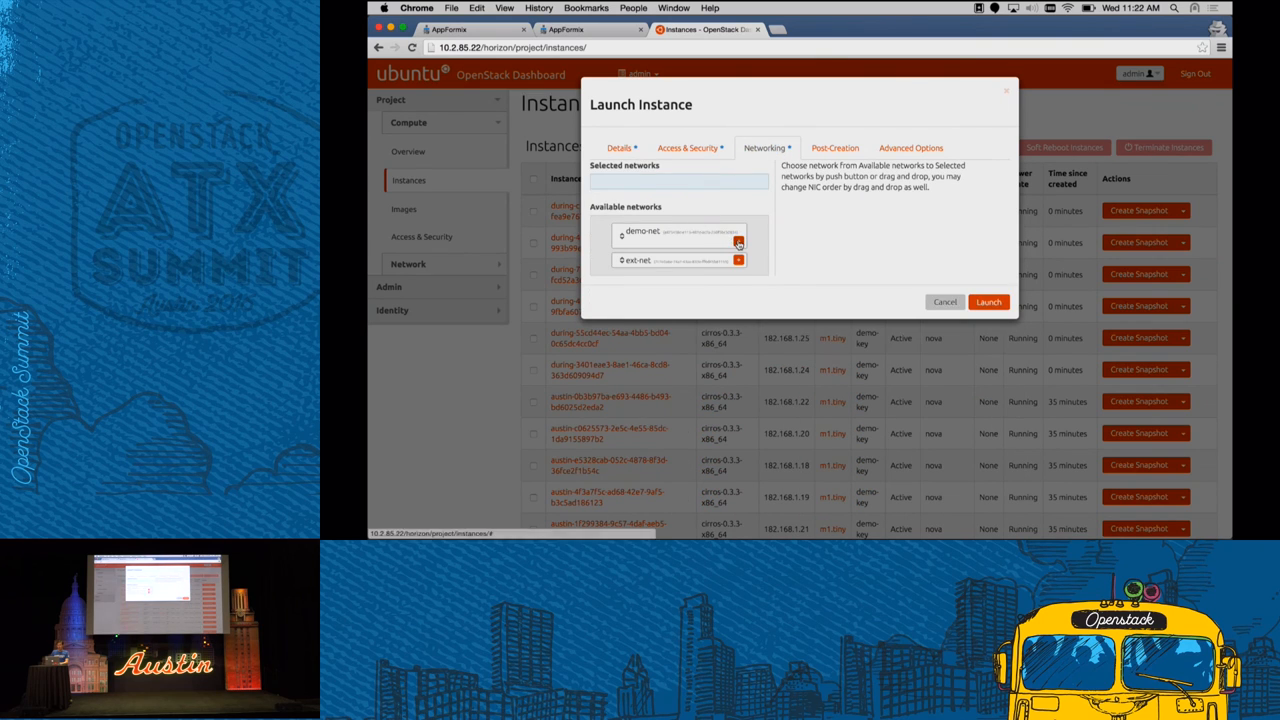
pyautogui.click(988, 302)
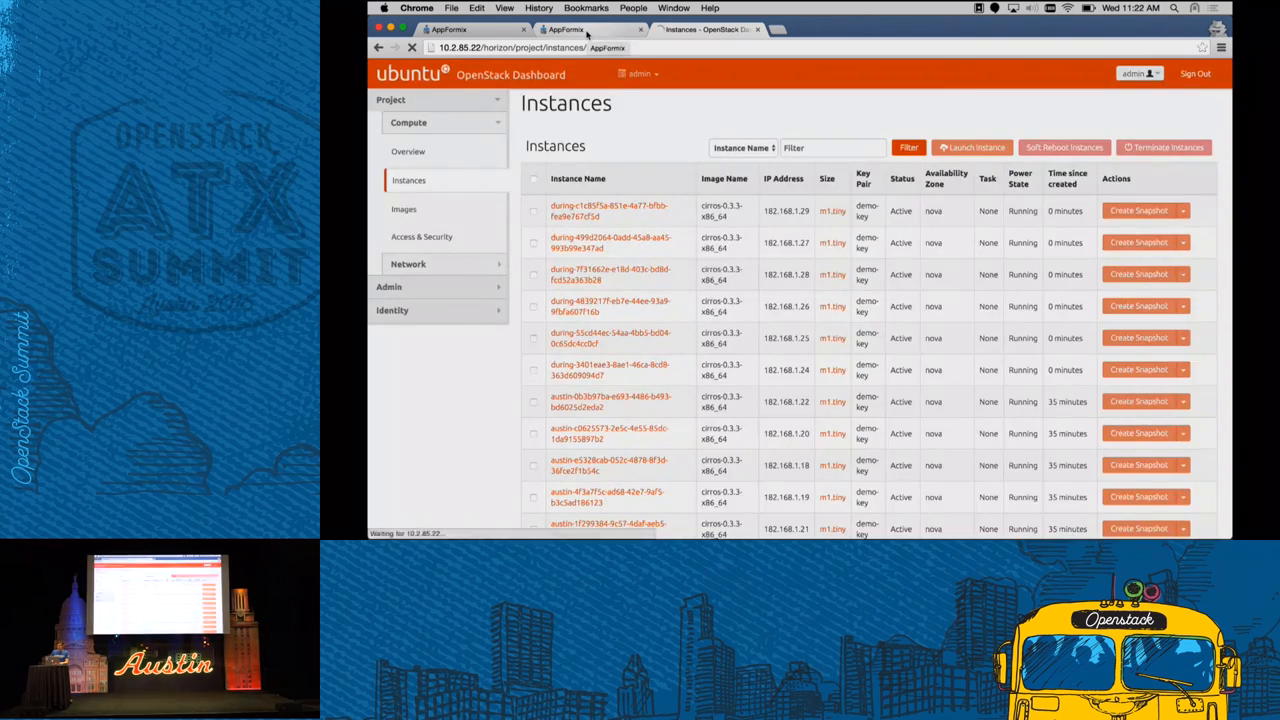
# Confirm the 'after' instances are building in Horizon and return to the AppFormix host list
pyautogui.click(972, 148)
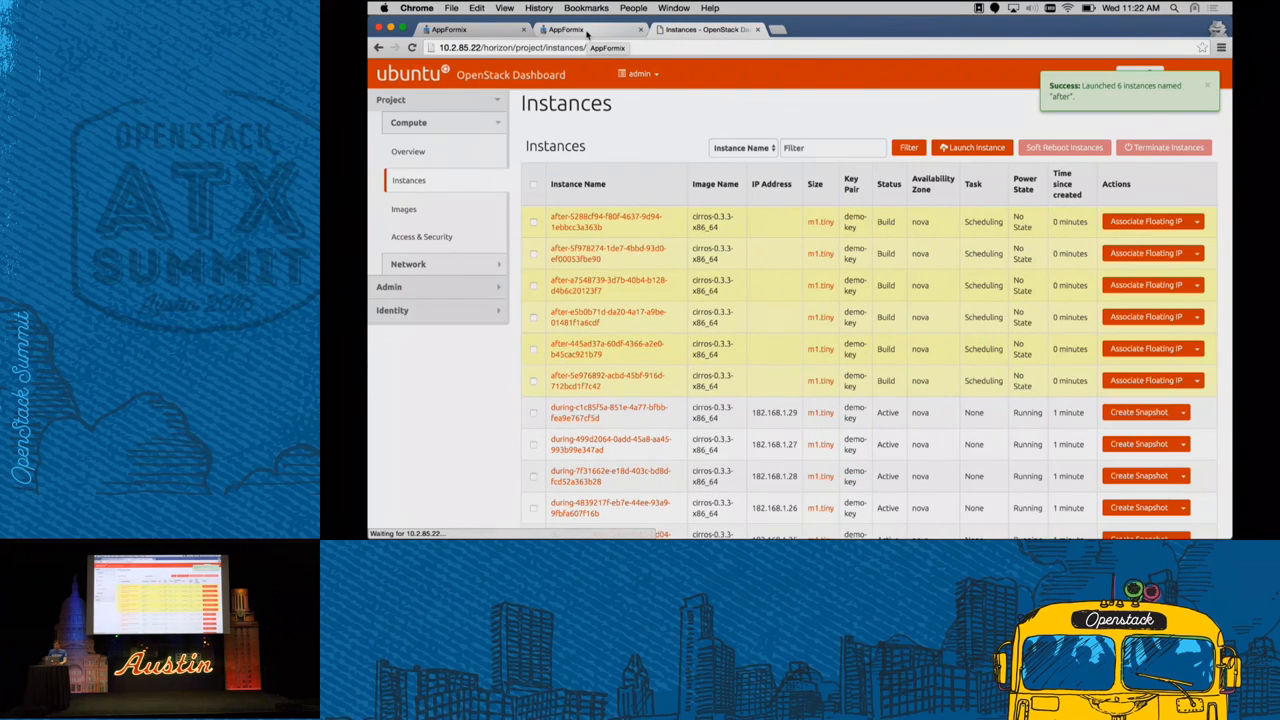
pyautogui.click(566, 30)
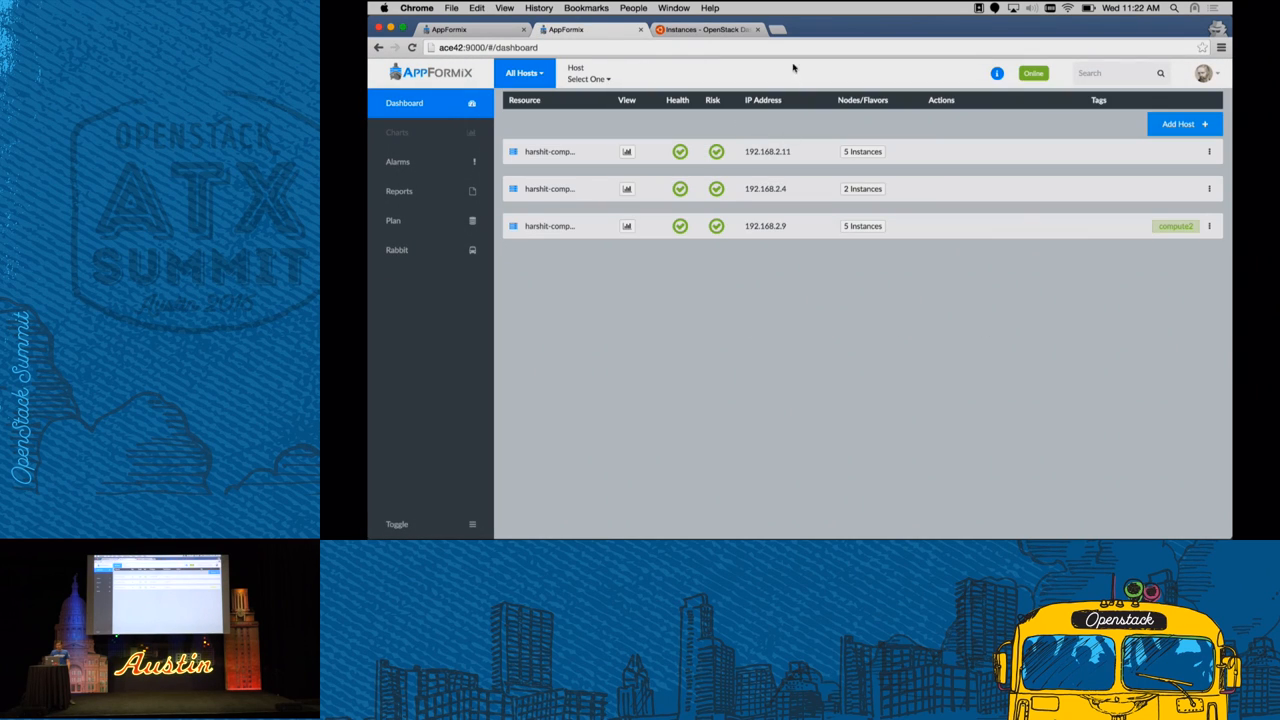
# Check the active 'after' instances in Horizon, then view AppFormix hosts at 6 instances each
pyautogui.click(704, 30)
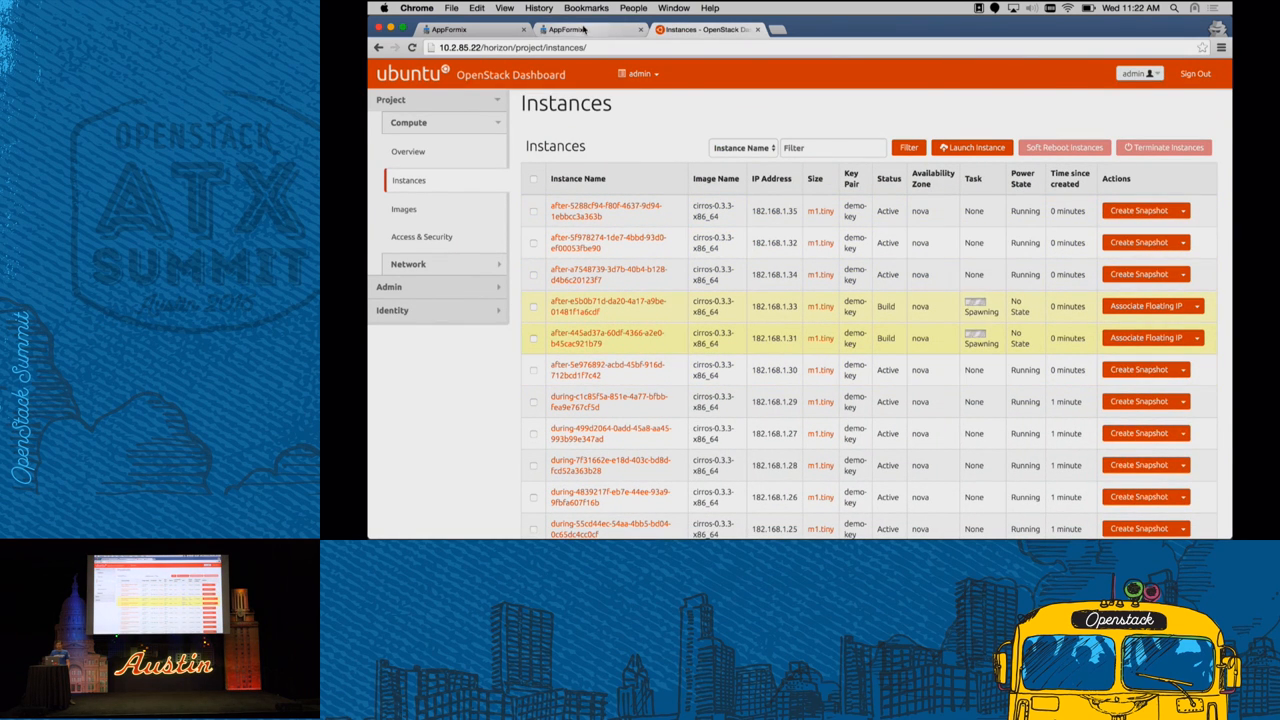
pyautogui.click(590, 30)
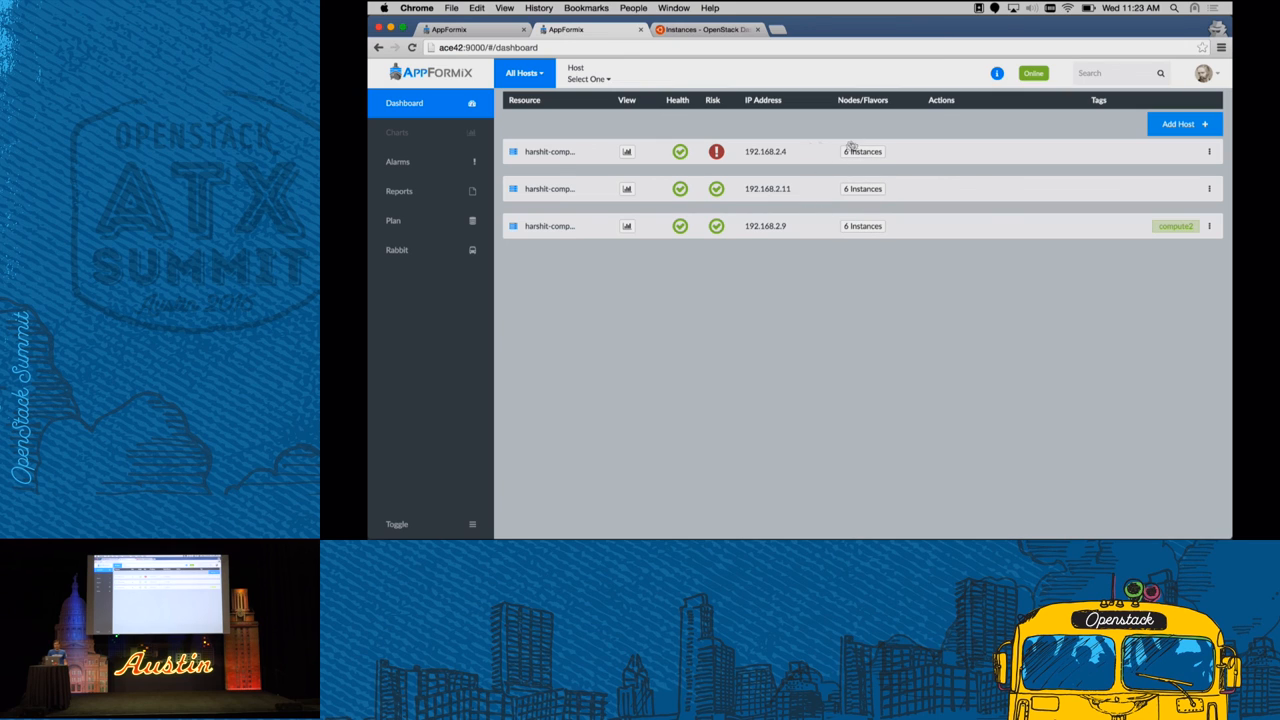
pyautogui.moveTo(722, 120)
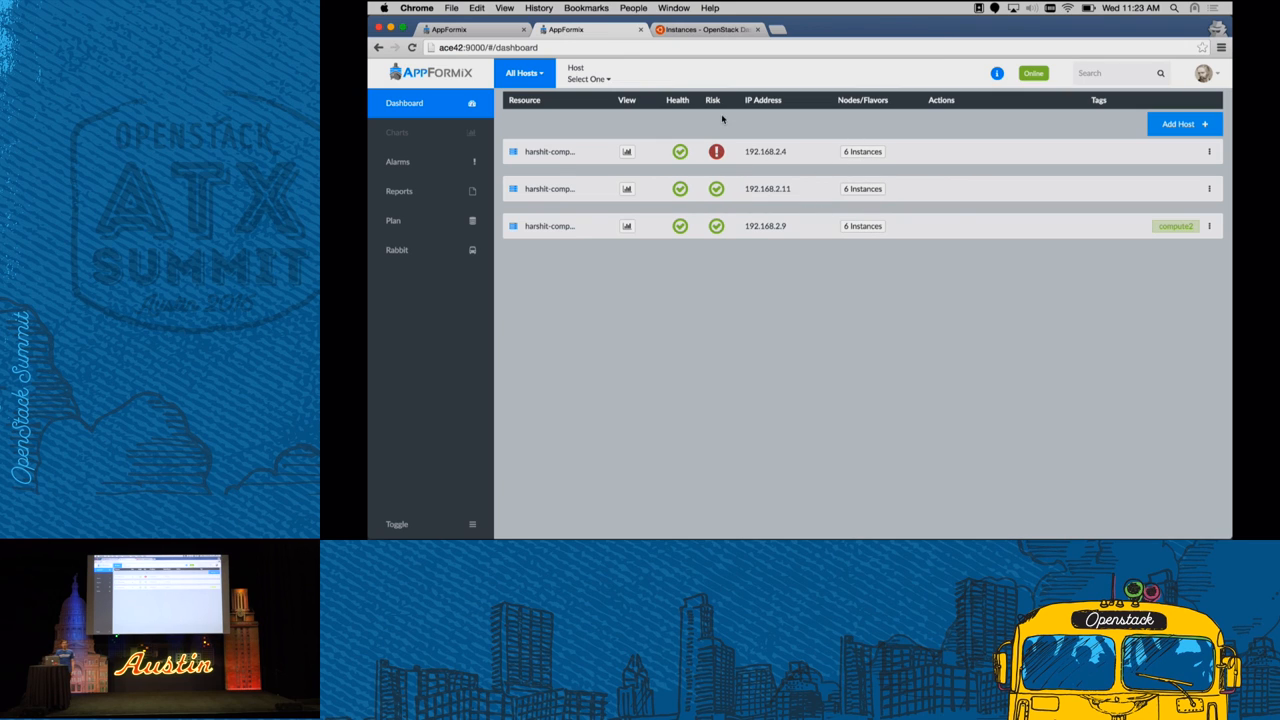